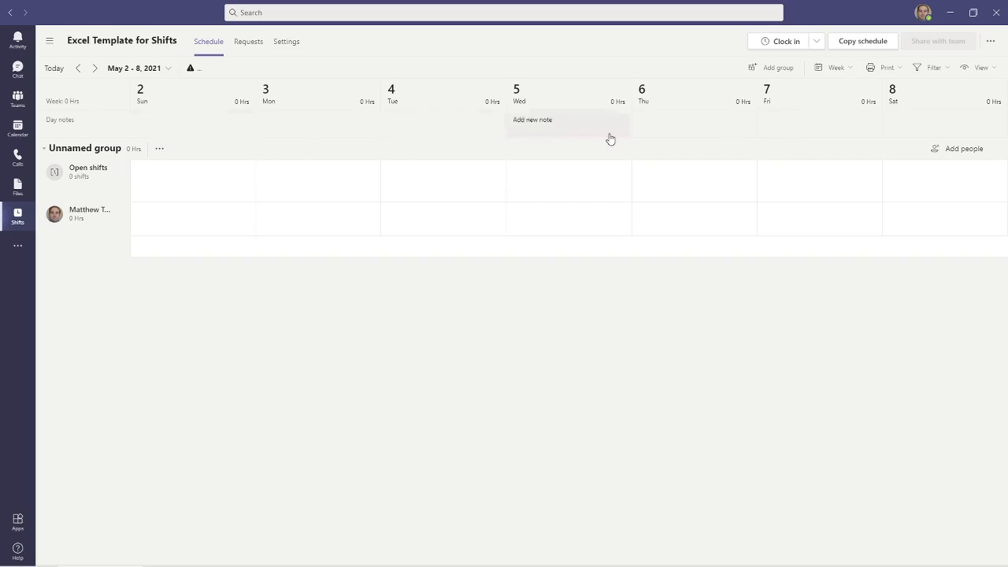
mouse_move(570, 148)
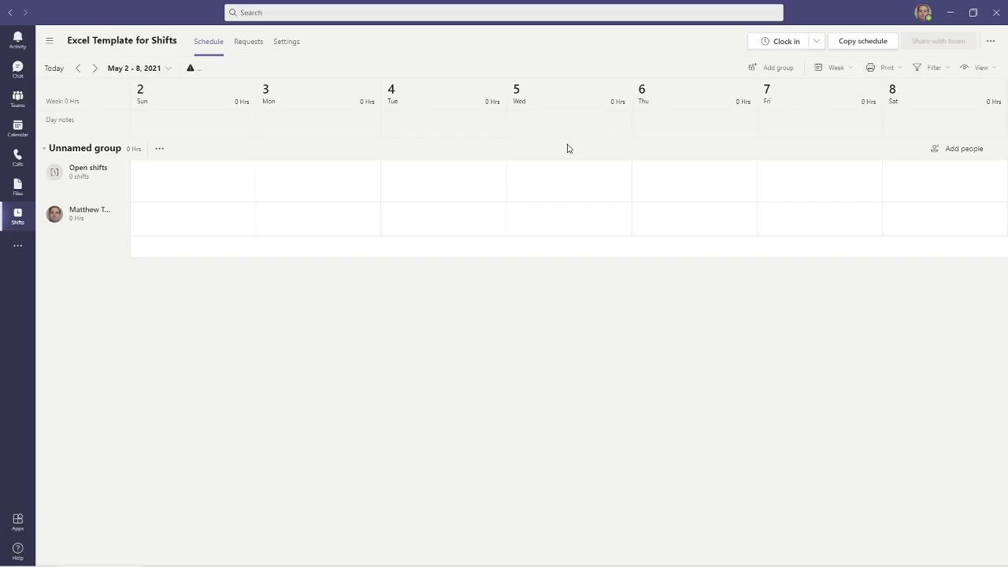
Step: Remove the extra empty group and add a member to the schedule group
click(778, 66)
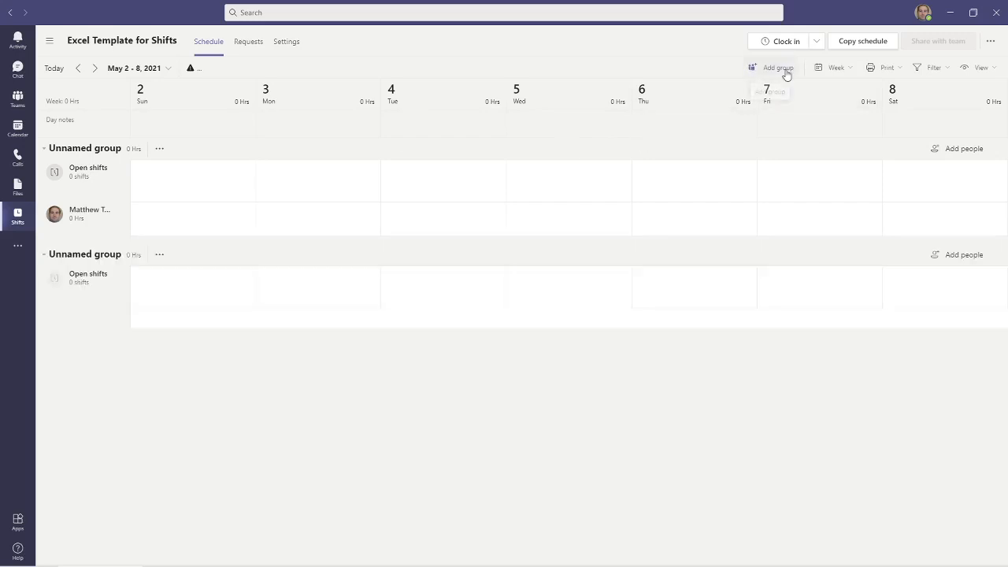
mouse_move(94, 133)
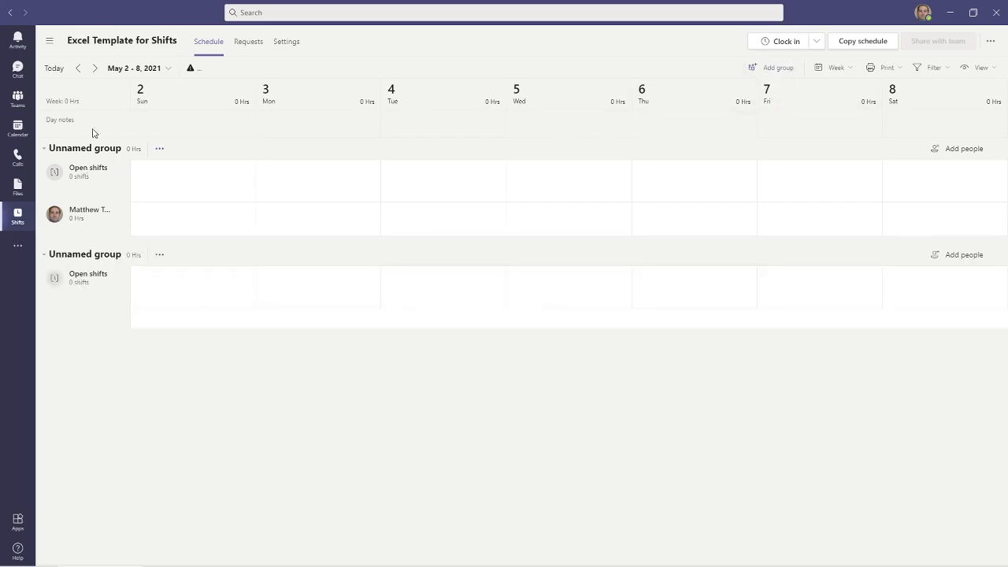
click(159, 255)
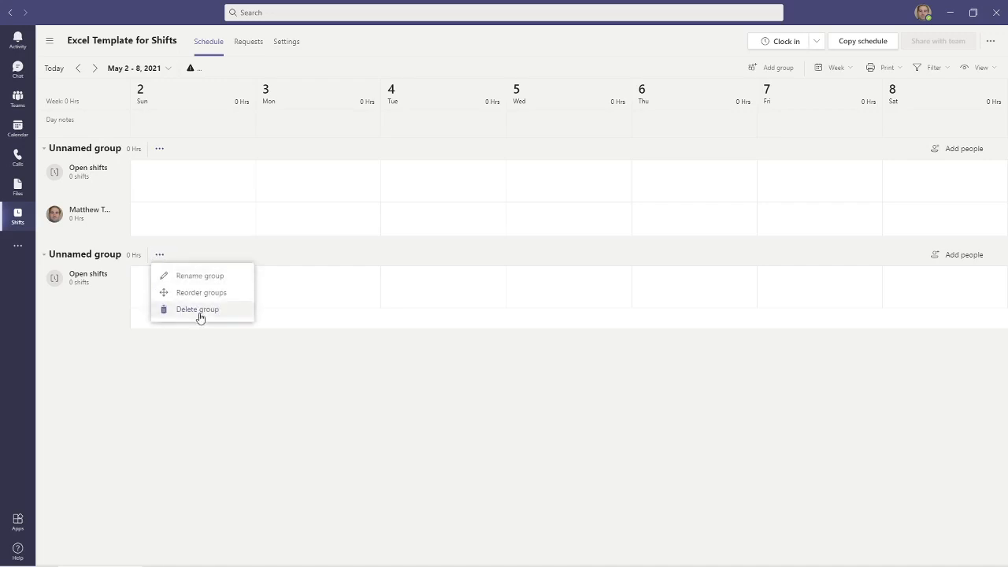
click(197, 308)
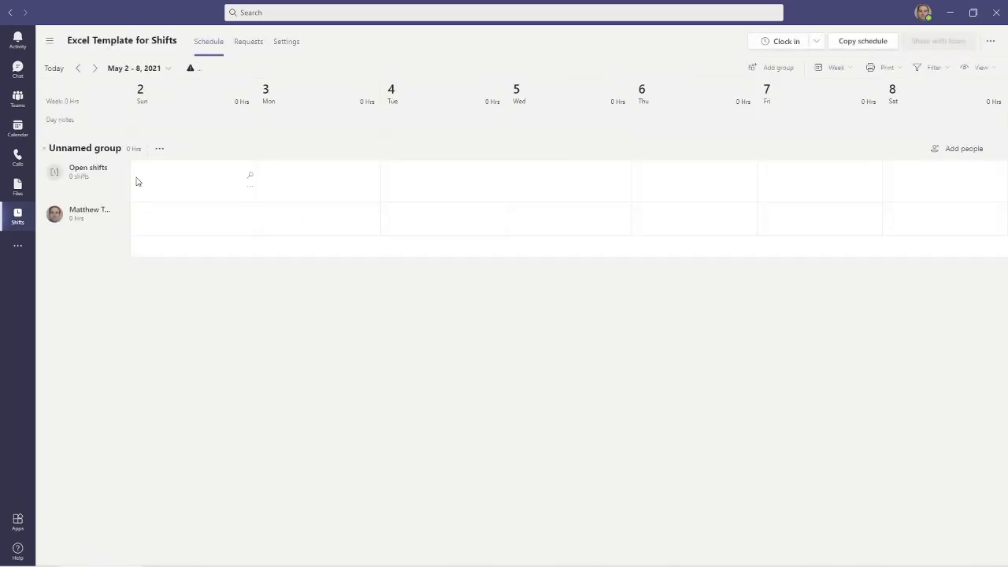
mouse_move(964, 148)
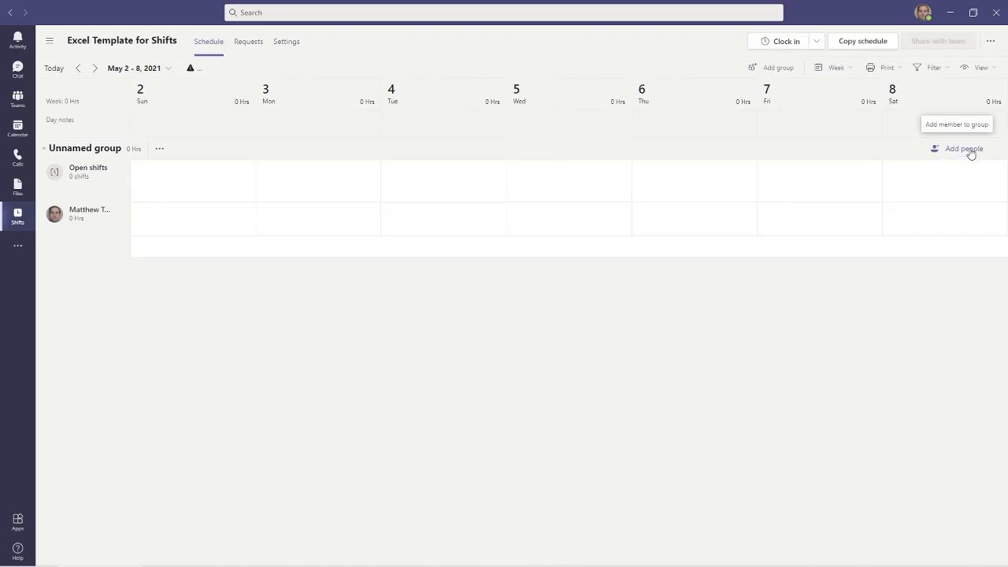
click(964, 148)
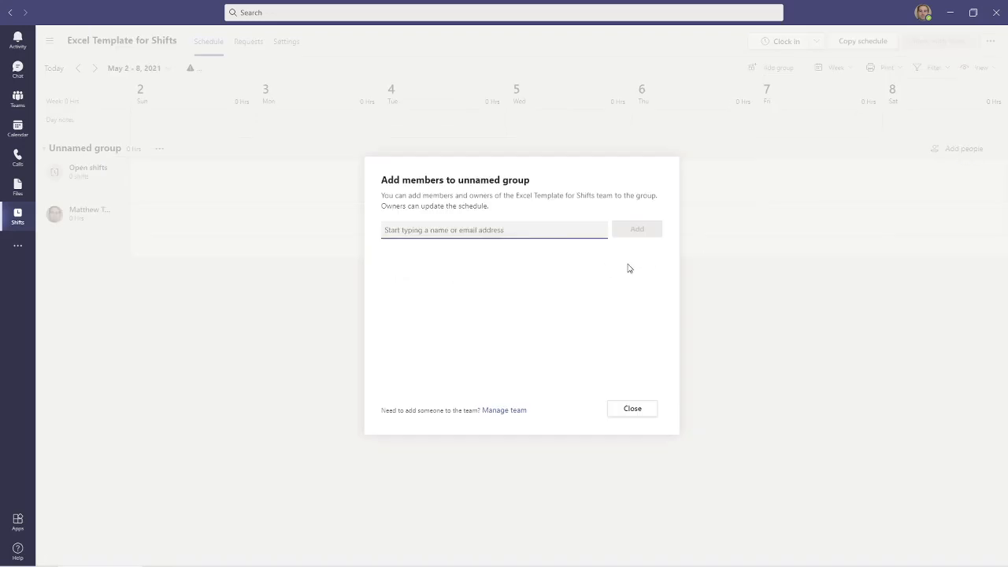
click(632, 408)
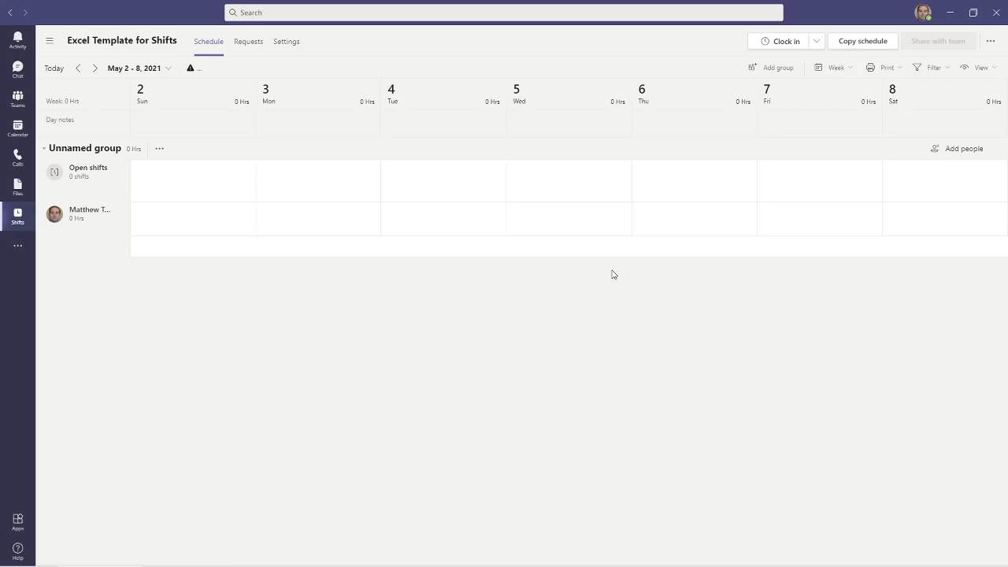
mouse_move(567, 266)
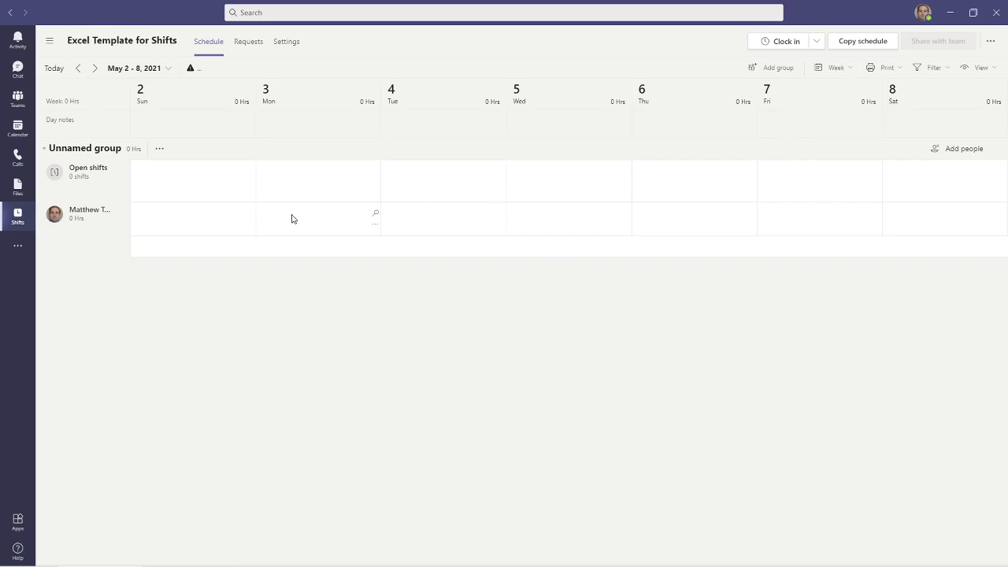
mouse_move(282, 228)
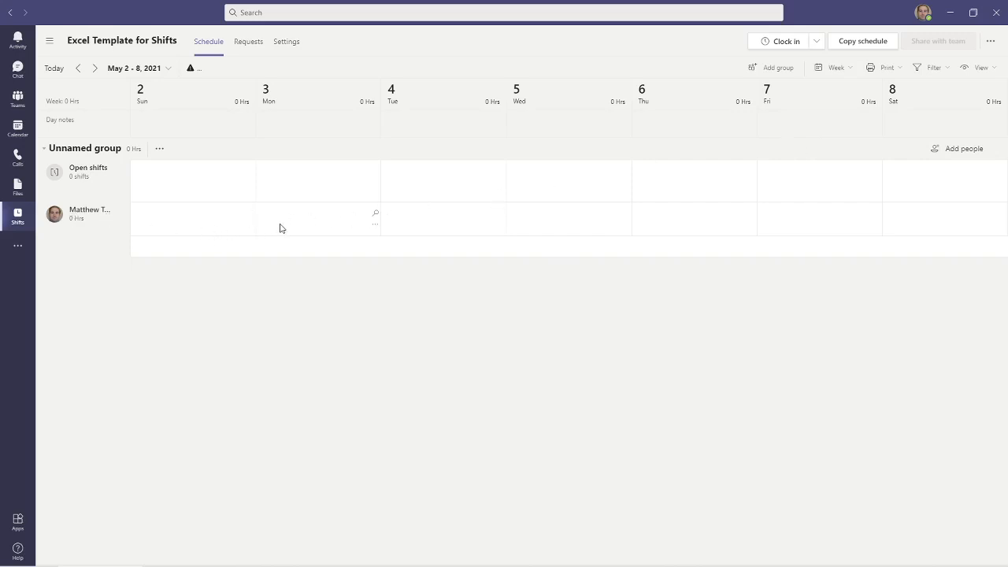
mouse_move(298, 224)
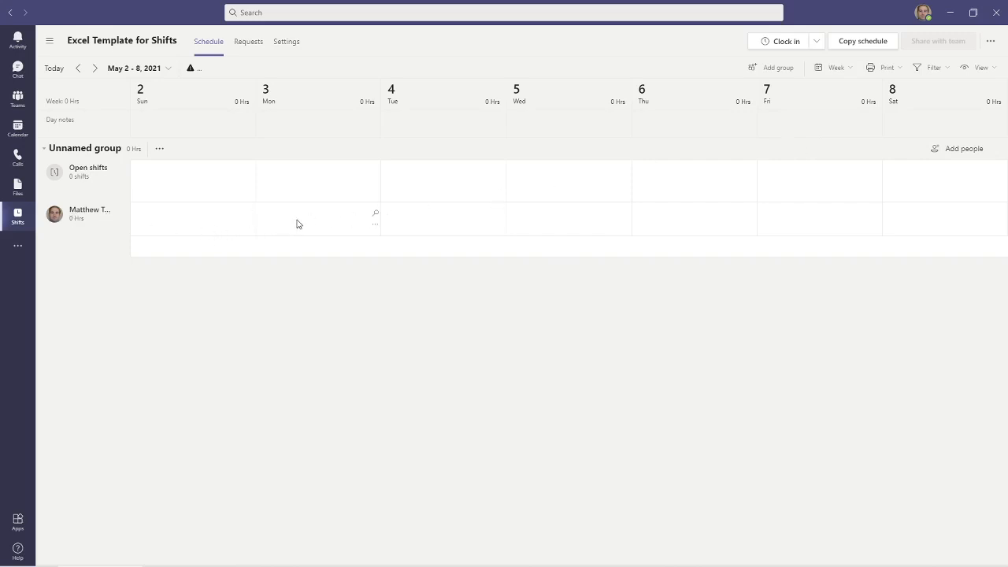
mouse_move(763, 211)
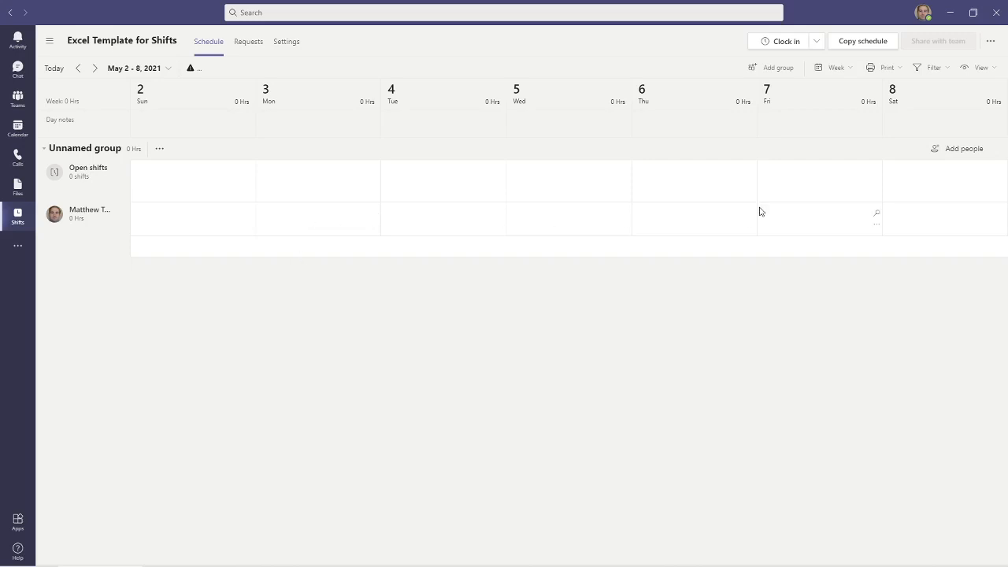
mouse_move(318, 257)
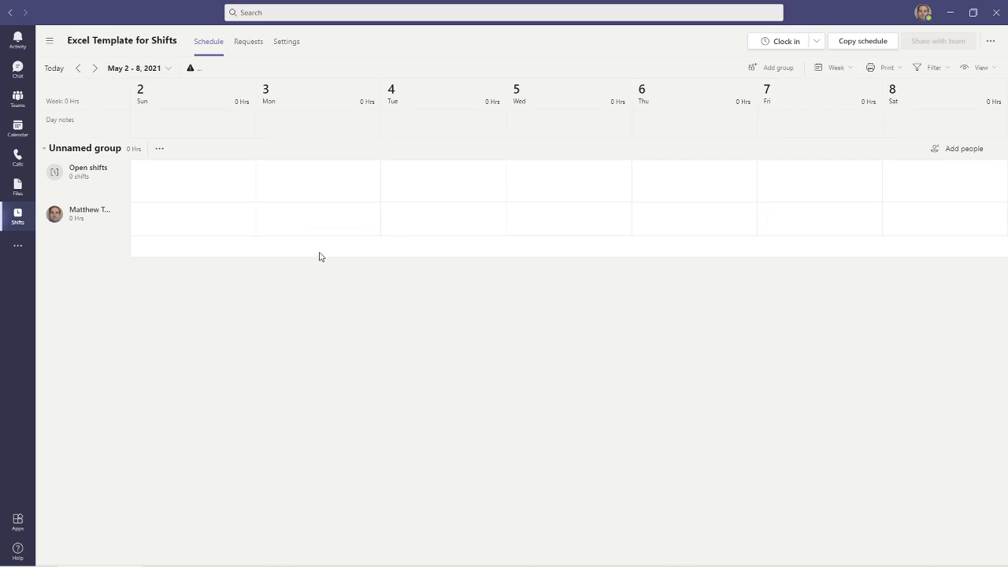
Step: Start a new shift in the team member's Monday slot
click(318, 219)
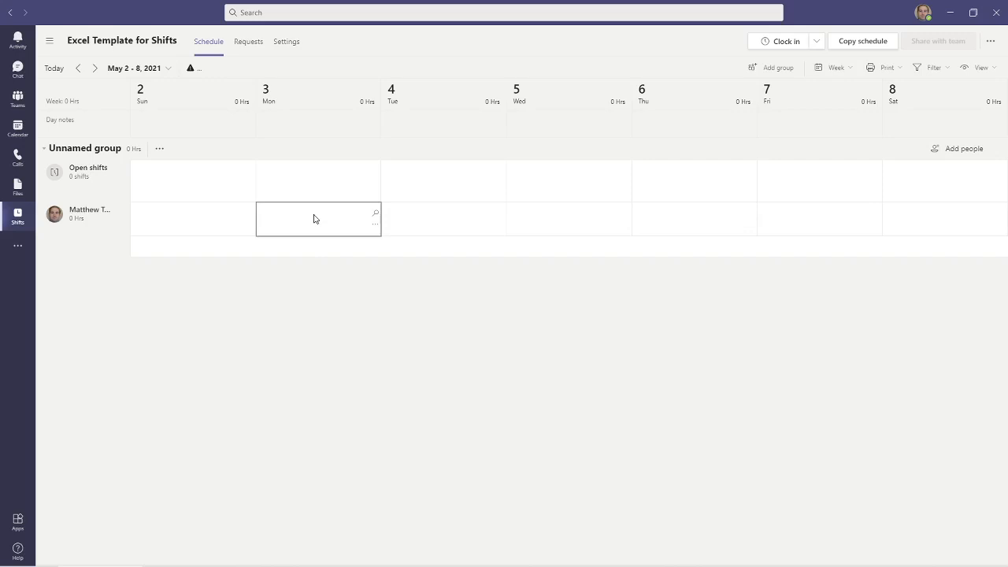
text(N)
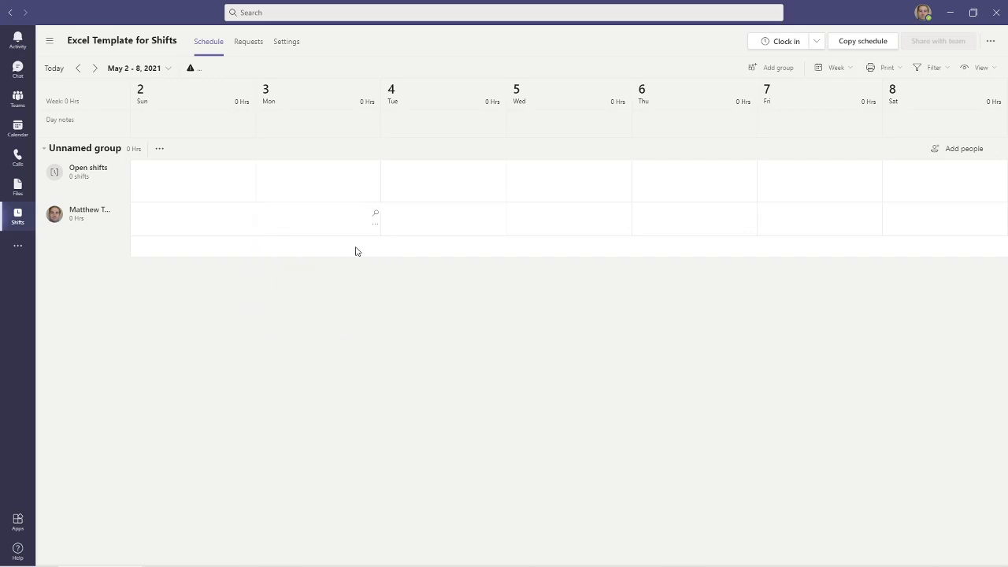
right_click(318, 218)
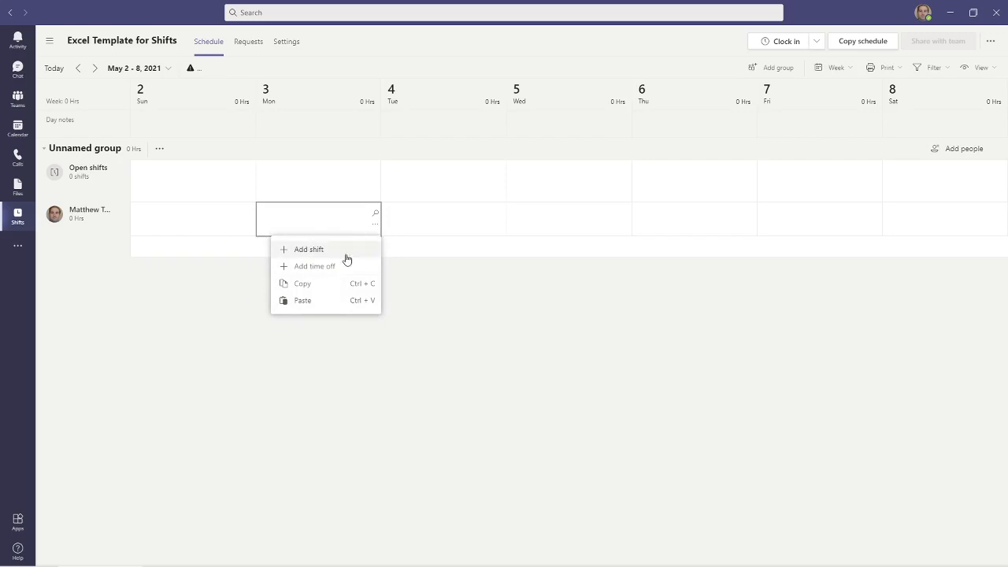
click(309, 249)
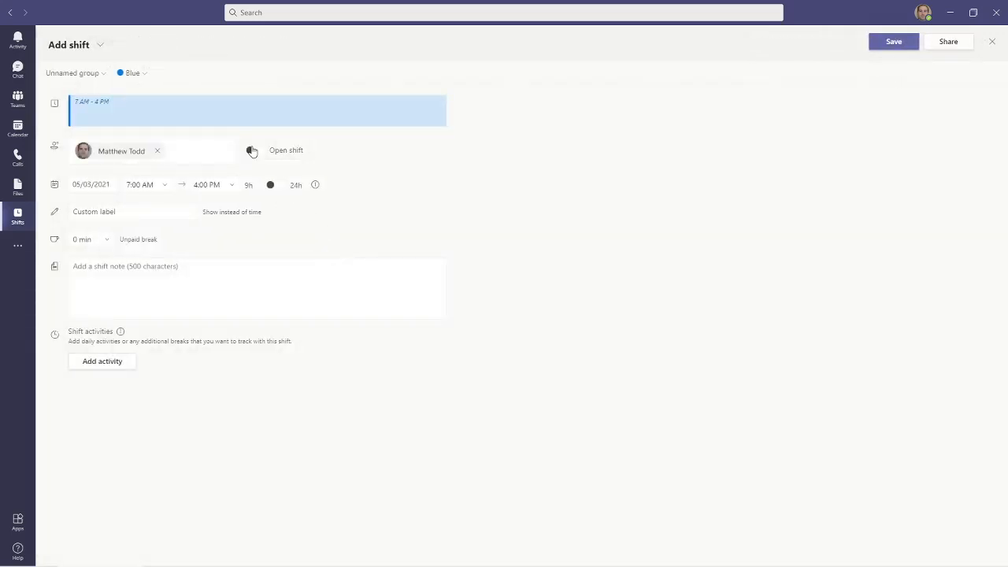
mouse_move(93, 82)
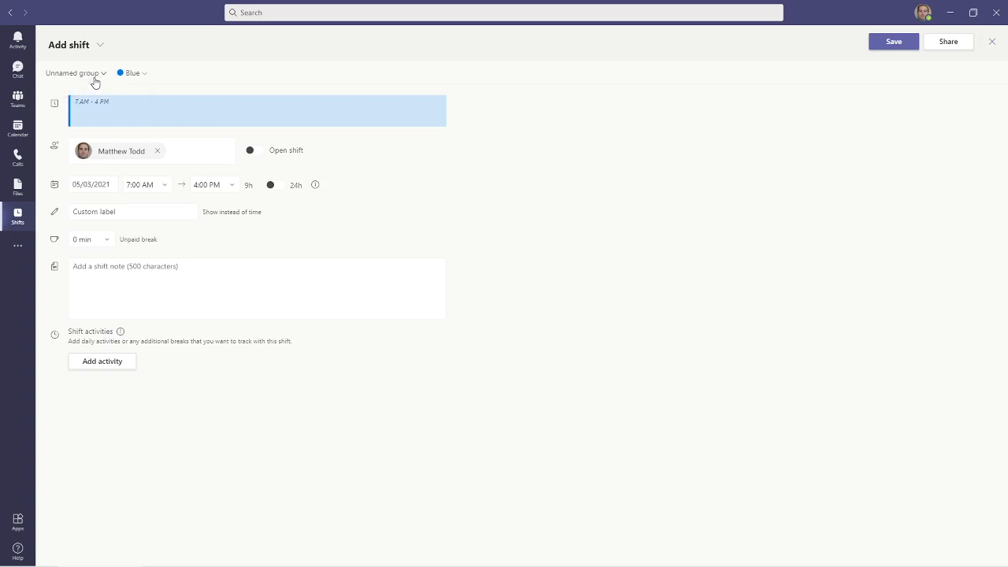
Step: Give the shift colour Blue, label New Hire, 30 min unpaid break, note New Hire Paperwork, and save
click(133, 73)
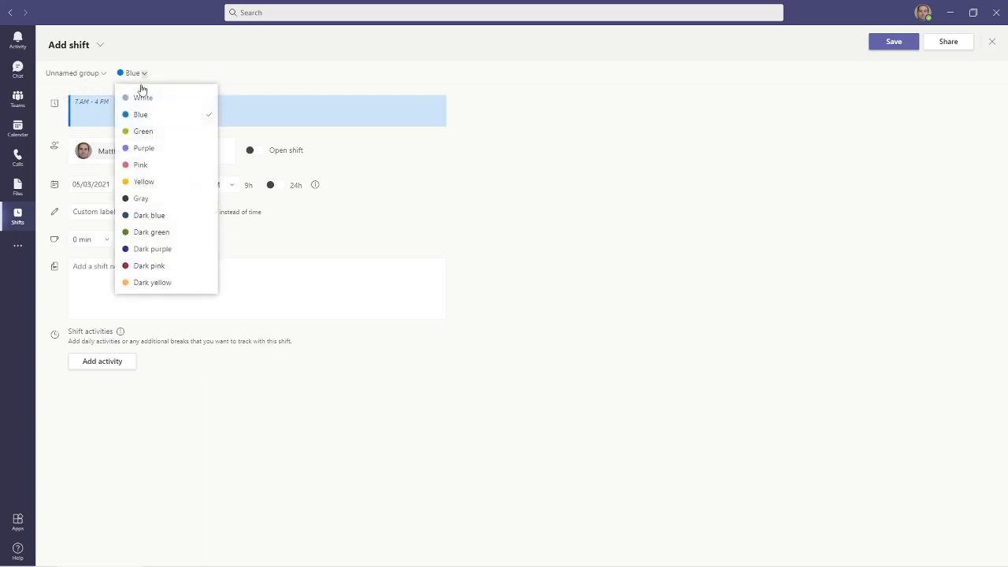
click(139, 113)
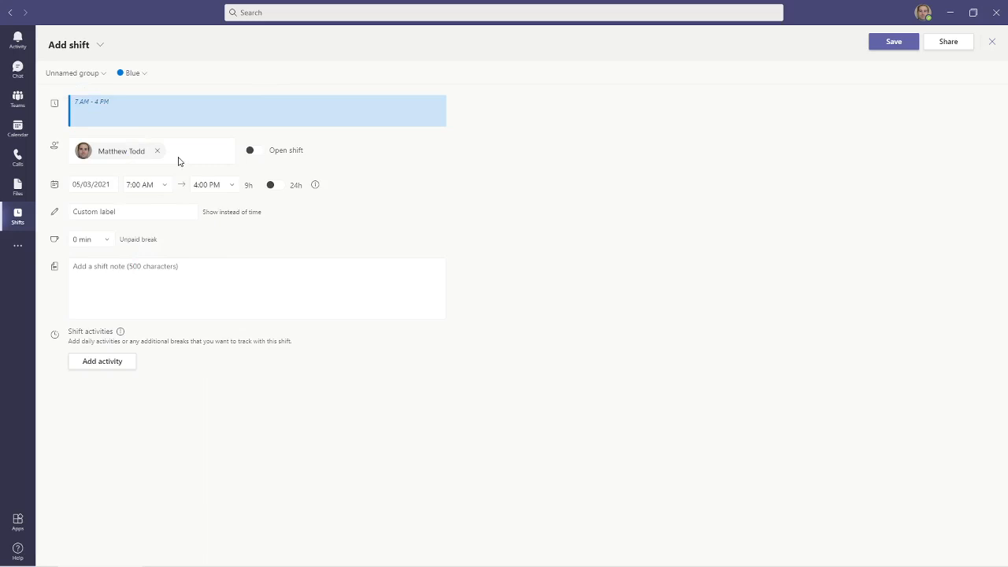
click(132, 211)
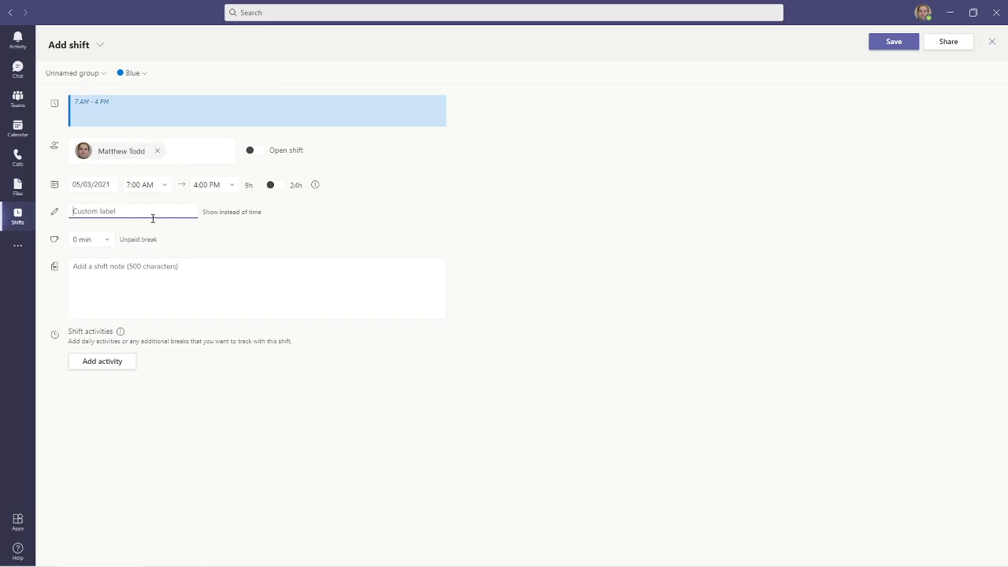
text(New Hire)
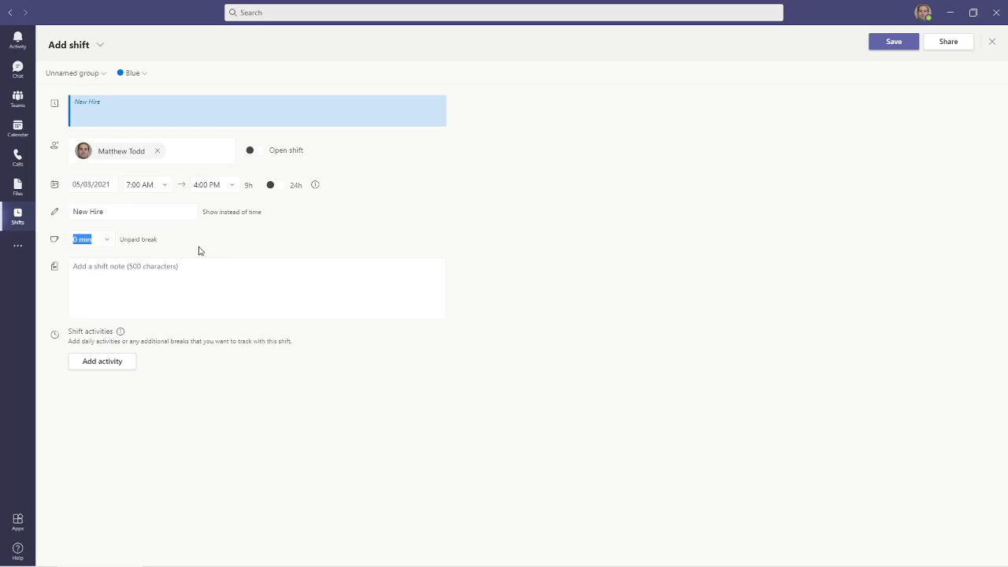
click(88, 240)
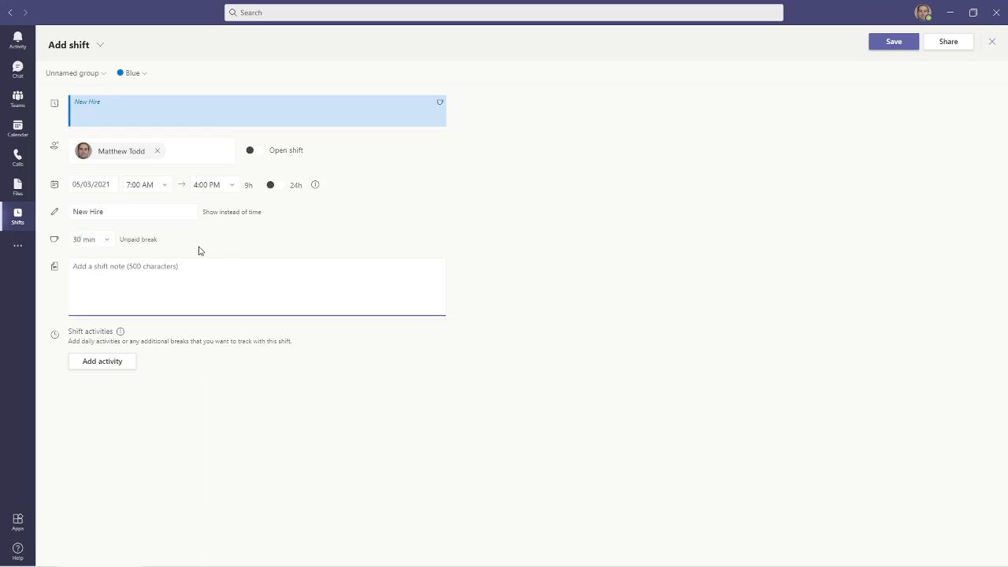
text(New Hire Paper)
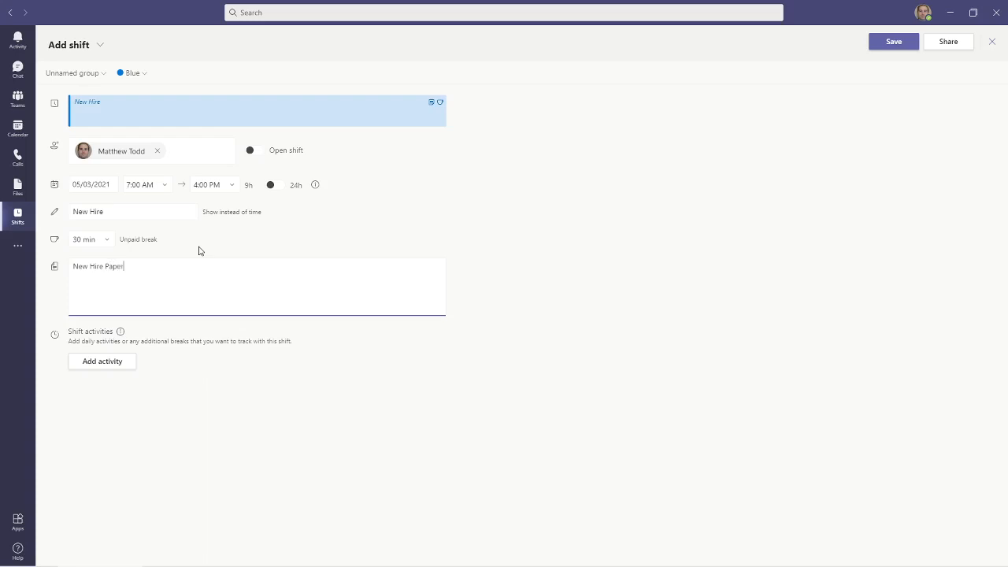
text(work)
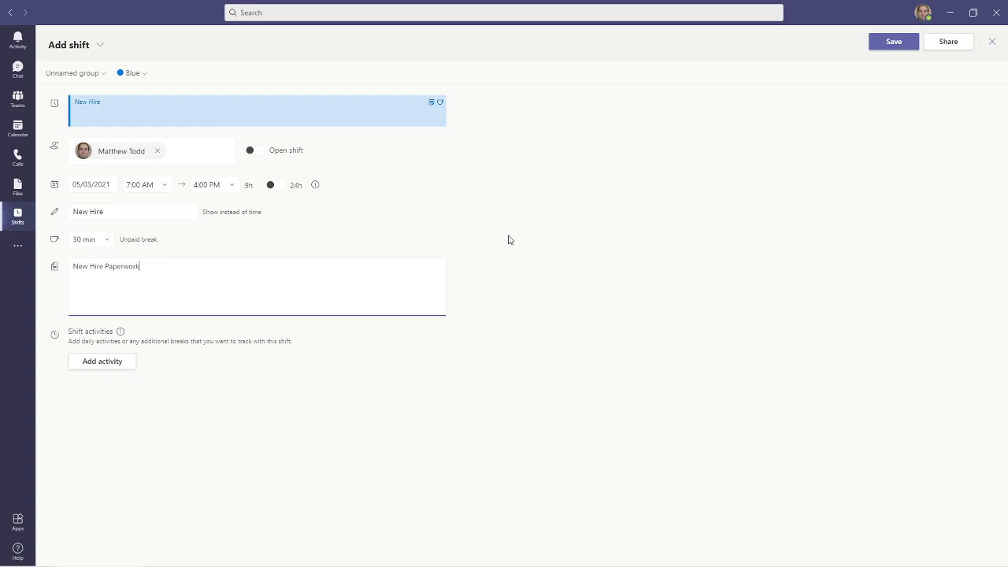
click(893, 41)
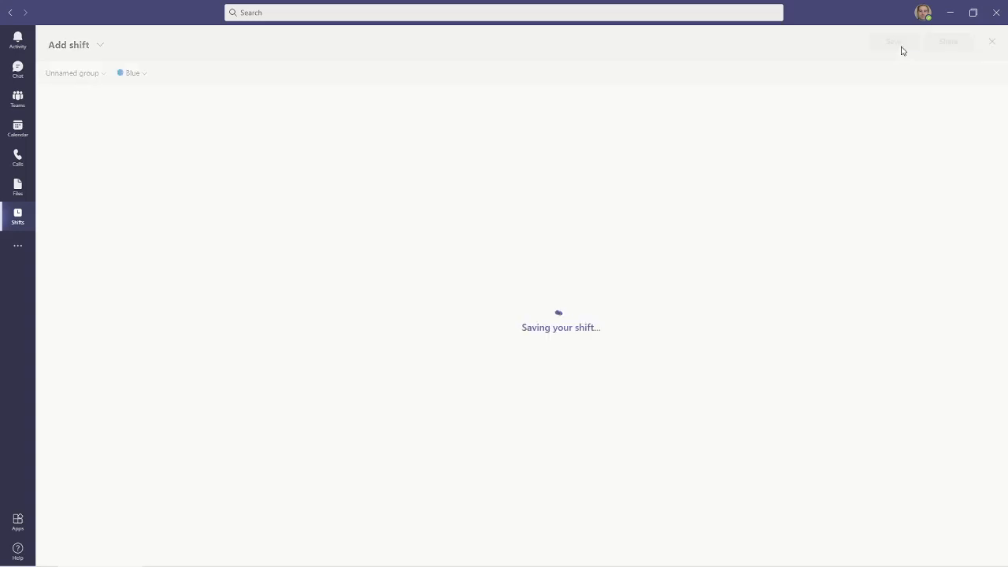
Step: Copy the Monday New Hire shift to fill Tuesday through Friday
click(893, 41)
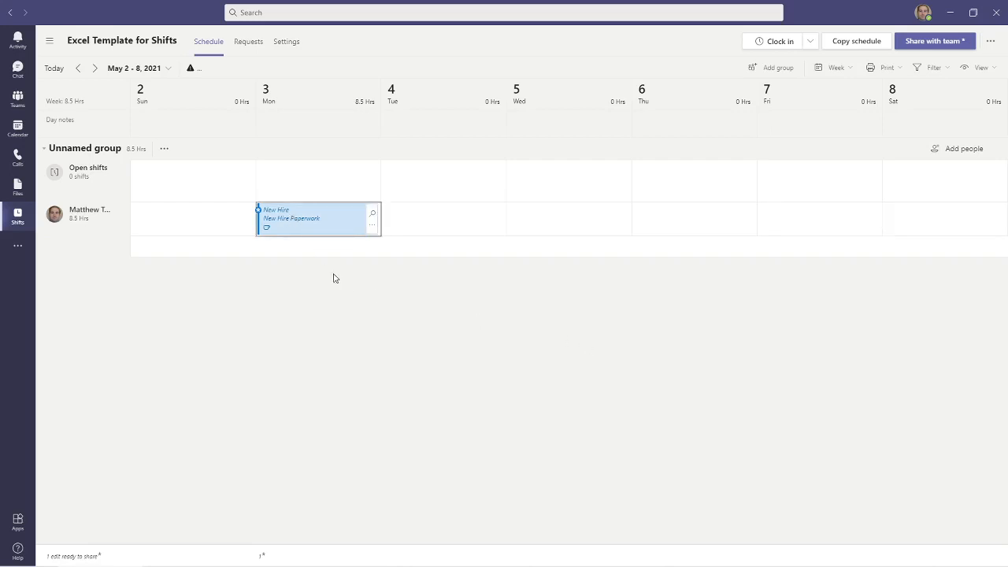
right_click(315, 219)
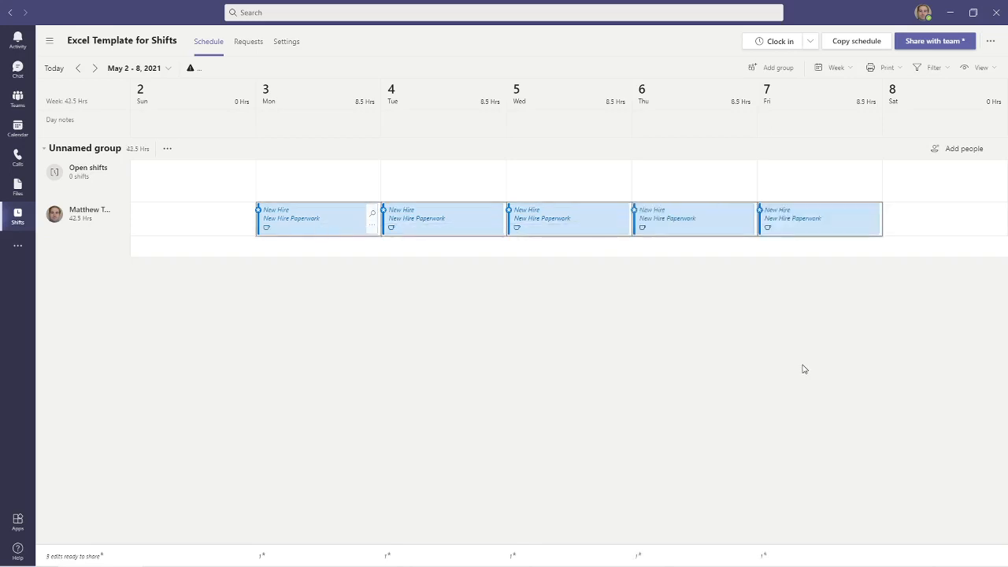
mouse_move(583, 322)
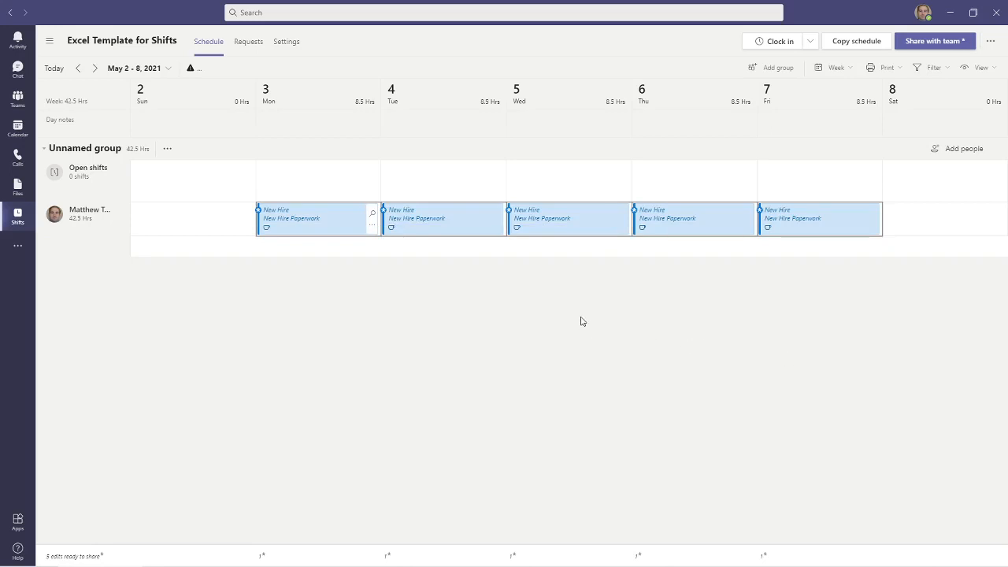
Step: Add a Holiday day note on Wednesday and delete its New Hire shift
click(568, 120)
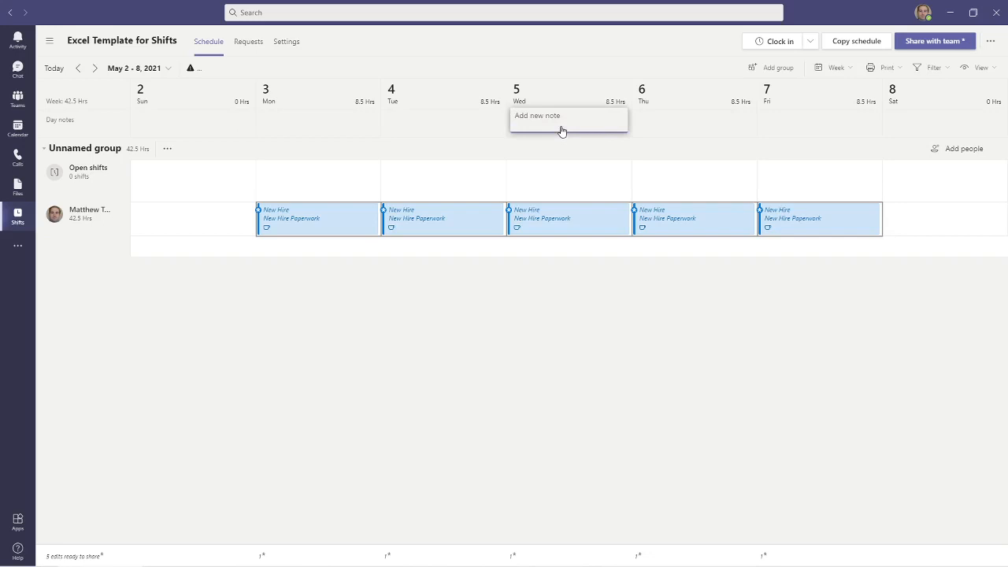
text(Holiday)
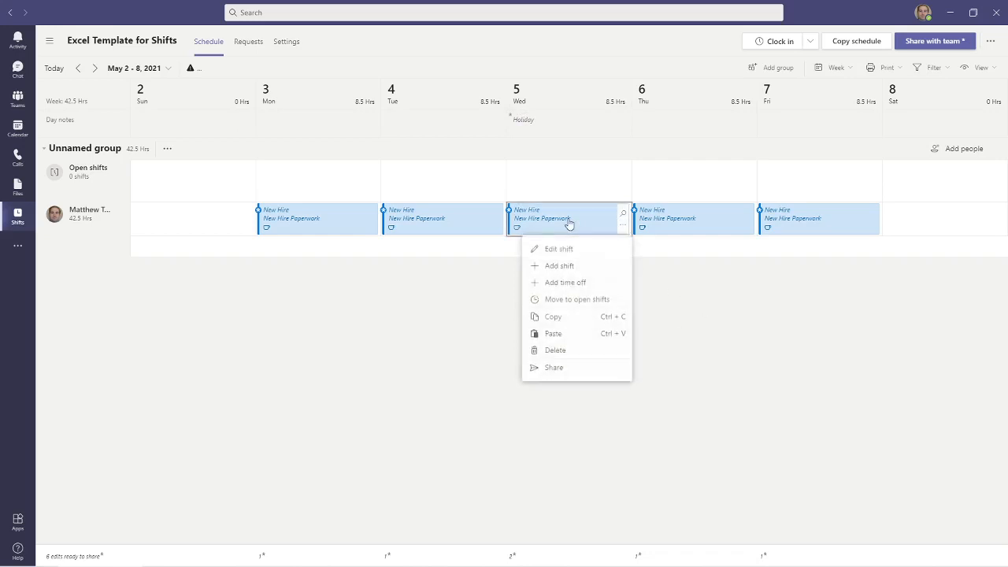
click(606, 287)
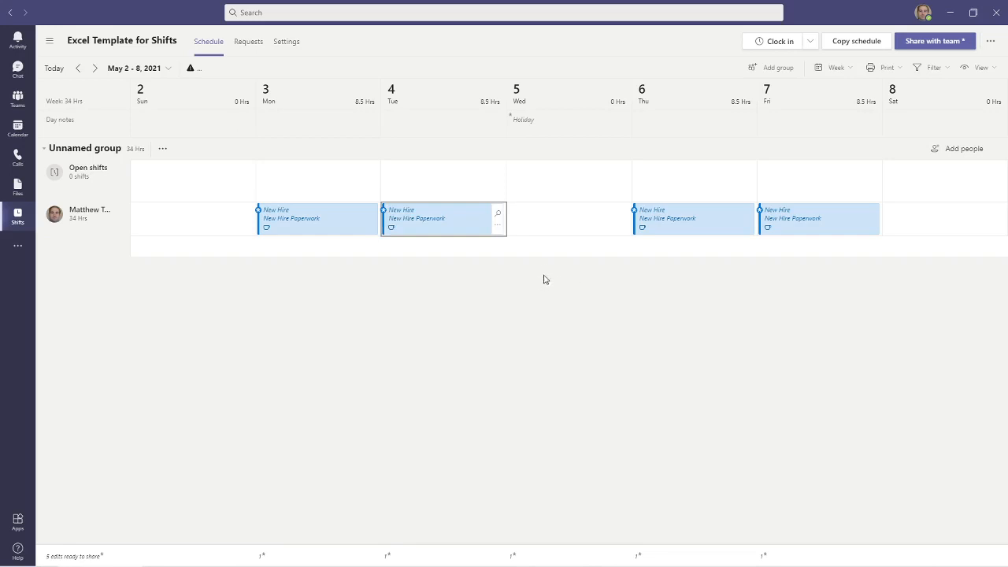
mouse_move(526, 284)
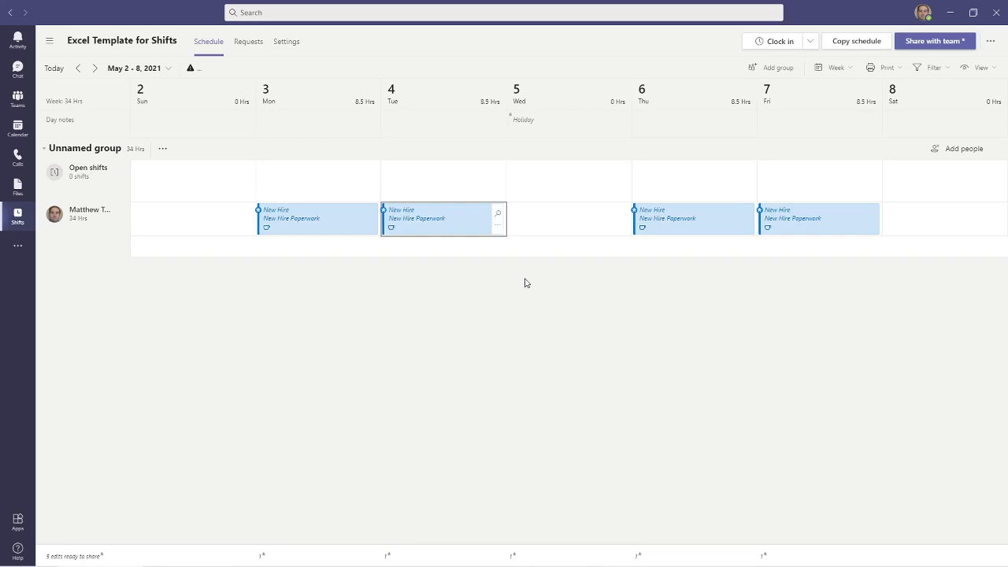
mouse_move(221, 275)
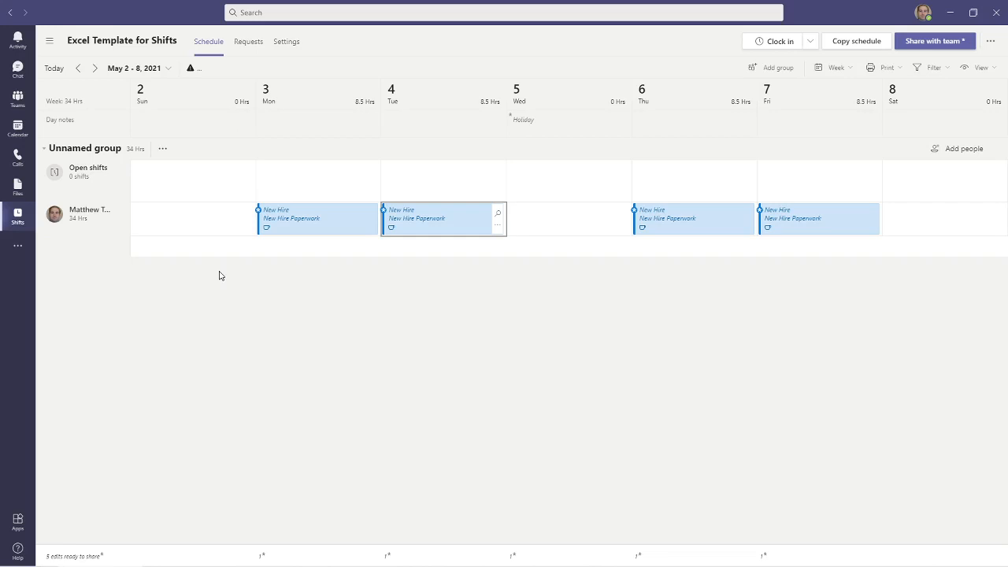
mouse_move(230, 154)
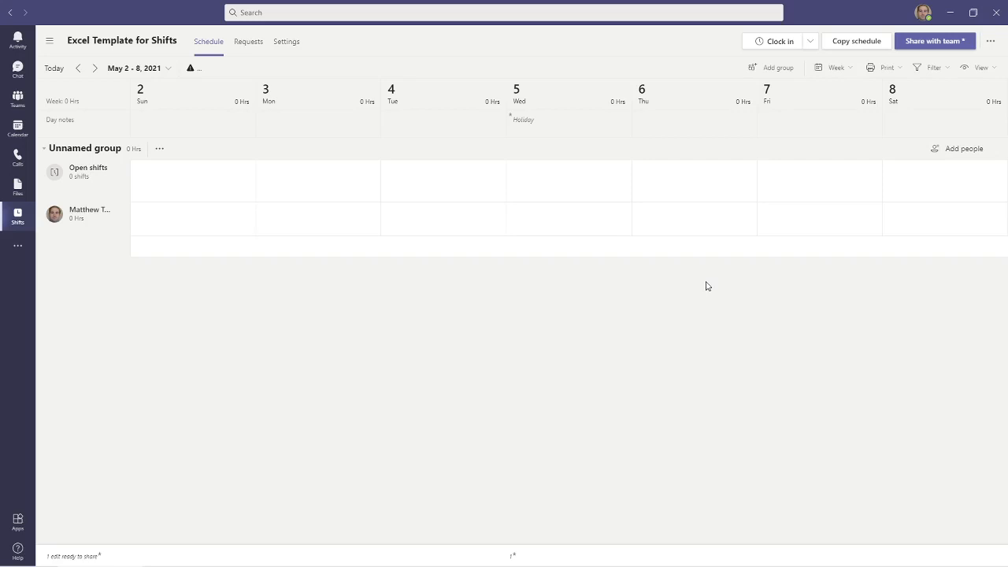
mouse_move(655, 221)
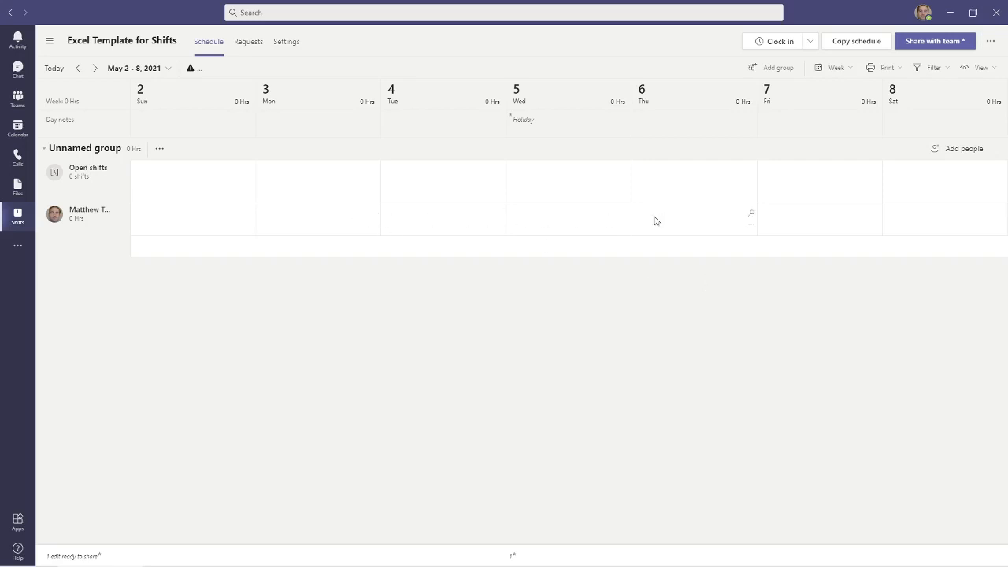
mouse_move(454, 313)
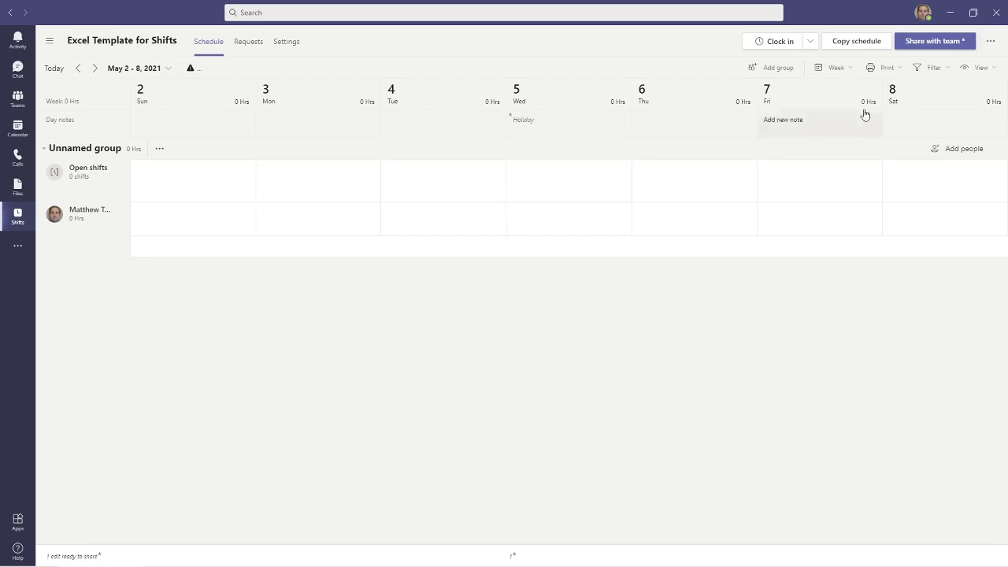
Step: Open schedule sharing for May 2–8 and choose to notify only affected team members
click(932, 41)
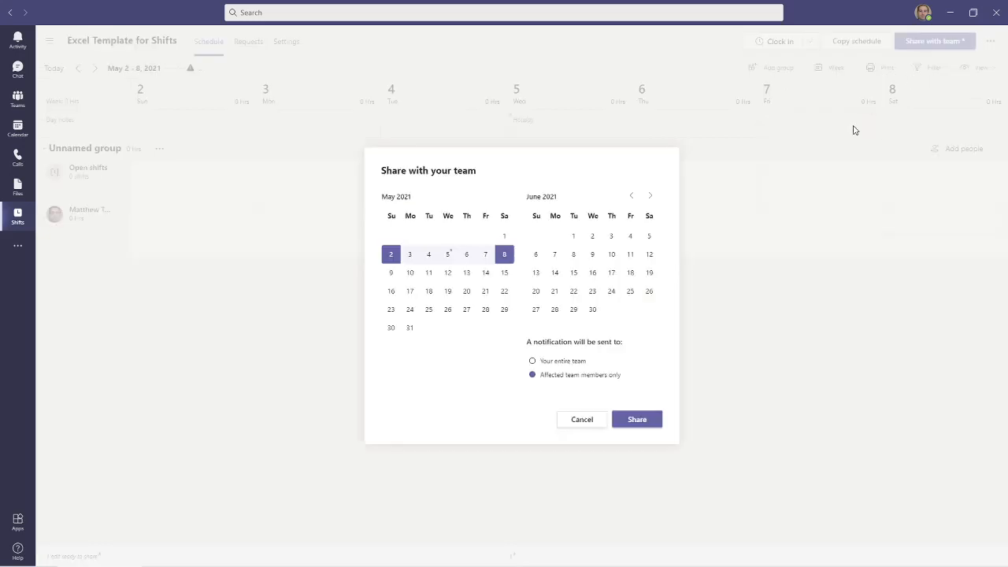
click(533, 361)
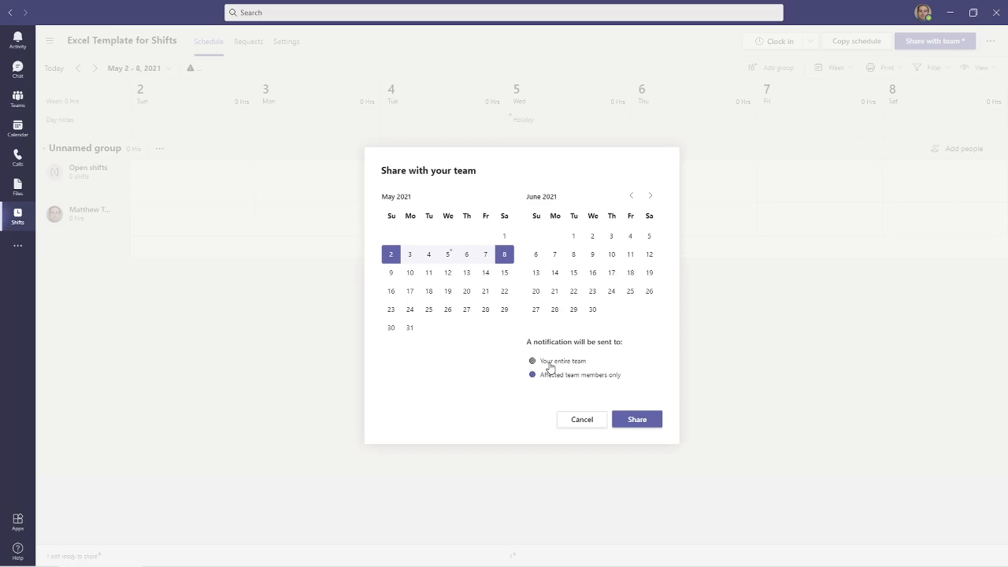
click(533, 375)
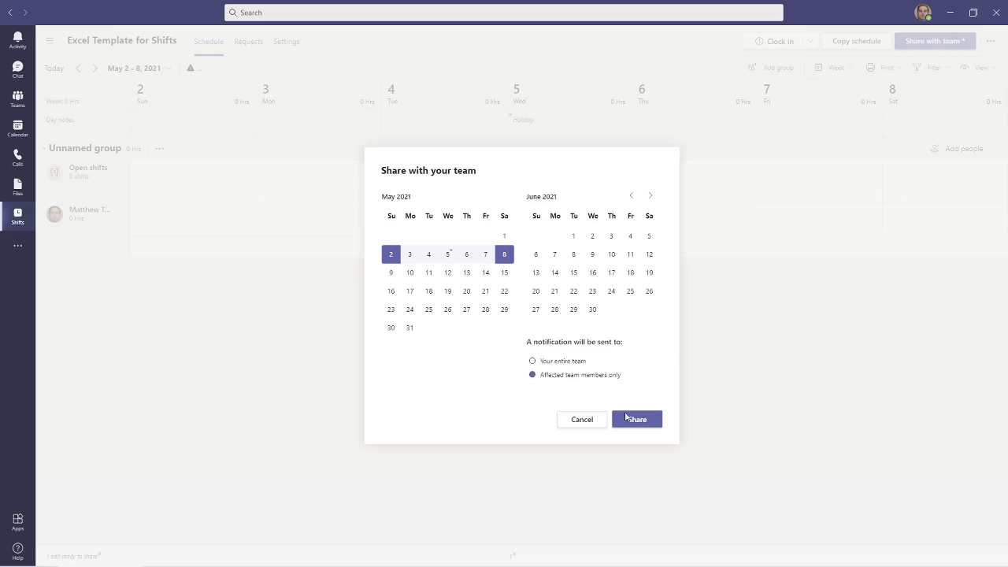
Step: Share the May 2–8 schedule with the team and show the more-actions menu
click(637, 419)
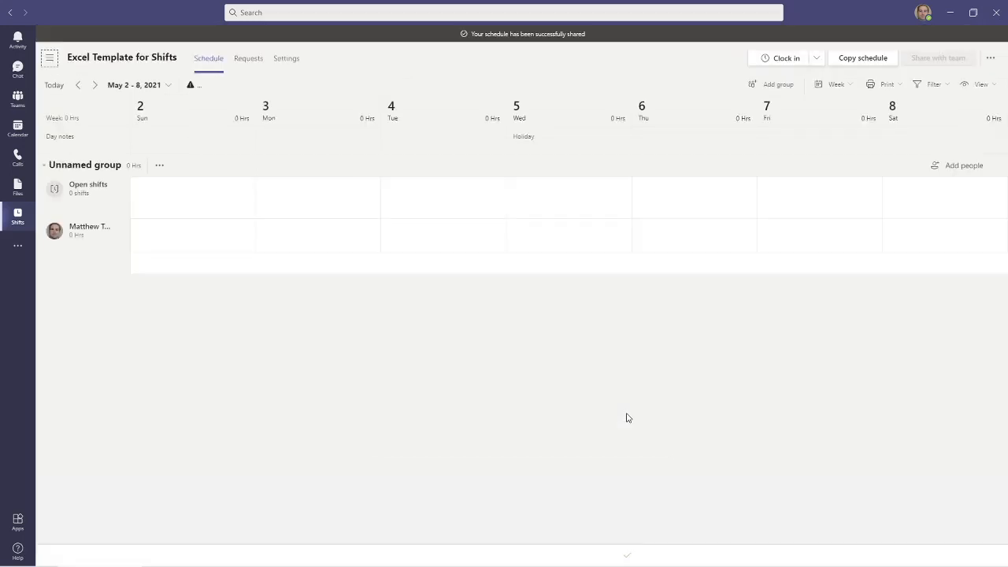
mouse_move(583, 400)
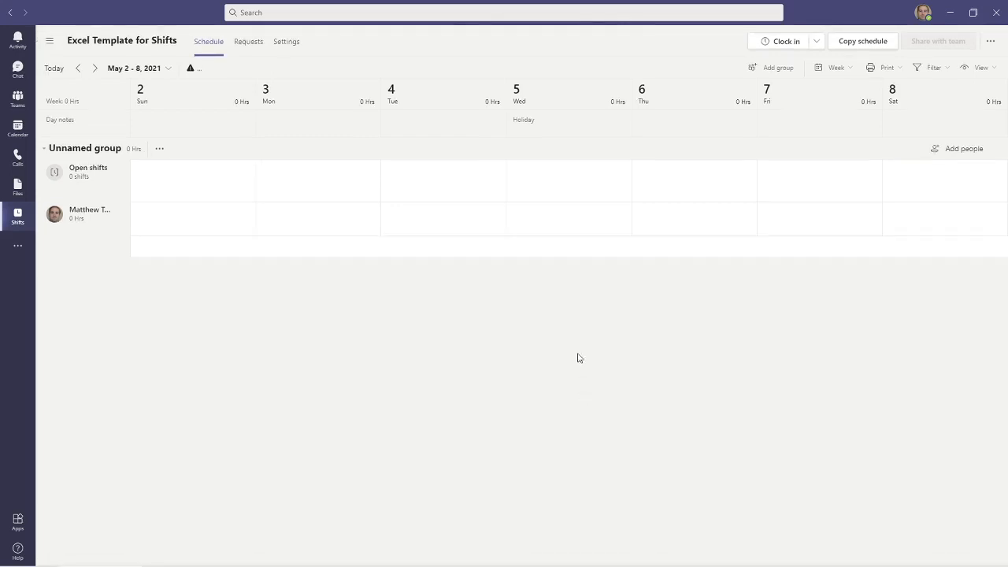
click(989, 40)
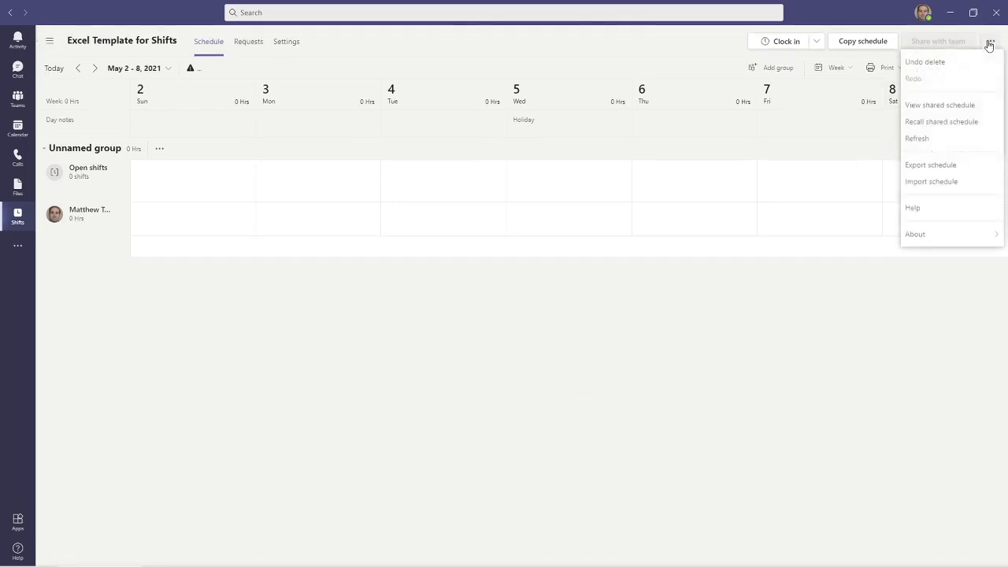
mouse_move(931, 165)
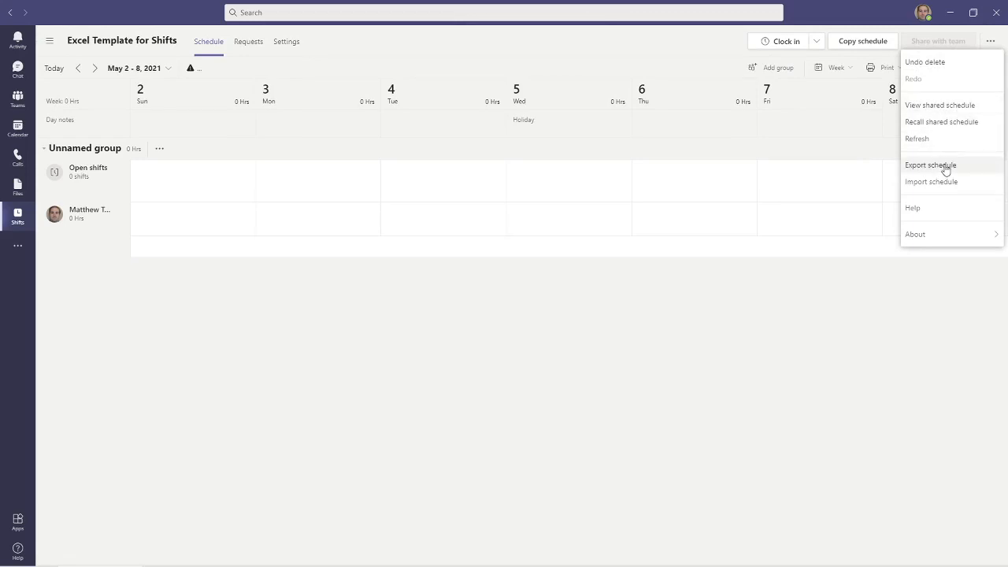
mouse_move(938, 183)
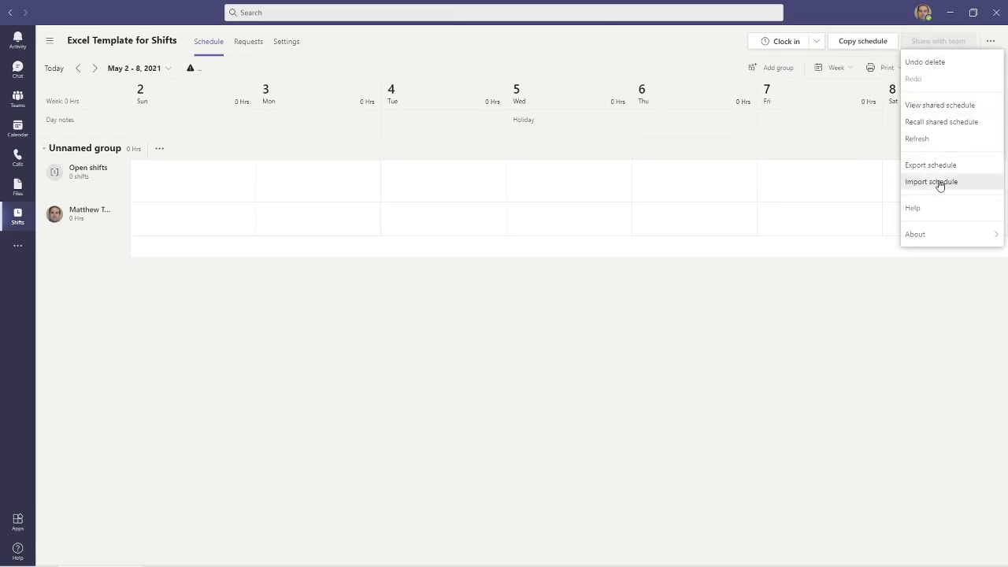
Step: Choose Import schedule and download the sample import workbook
click(933, 181)
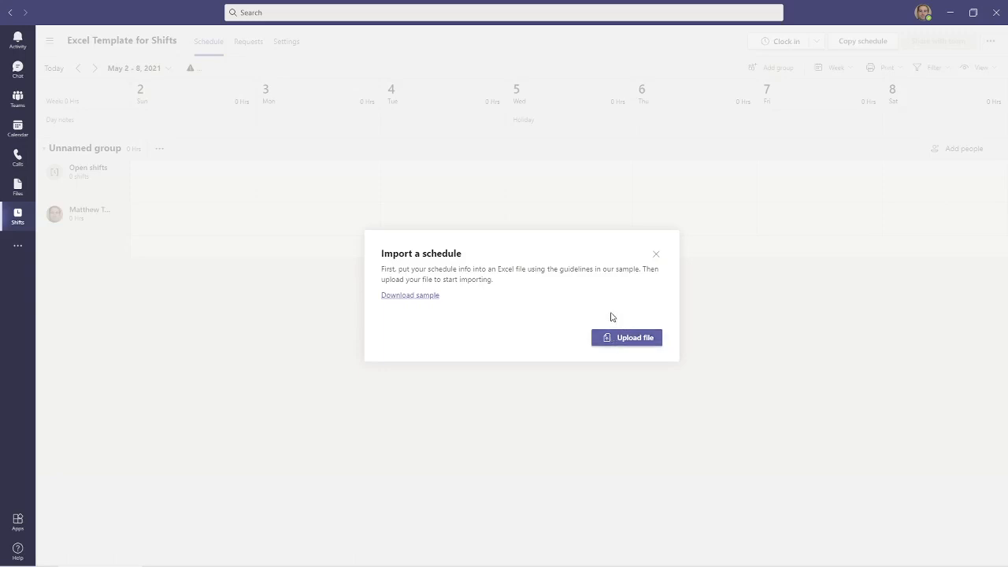
mouse_move(422, 300)
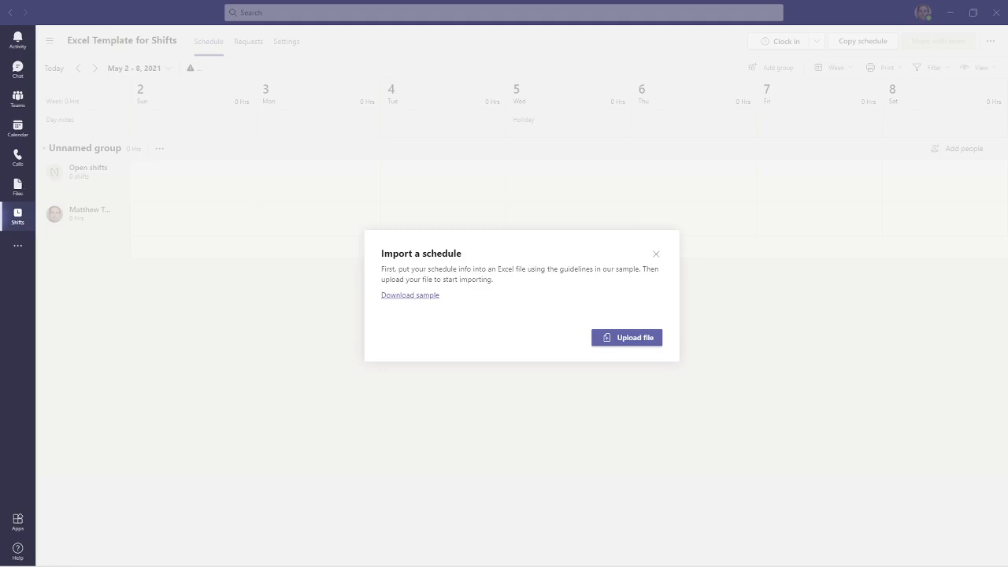
click(409, 294)
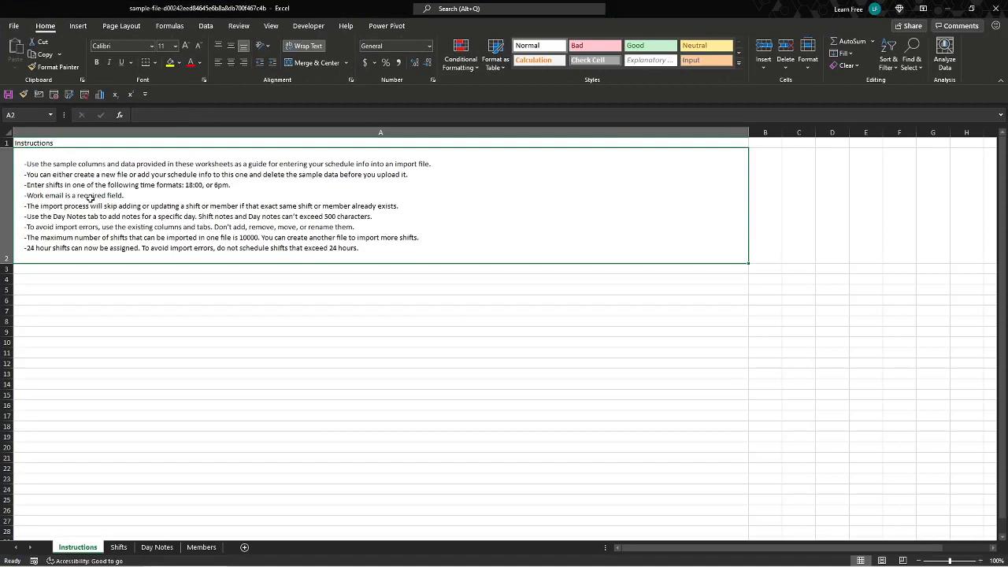
mouse_move(140, 186)
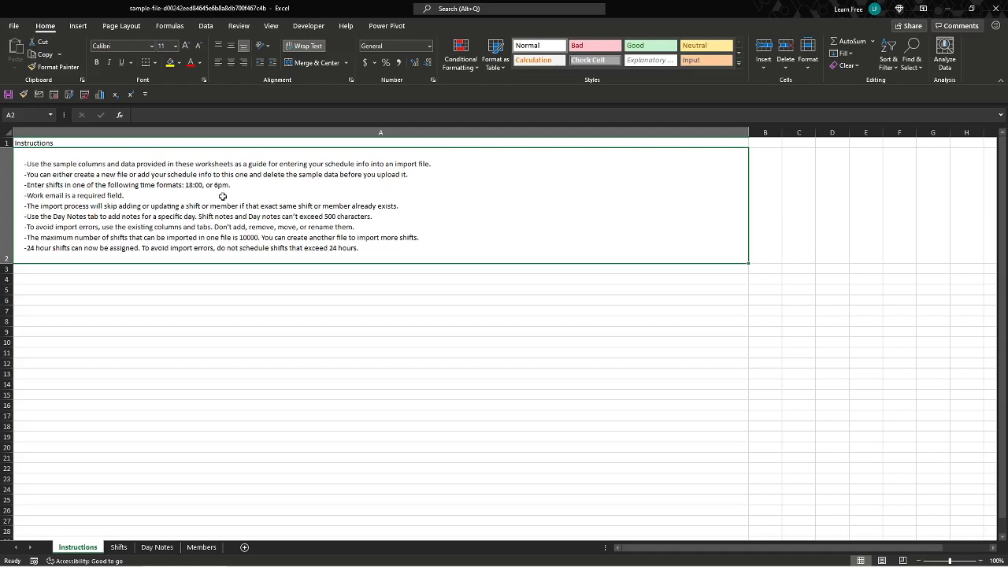
mouse_move(286, 181)
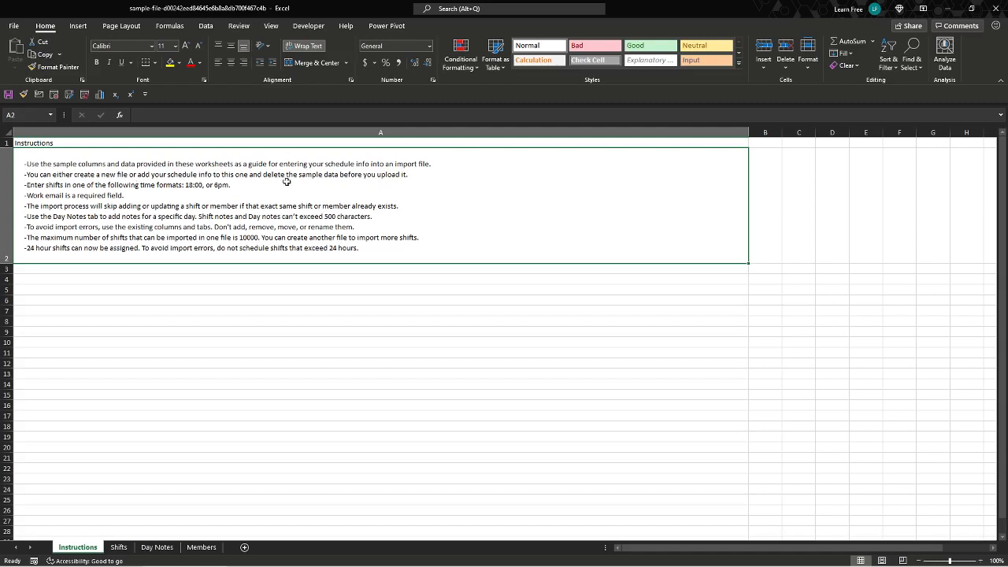
mouse_move(324, 192)
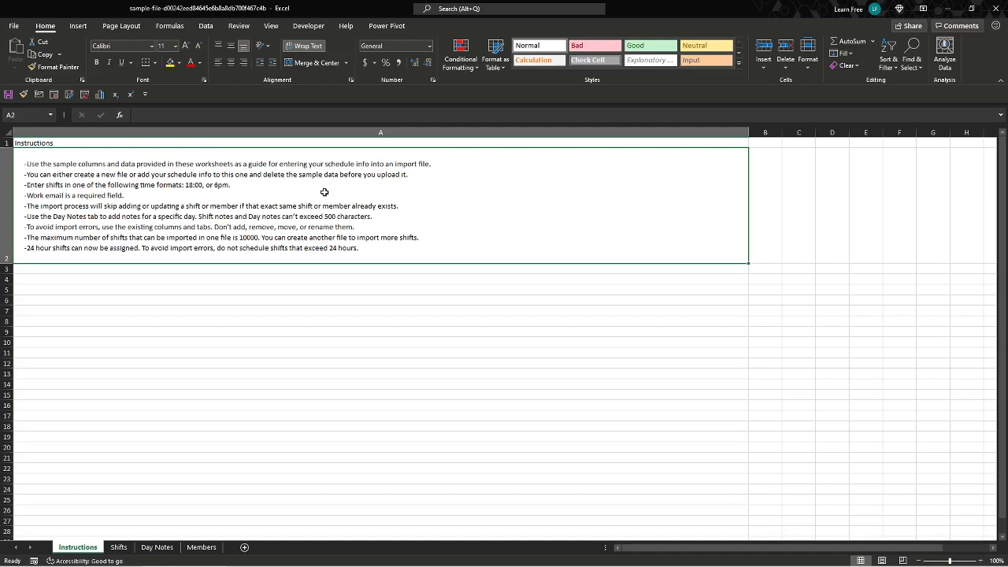
mouse_move(242, 239)
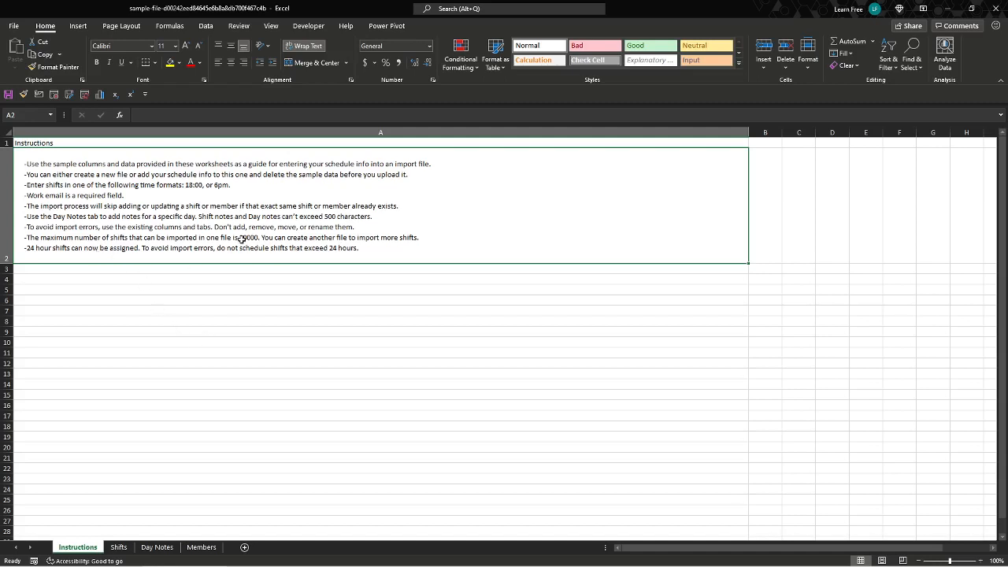
mouse_move(243, 276)
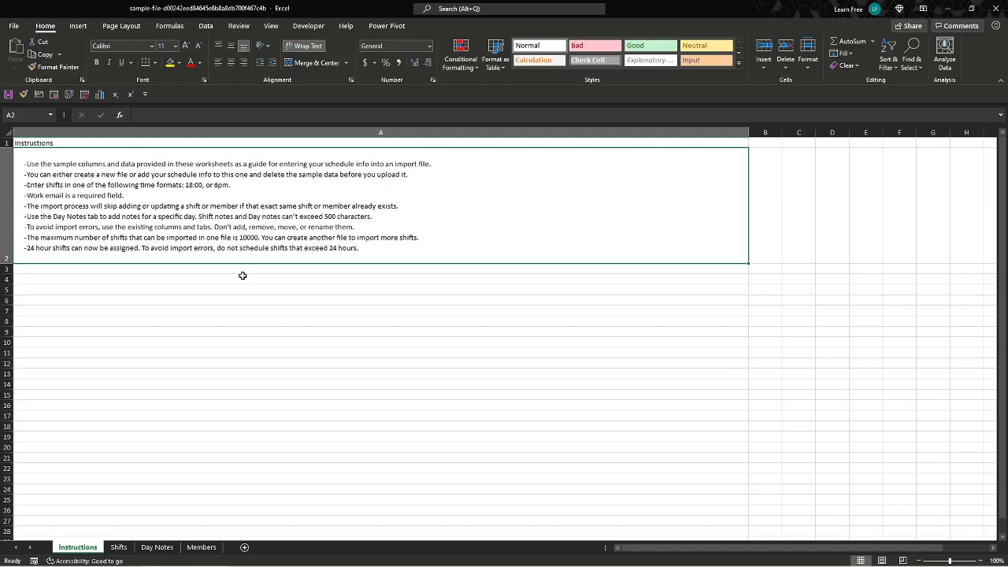
Step: Read the sample workbook's Instructions sheet and switch to the Shifts sheet
click(381, 279)
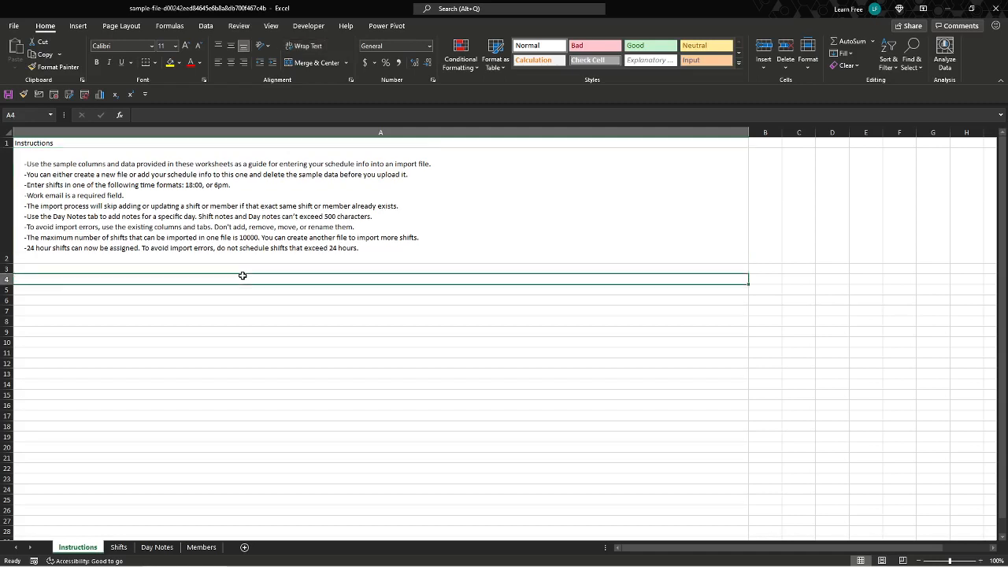
click(118, 547)
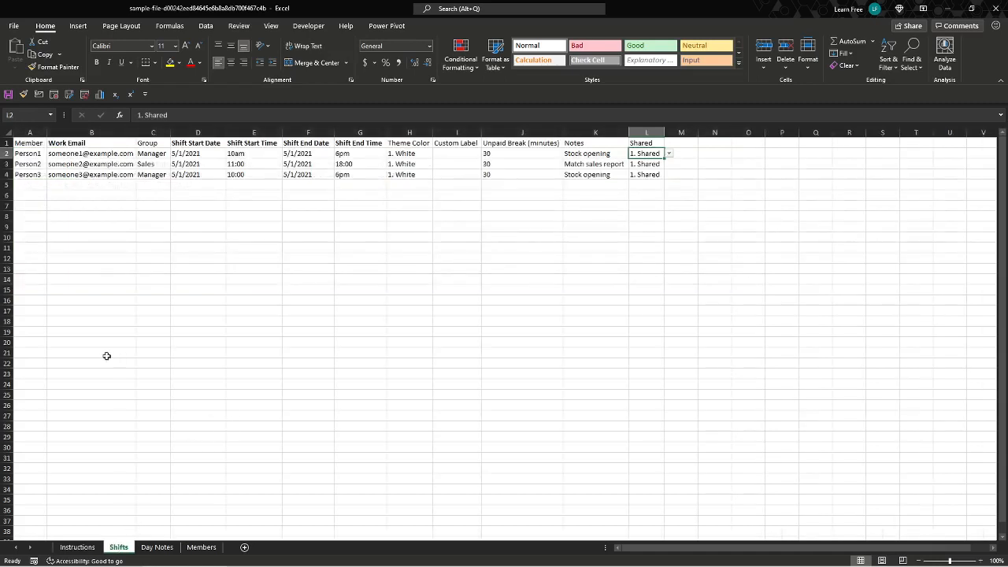
click(28, 153)
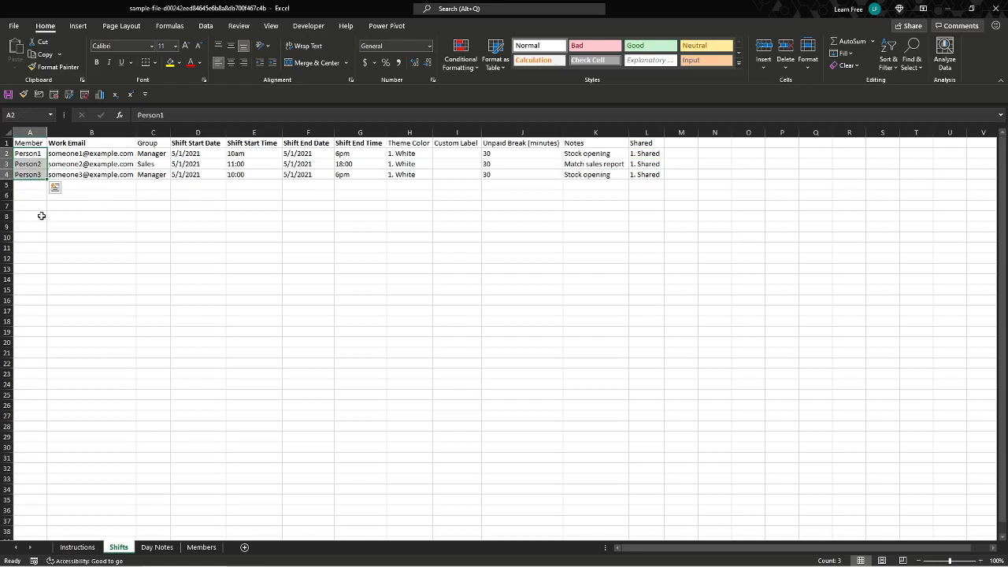
click(92, 153)
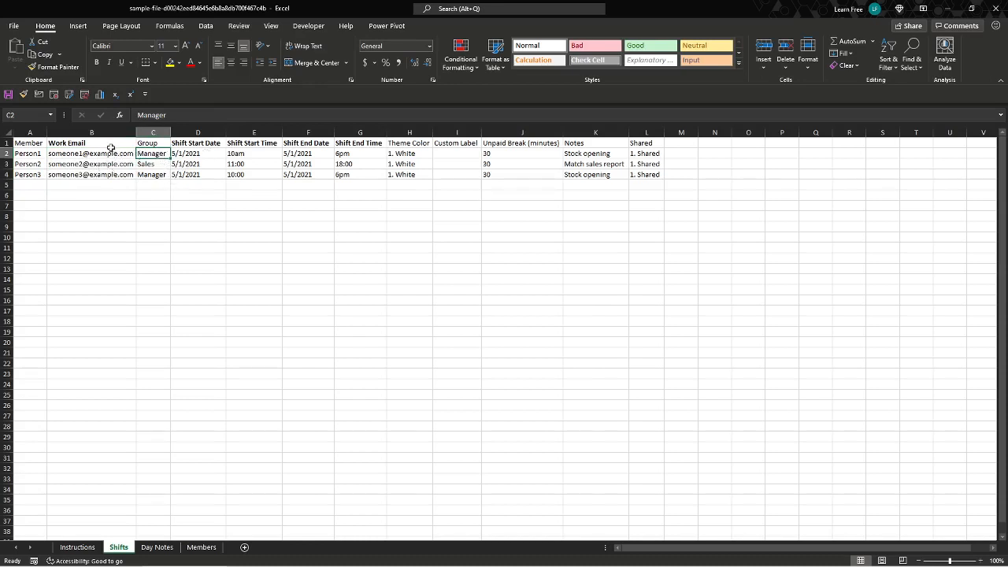
click(202, 547)
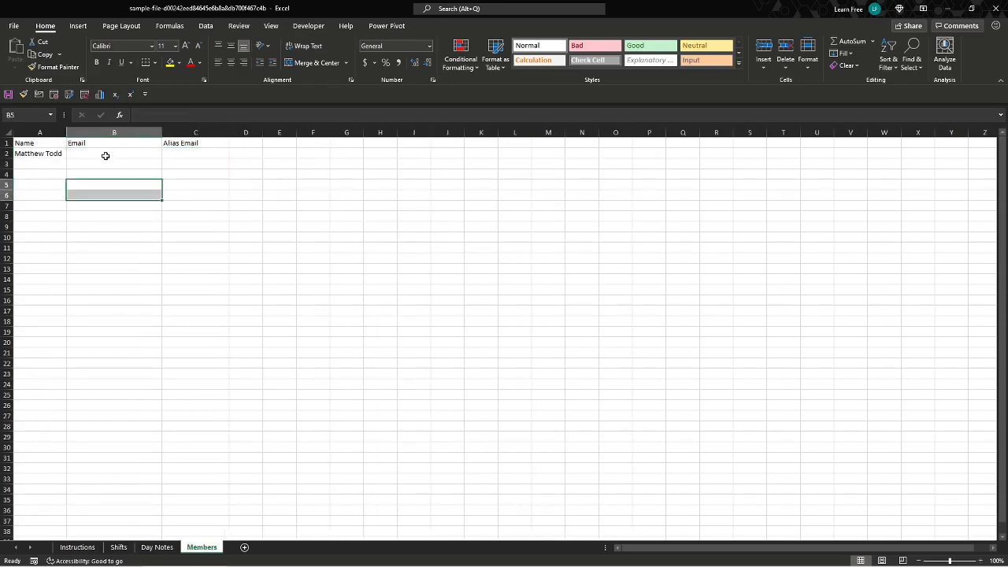
click(195, 153)
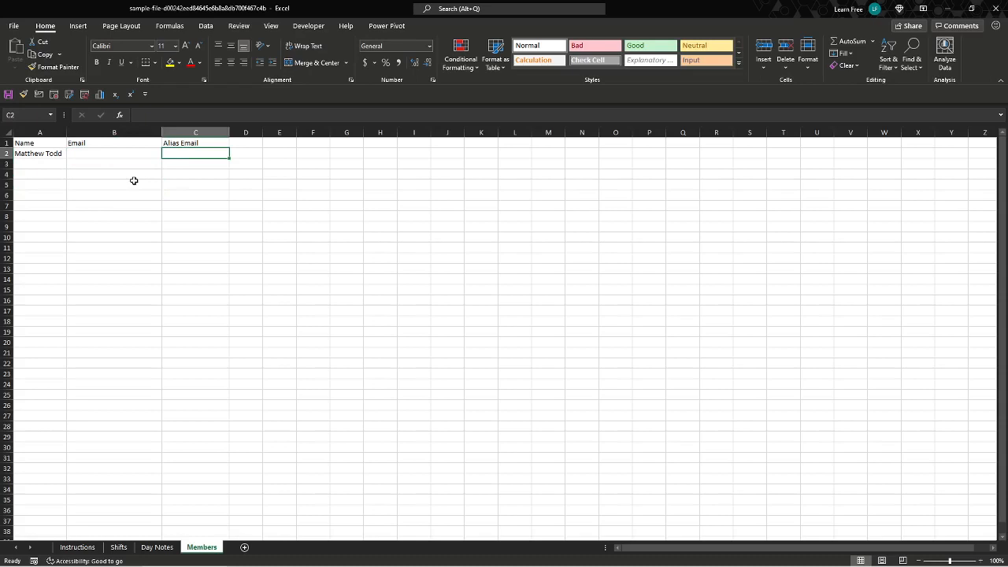
click(119, 547)
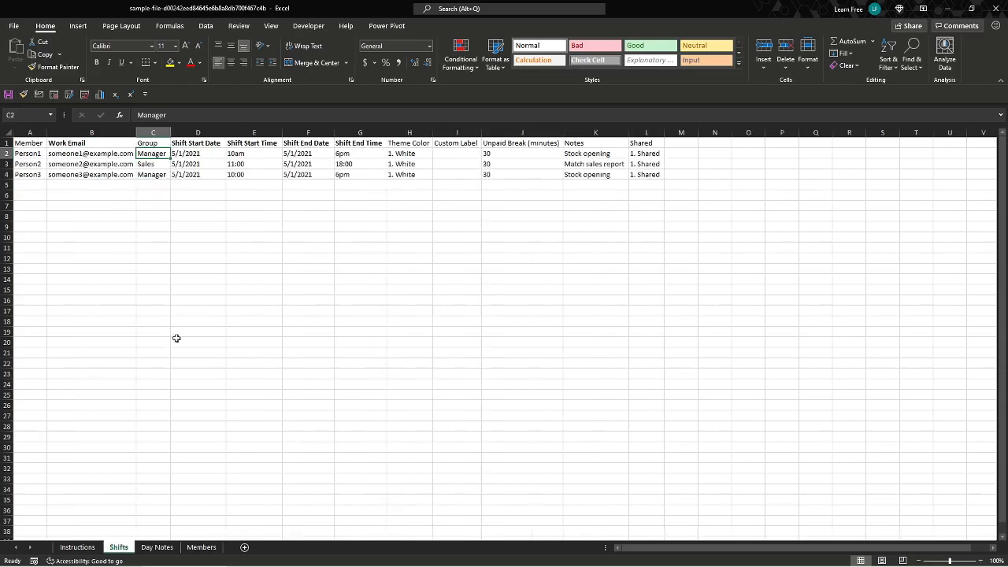
click(91, 153)
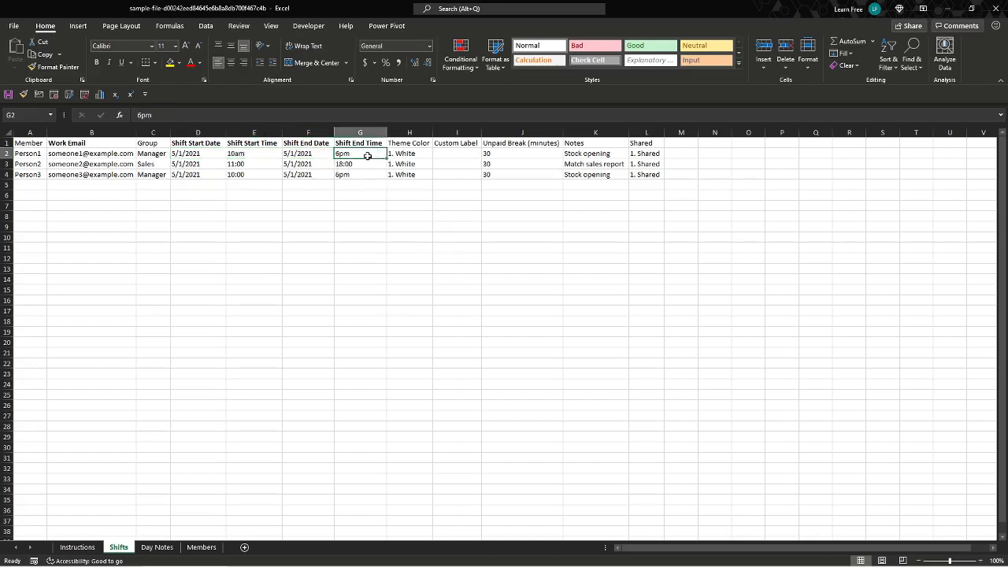
Step: Change the first shift's theme colour in H2 from White to Blue
click(409, 153)
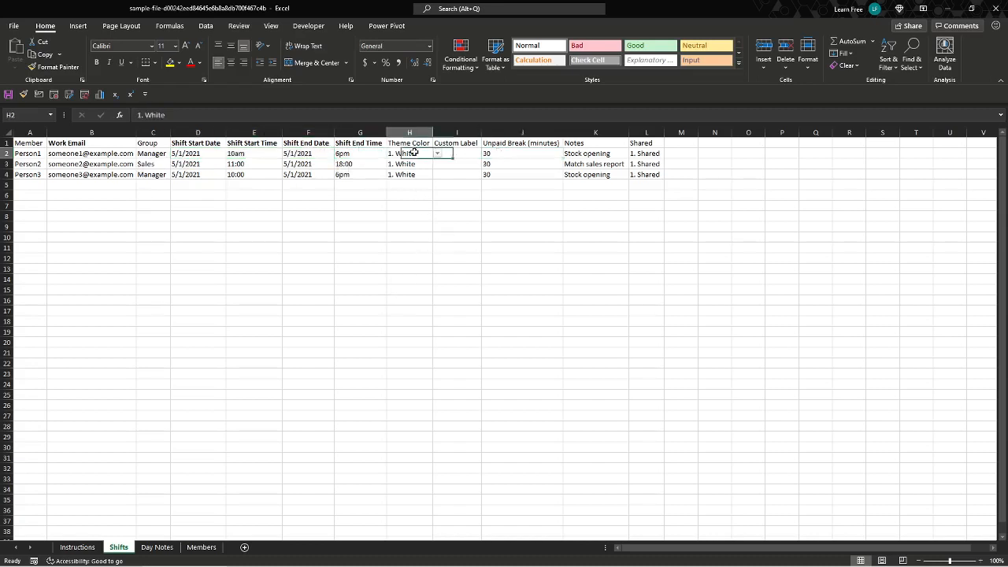
click(436, 153)
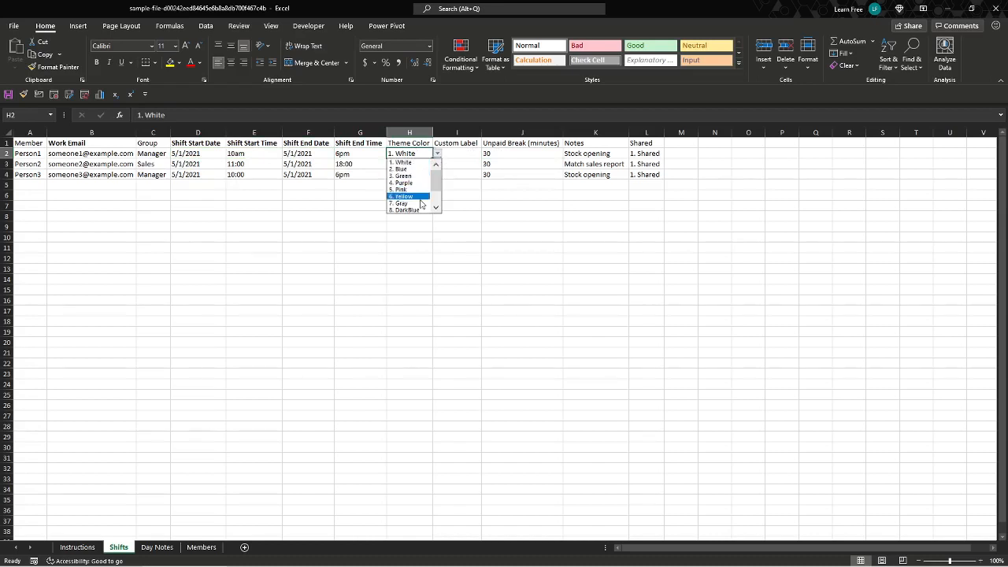
click(403, 162)
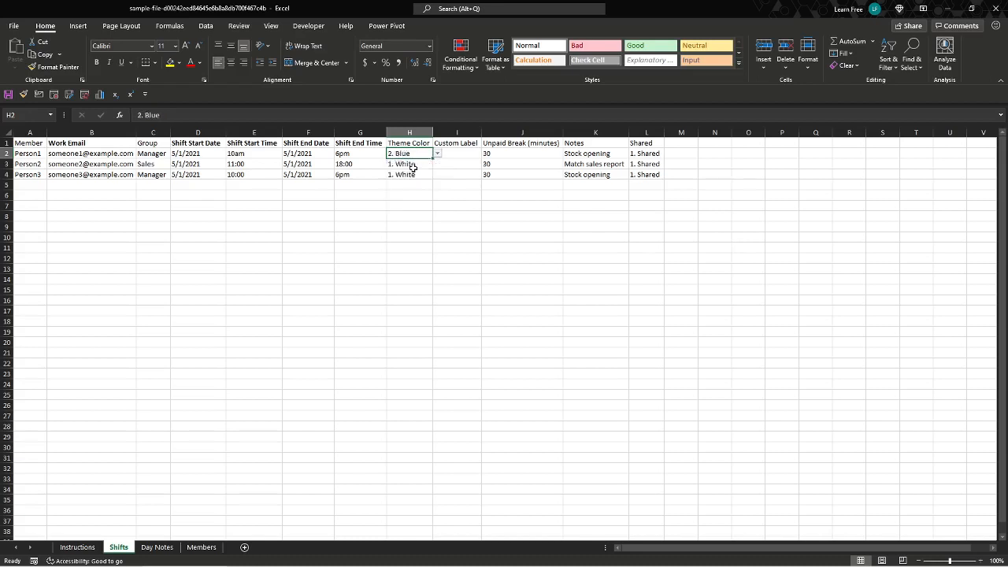
mouse_move(501, 186)
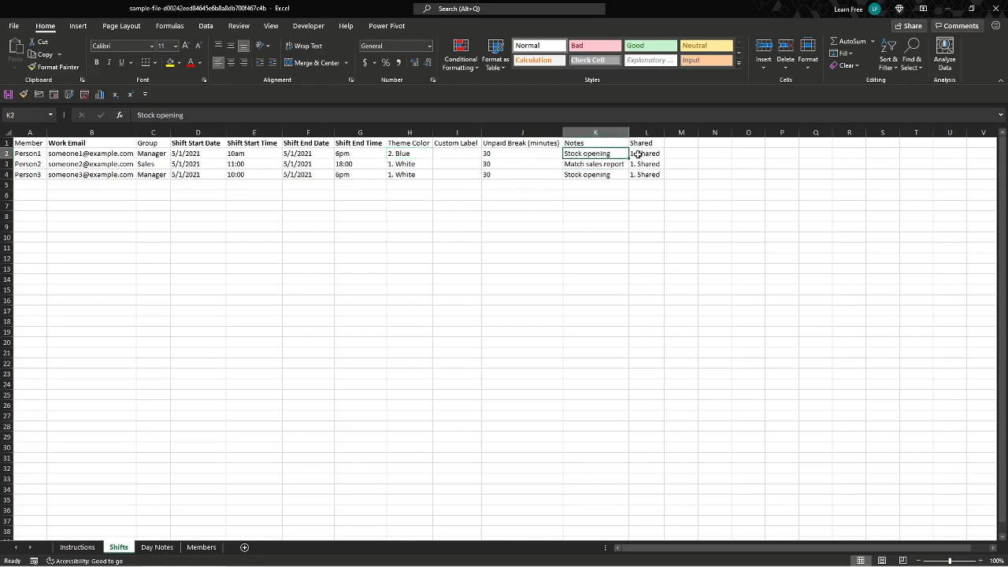
Step: Keep the first shift marked Shared, then close the workbook at the save prompt
click(646, 153)
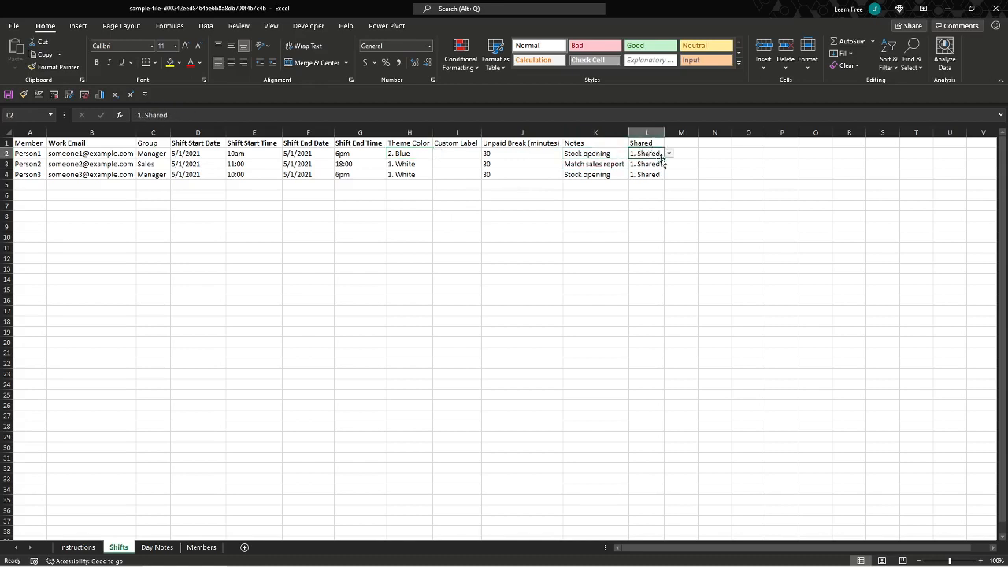
click(668, 153)
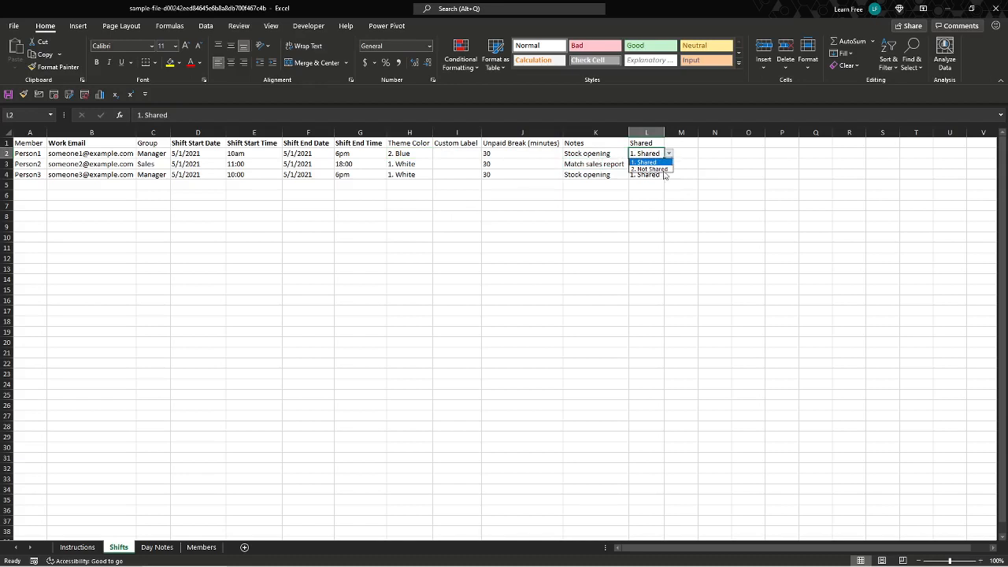
click(644, 162)
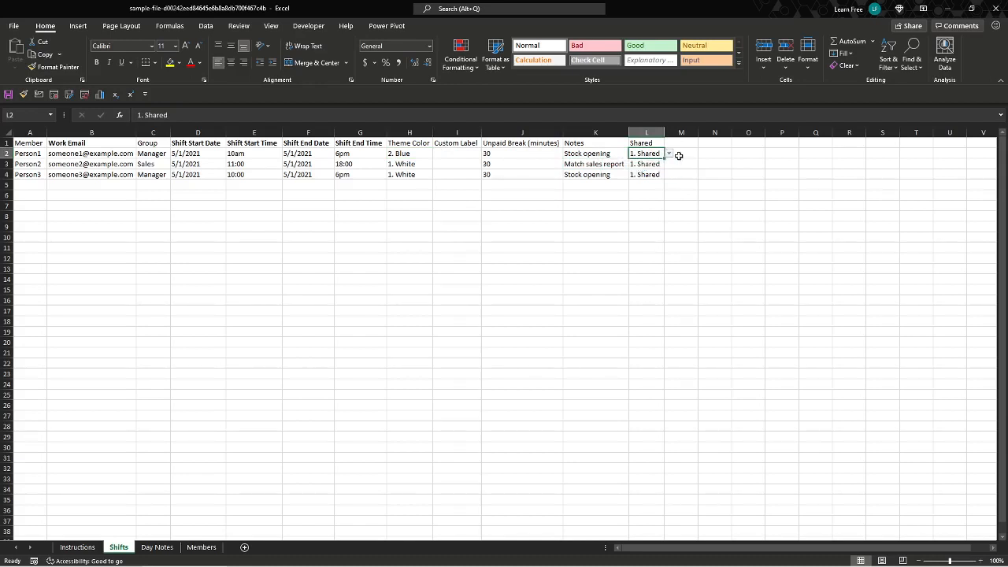
click(681, 154)
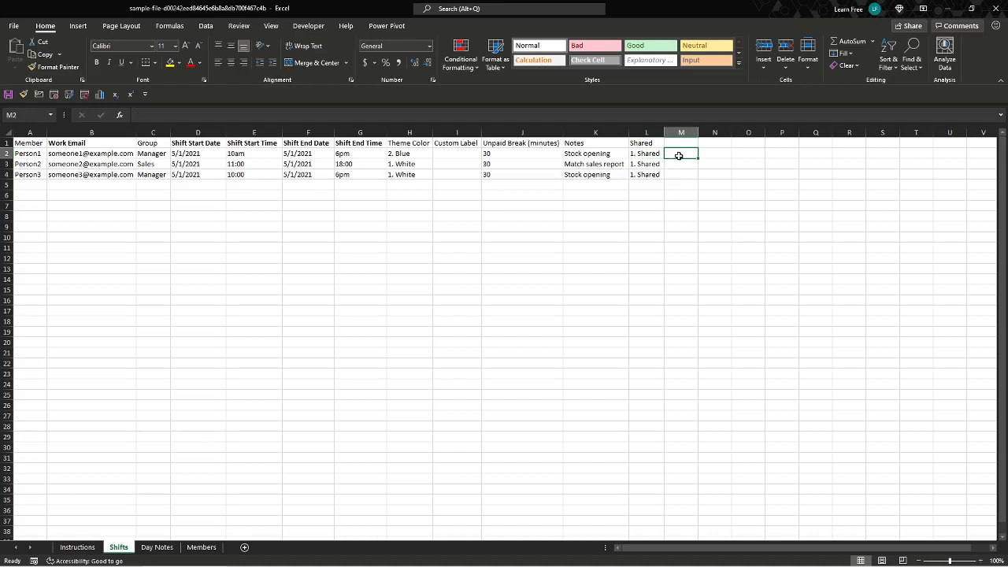
mouse_move(671, 214)
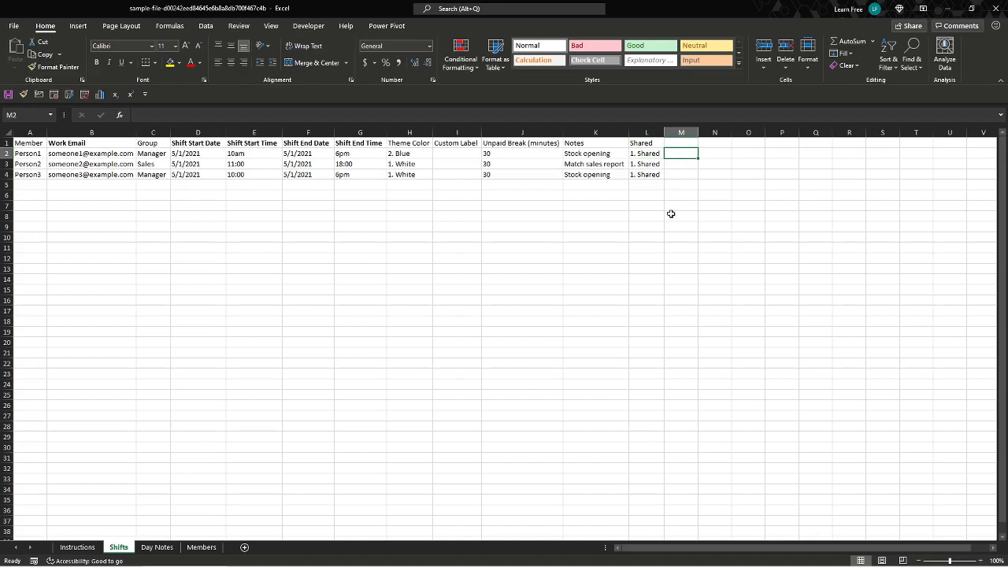
click(681, 195)
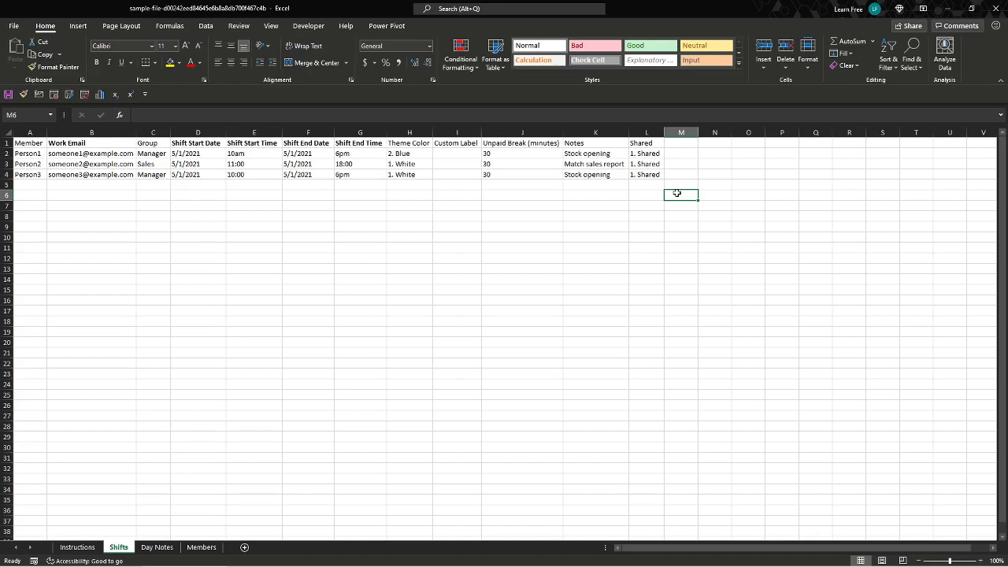
mouse_move(60, 240)
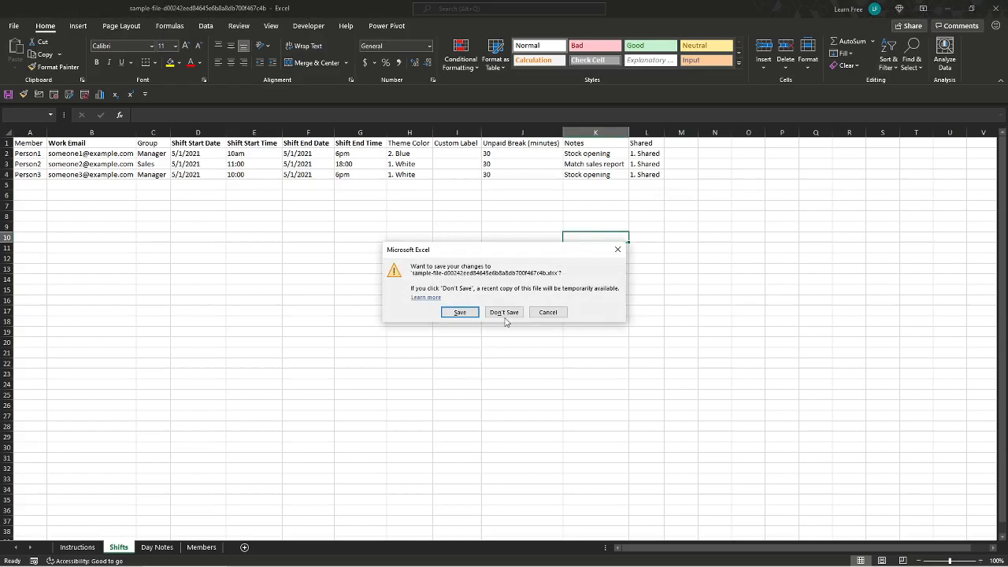
click(505, 312)
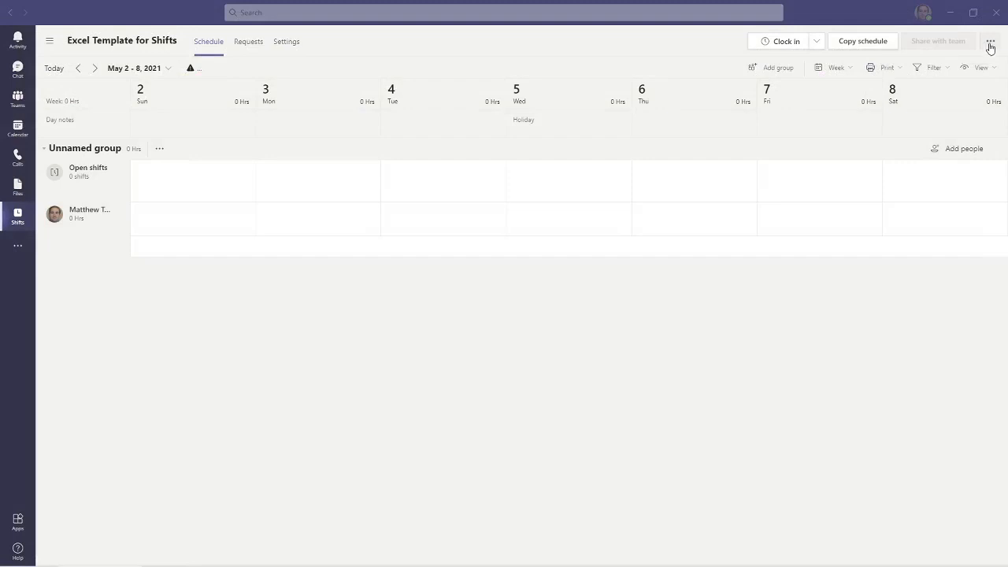
Step: Import the corrected Excel schedule file, which reports problems marked in red
click(990, 41)
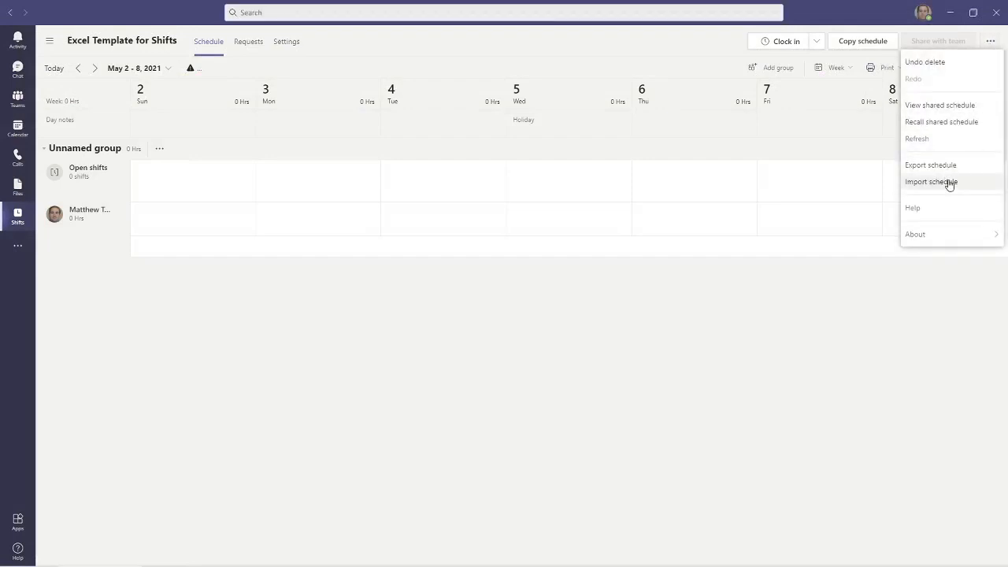
click(931, 181)
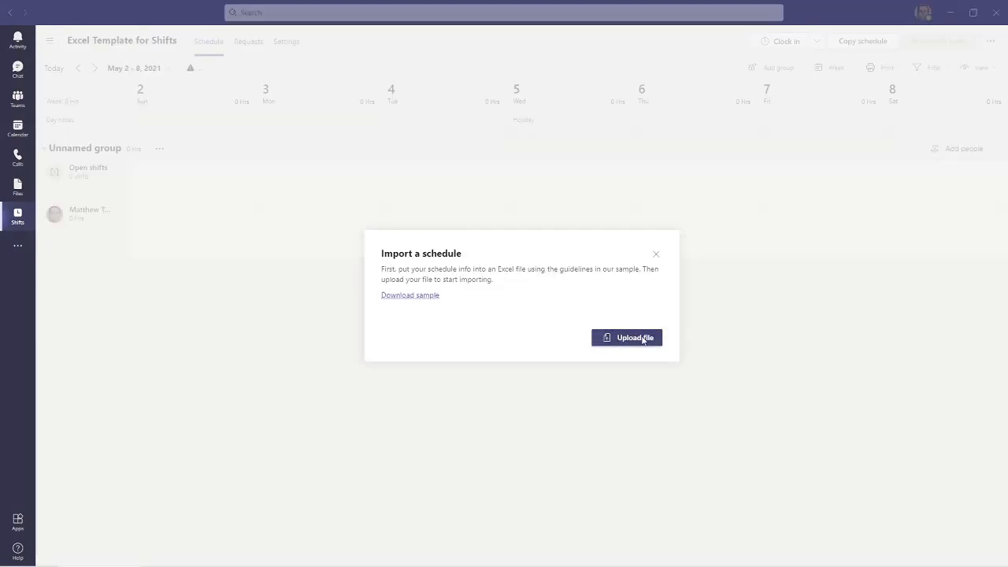
click(627, 337)
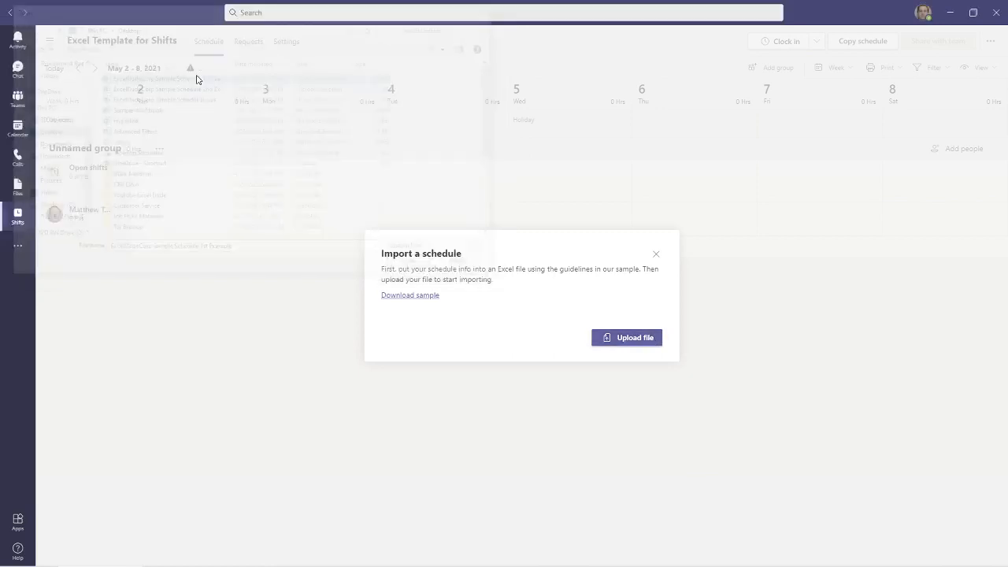
click(627, 337)
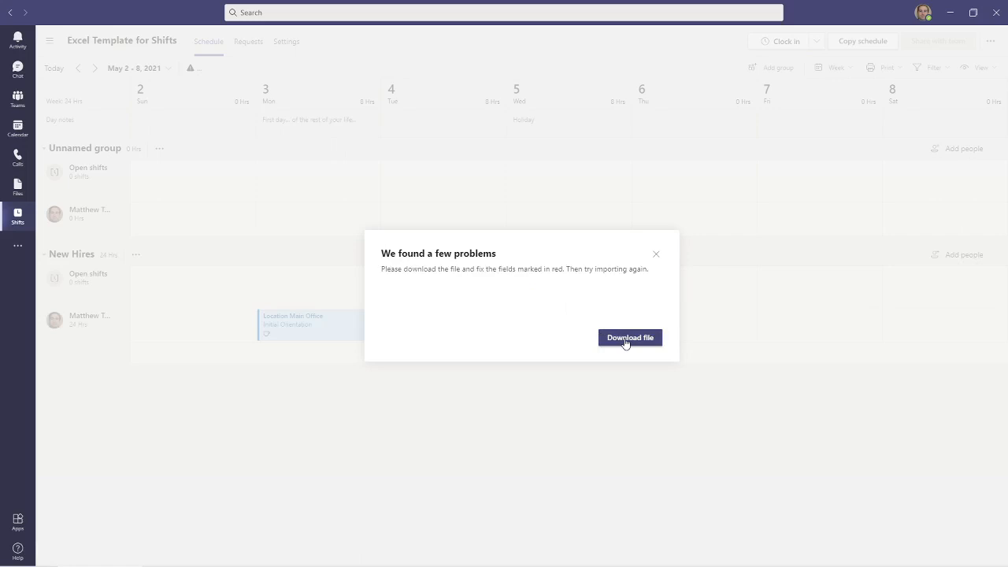
mouse_move(575, 339)
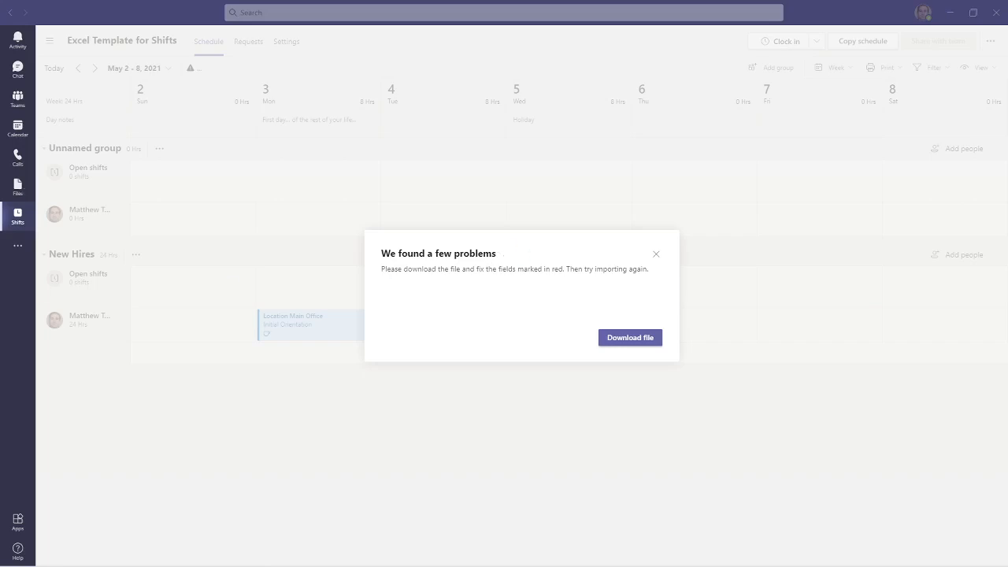
Step: Download the returned error file with problem fields marked in red
click(630, 337)
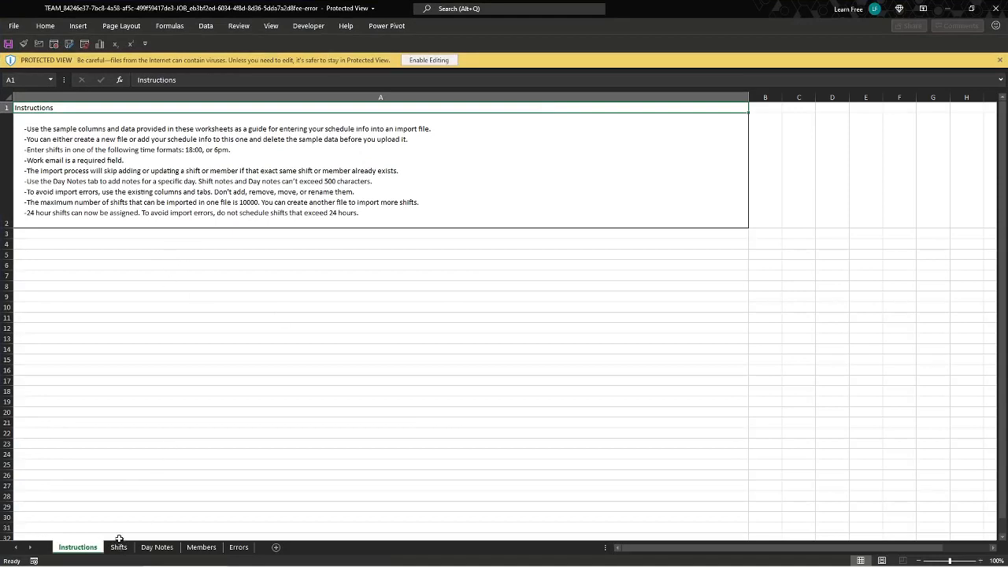
Step: Enable editing and remove the red empty 5/4/2021 row from the Day Notes sheet
click(157, 547)
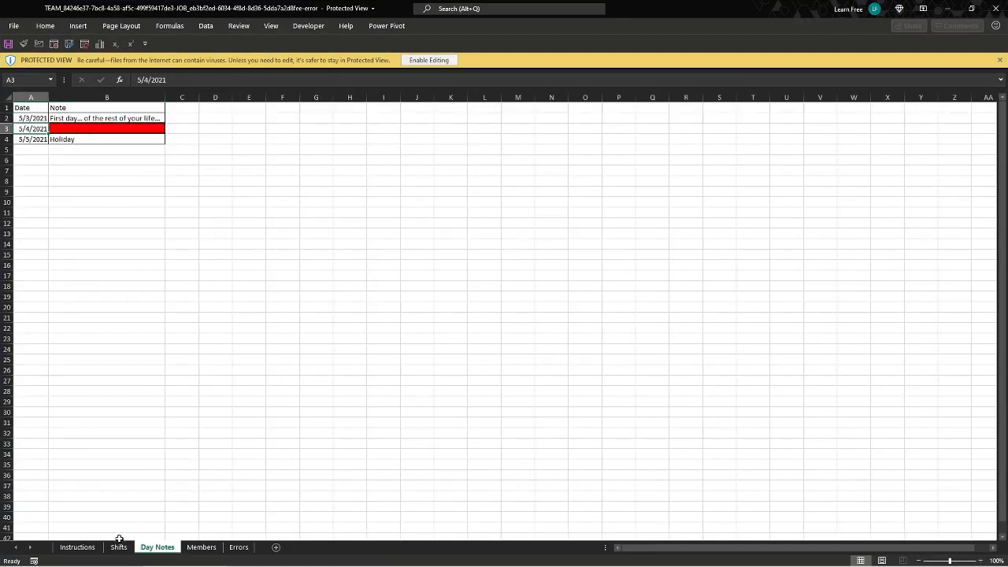
click(107, 129)
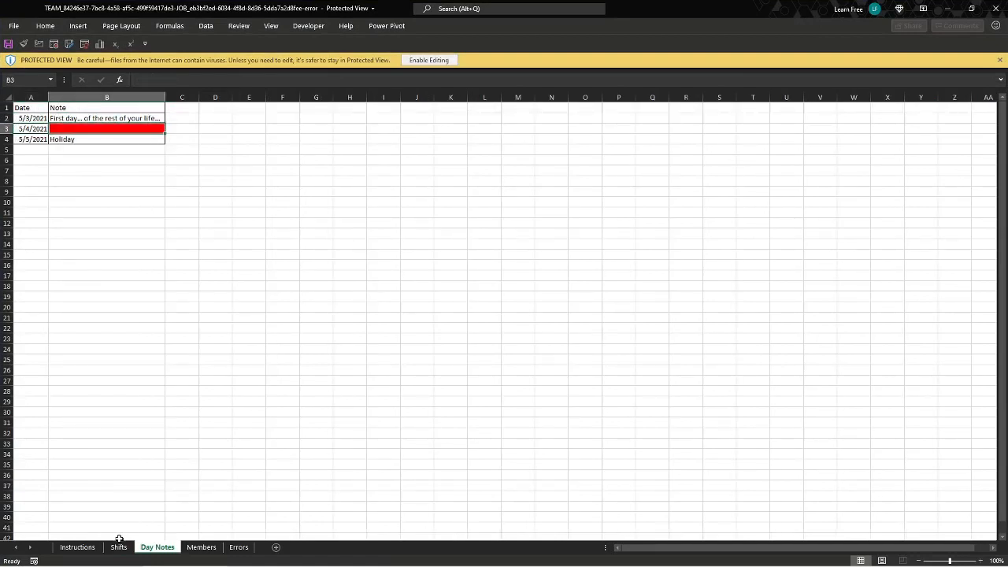
click(30, 129)
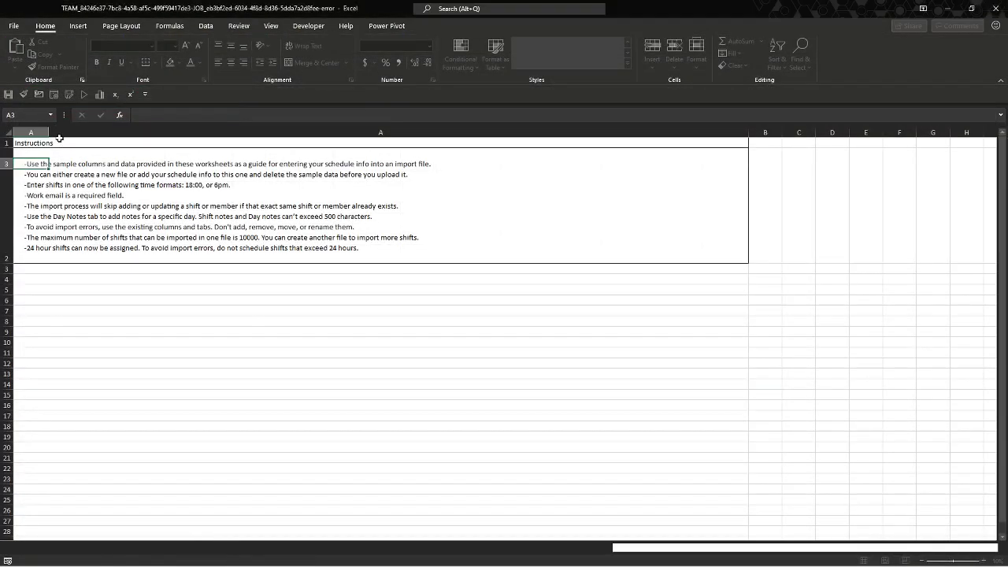
click(157, 547)
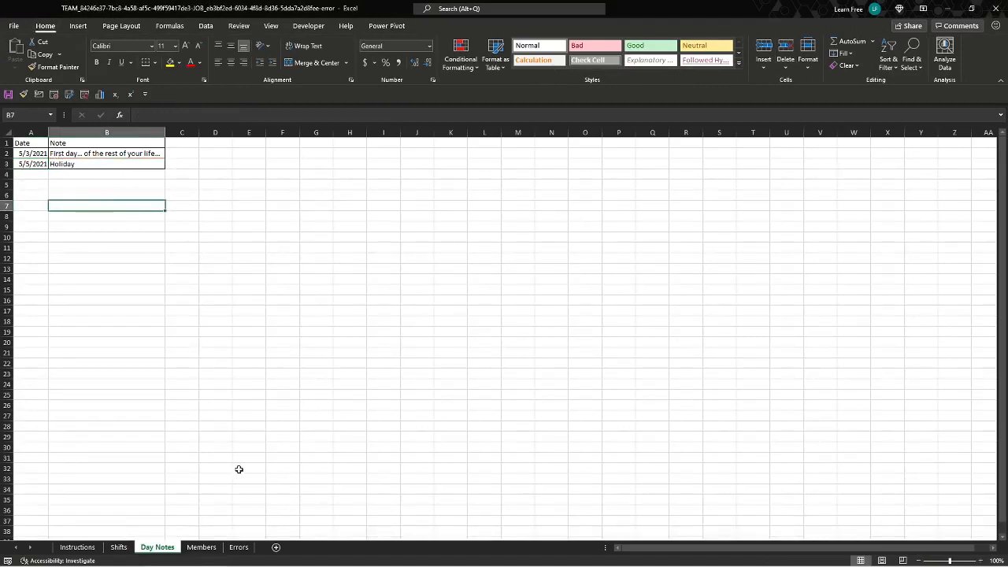
Step: Review the Members and Errors sheets for the empty day note problem, then close the workbook
click(201, 548)
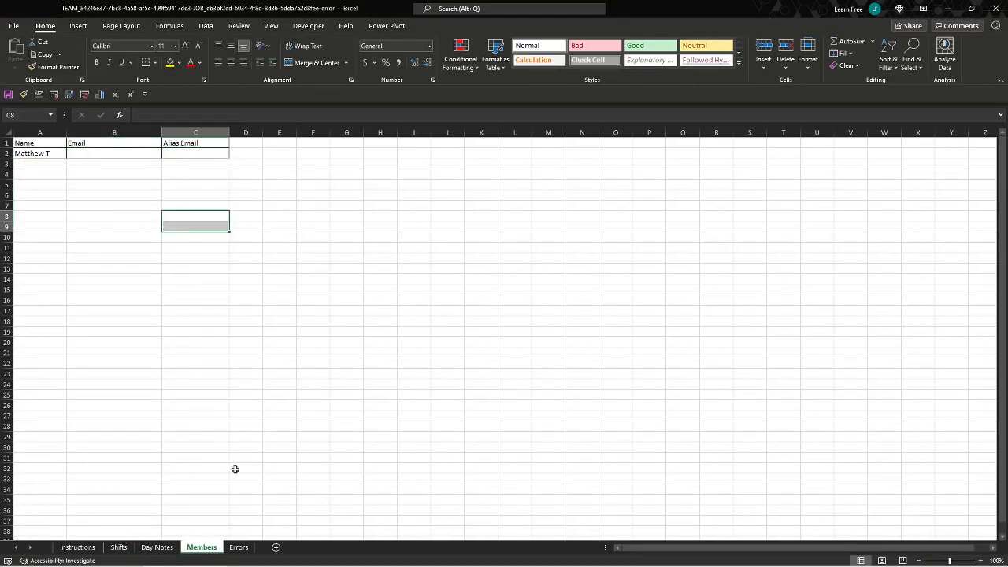
click(238, 546)
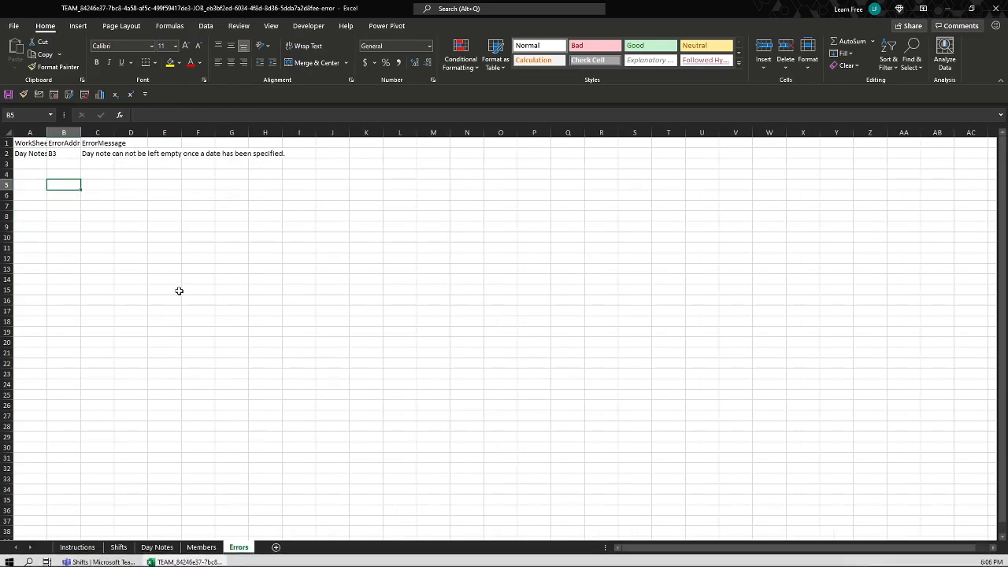
click(97, 153)
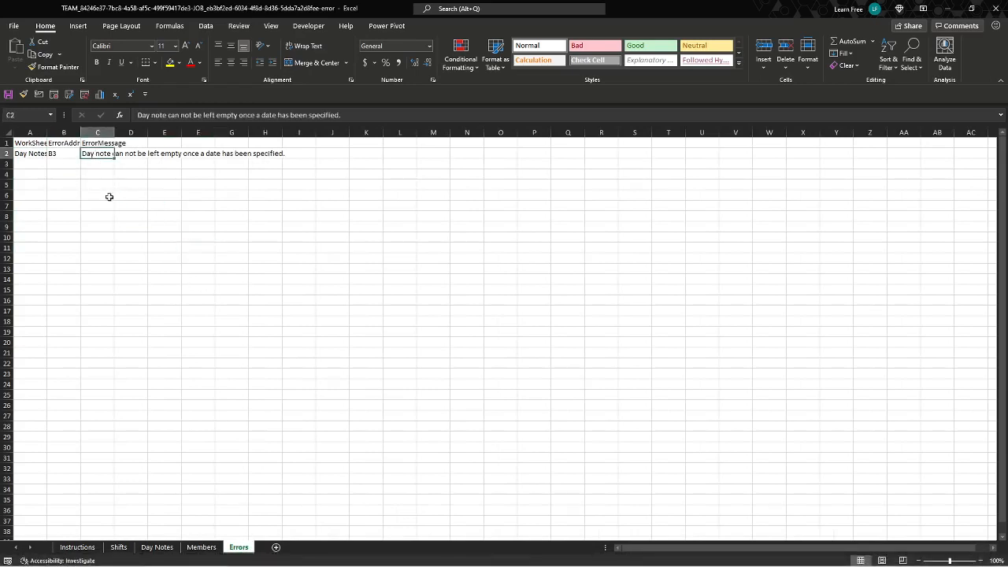
mouse_move(278, 189)
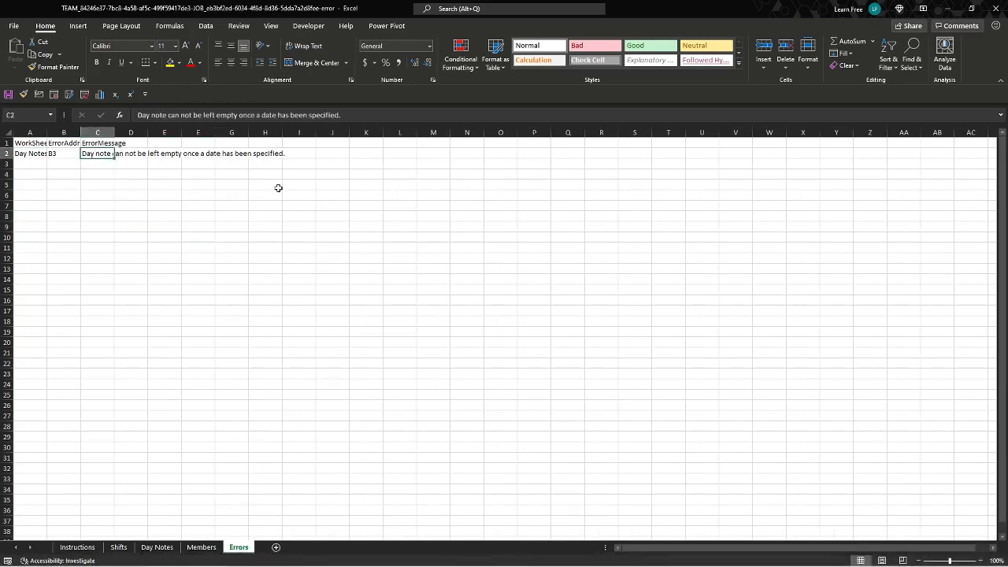
click(158, 547)
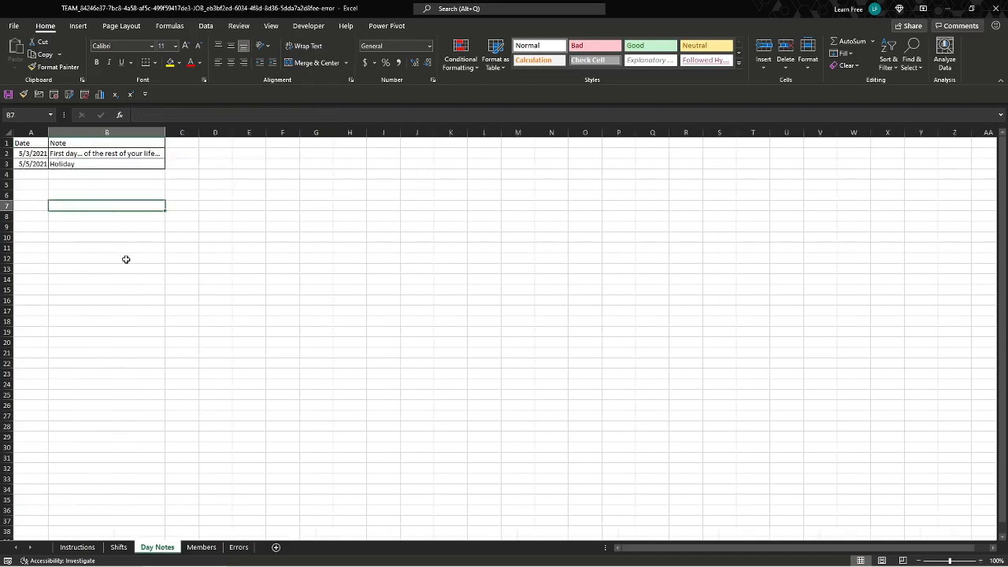
click(999, 9)
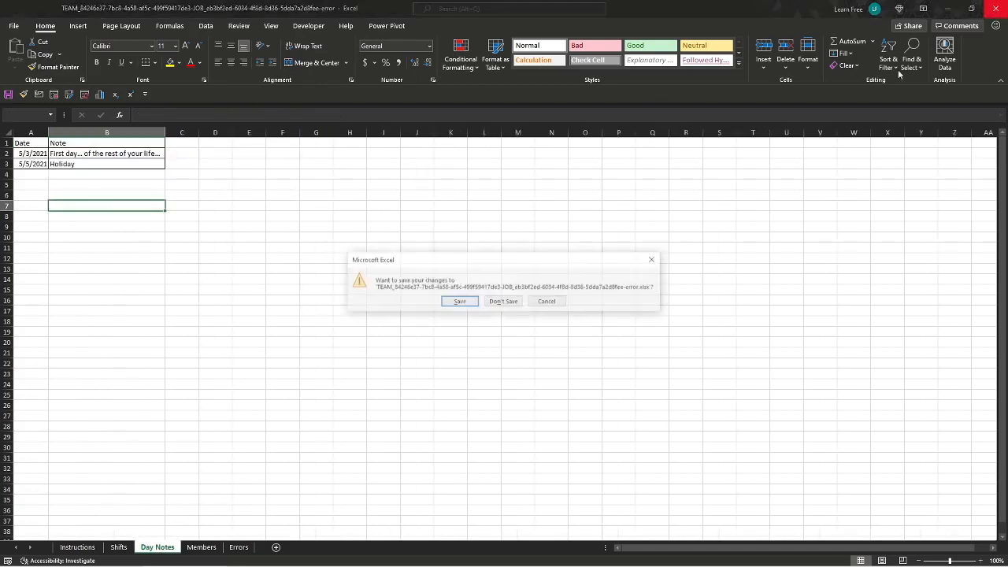
Step: Leave Excel, dismiss the import problems notice and start a new schedule import in Shifts
click(503, 301)
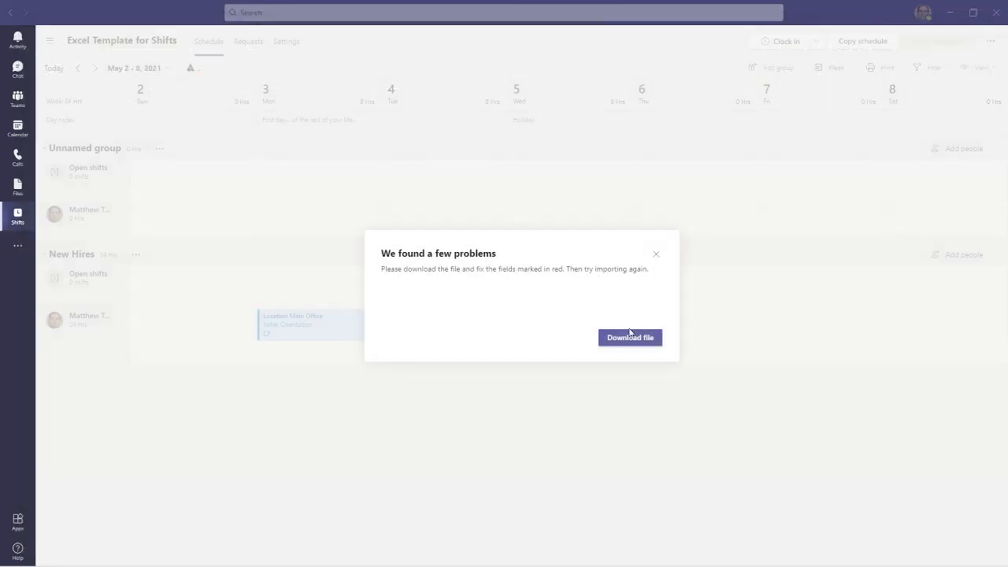
click(655, 253)
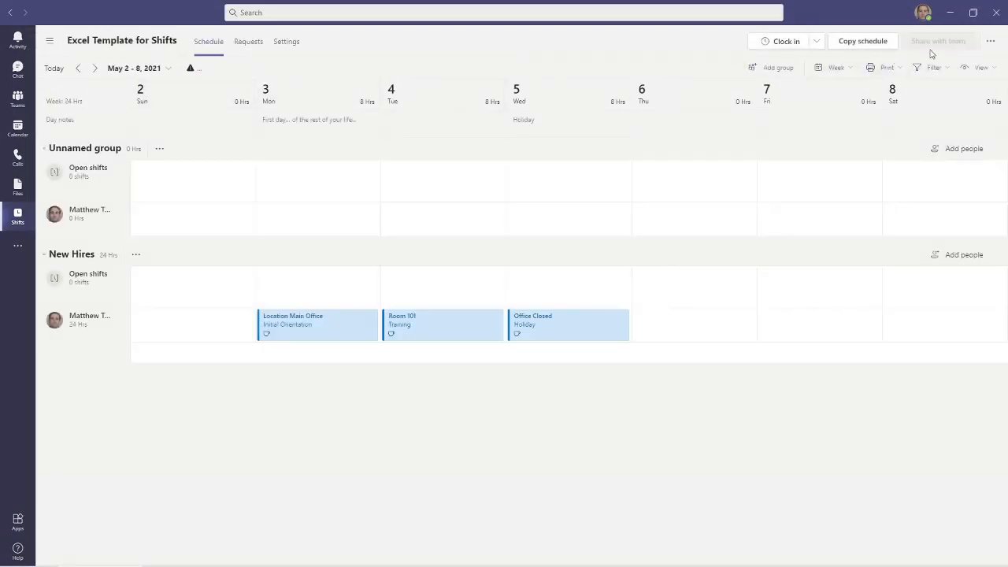
click(990, 40)
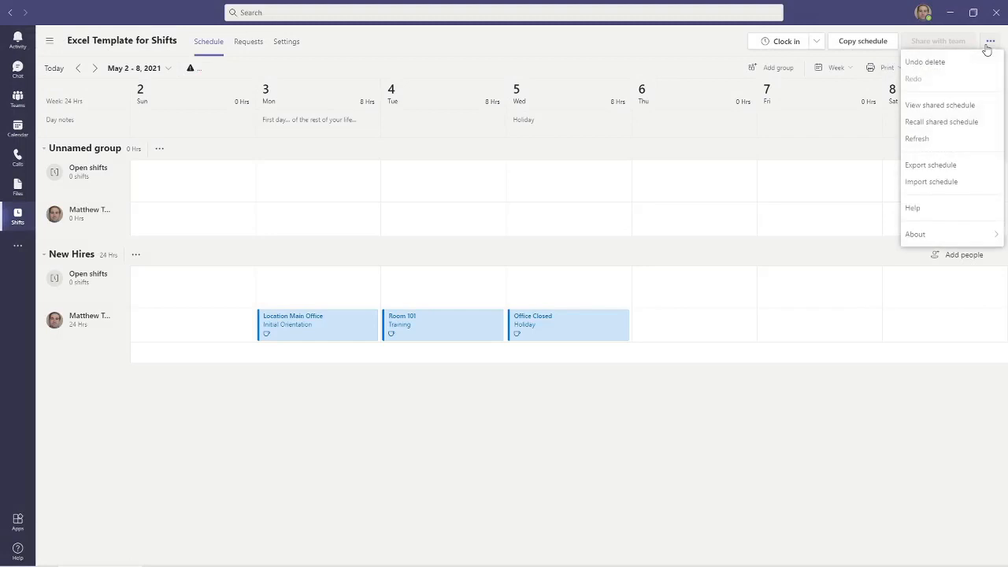
click(931, 183)
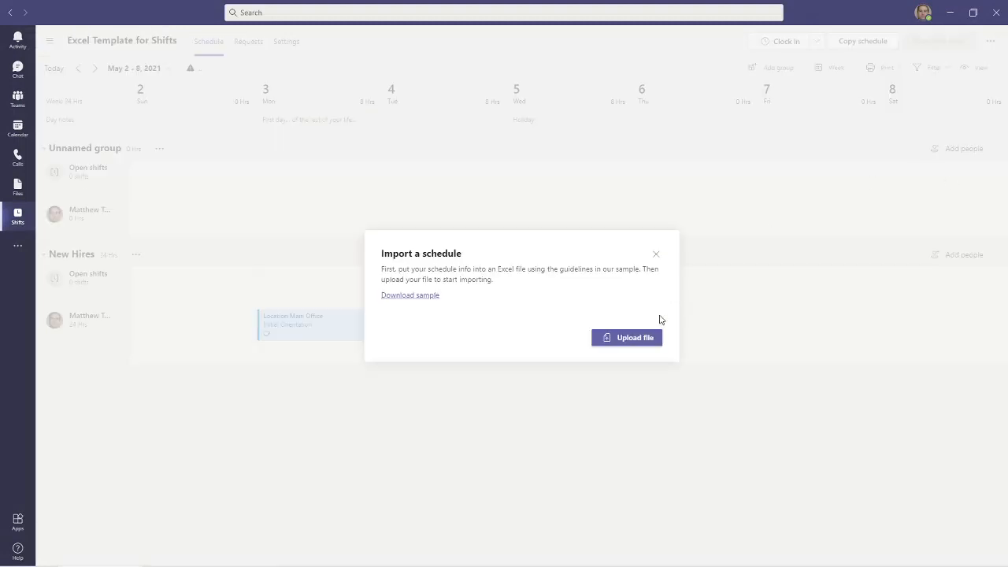
Step: Upload the corrected sample schedule workbook so the Training group is imported
click(627, 337)
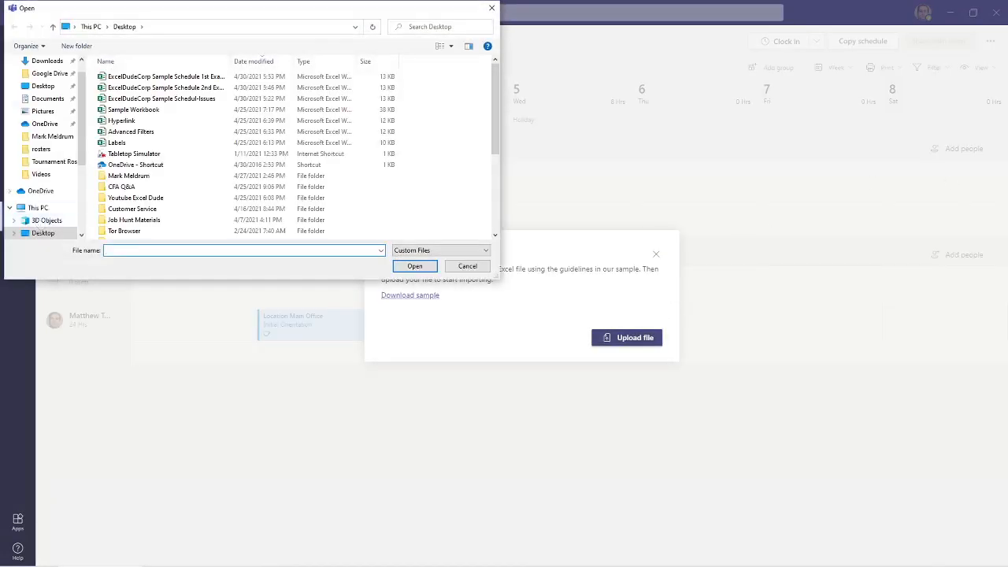
click(166, 89)
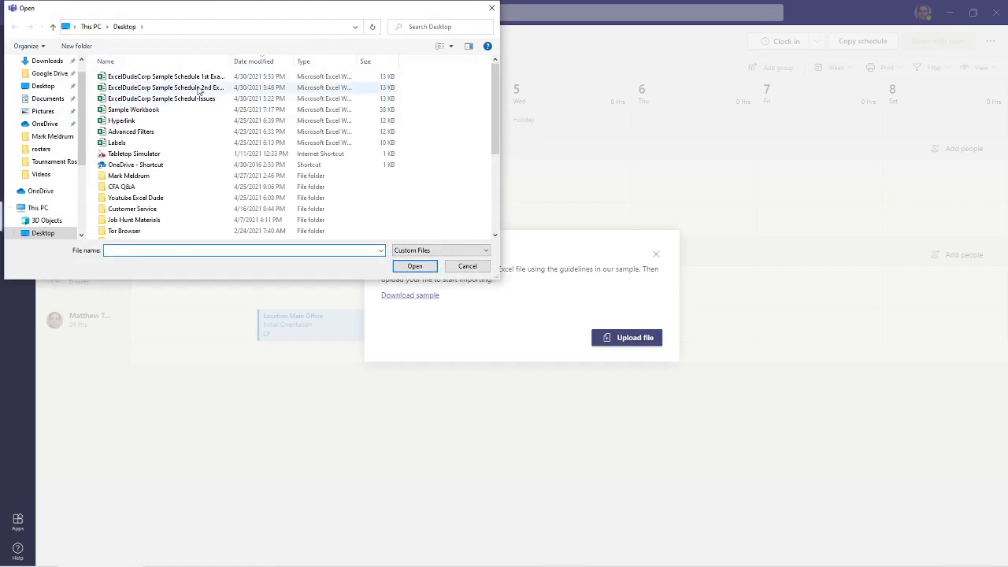
click(414, 265)
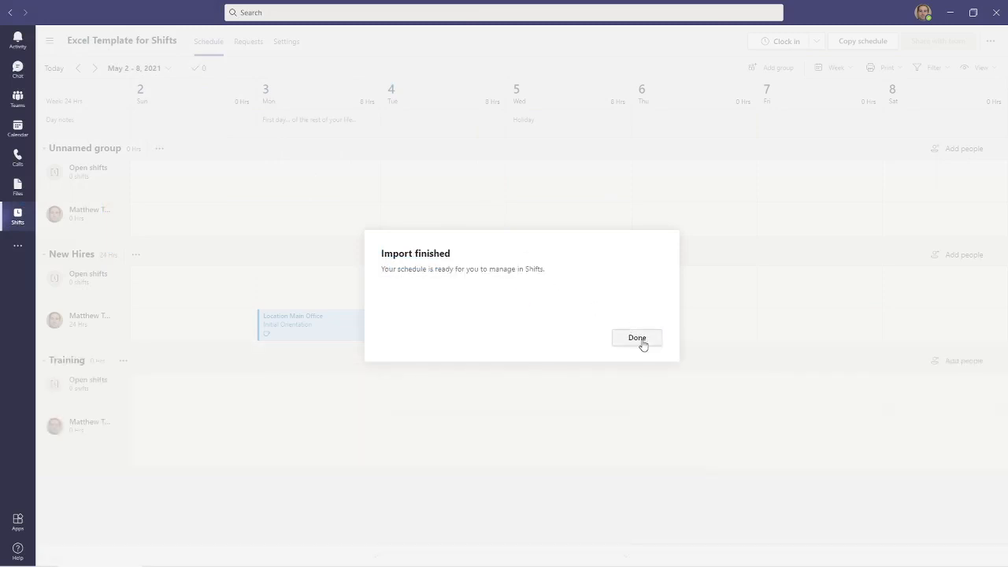
Step: Rename the Unnamed group to 'Employee Roster' and save it
click(636, 337)
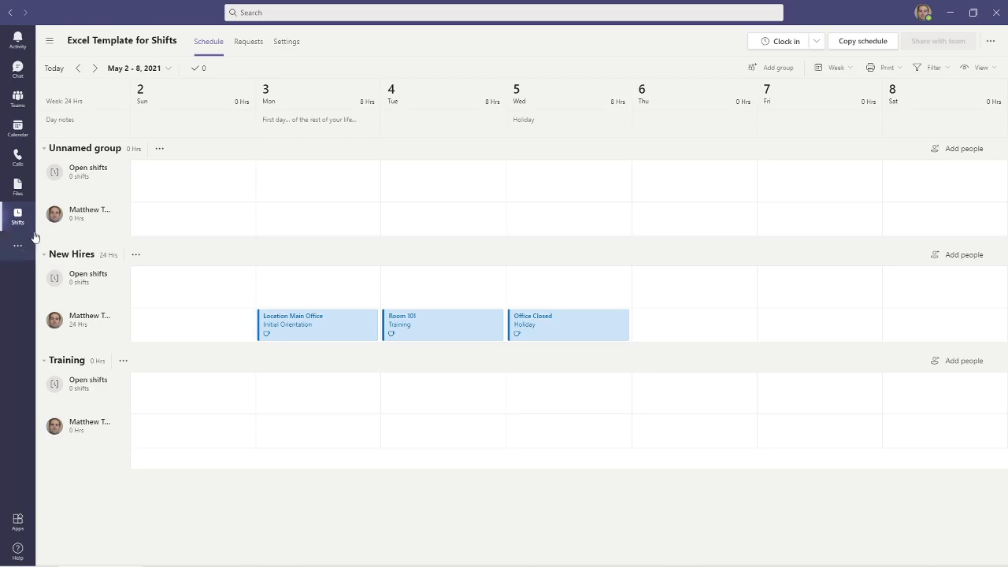
mouse_move(179, 254)
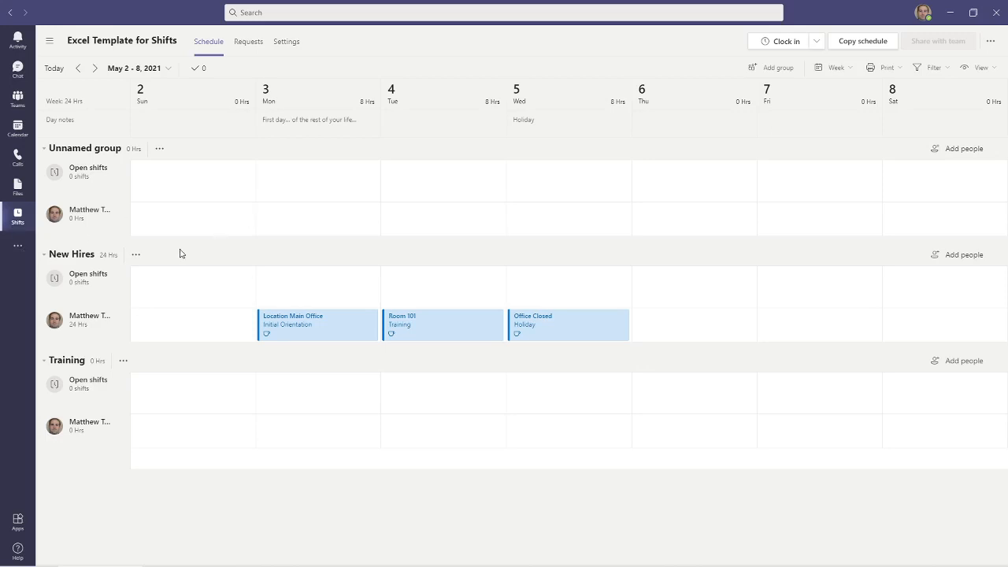
mouse_move(88, 172)
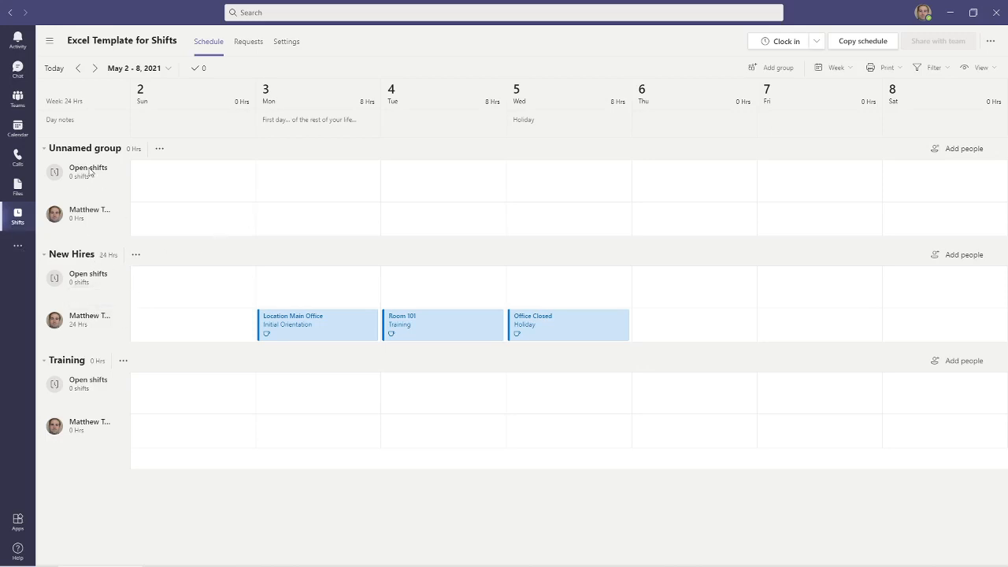
mouse_move(180, 149)
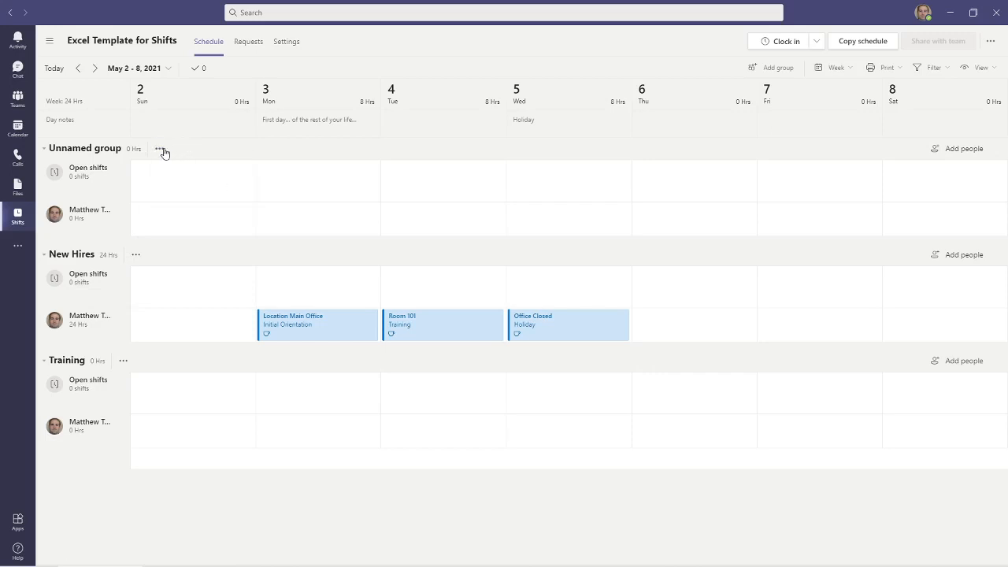
click(159, 149)
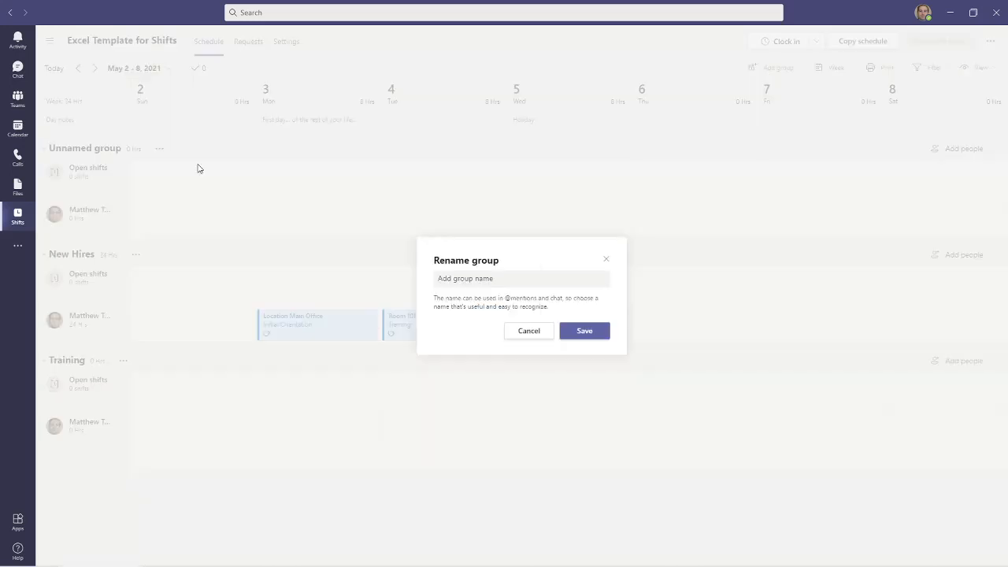
click(520, 278)
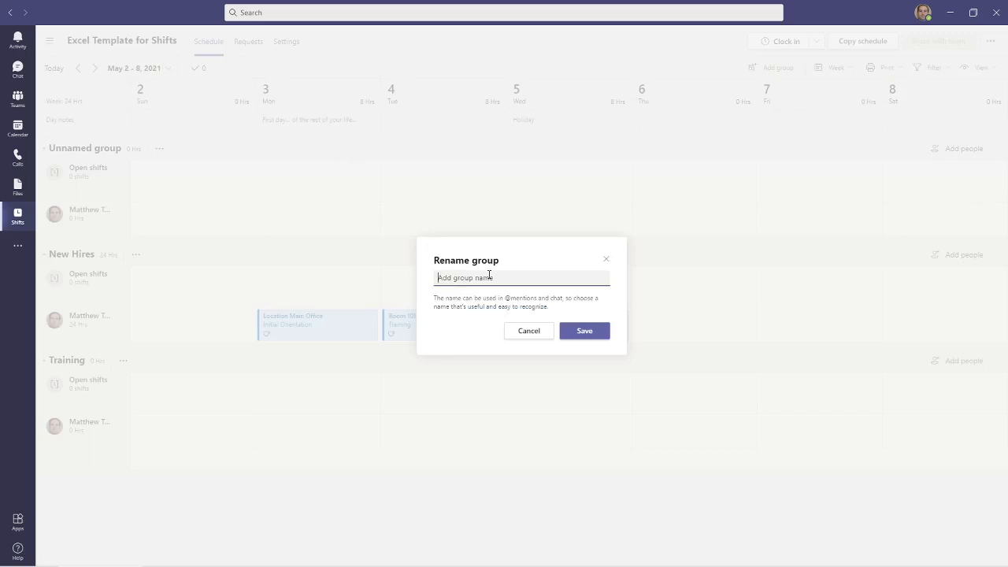
text(Employee Ro)
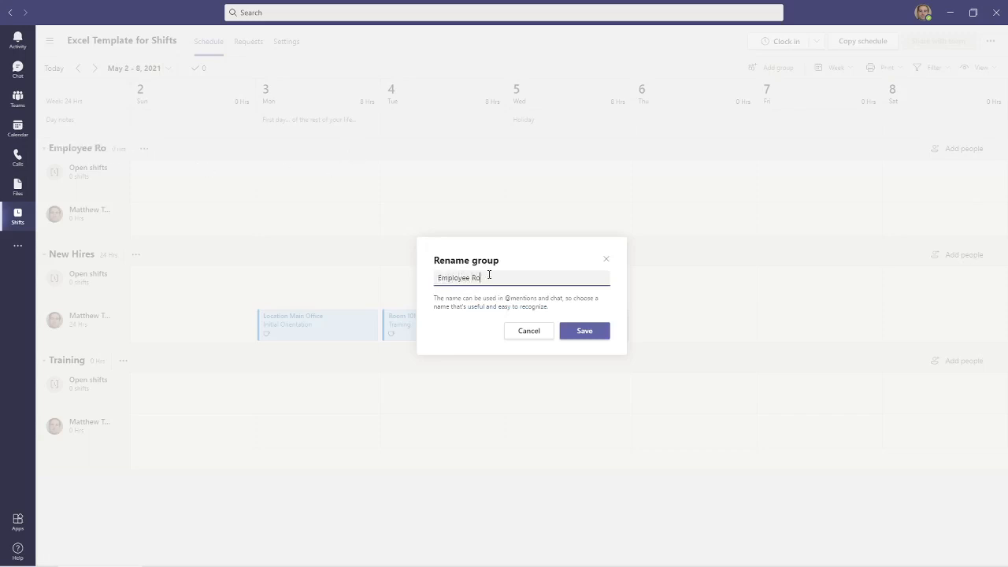
click(583, 331)
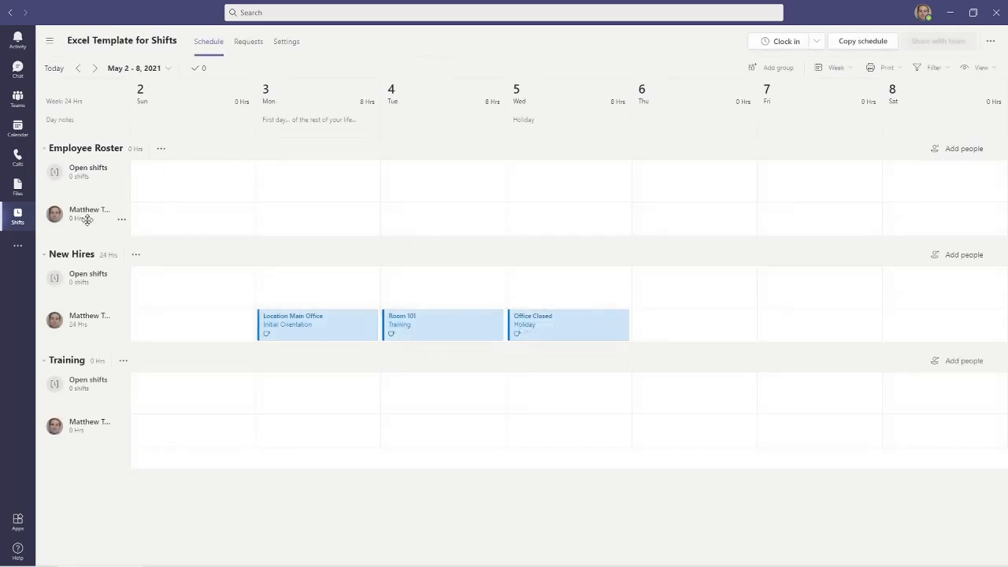
Step: Collapse and expand the Employee Roster, New Hires and Training groups to locate the conflicting Room 101 shift
click(44, 148)
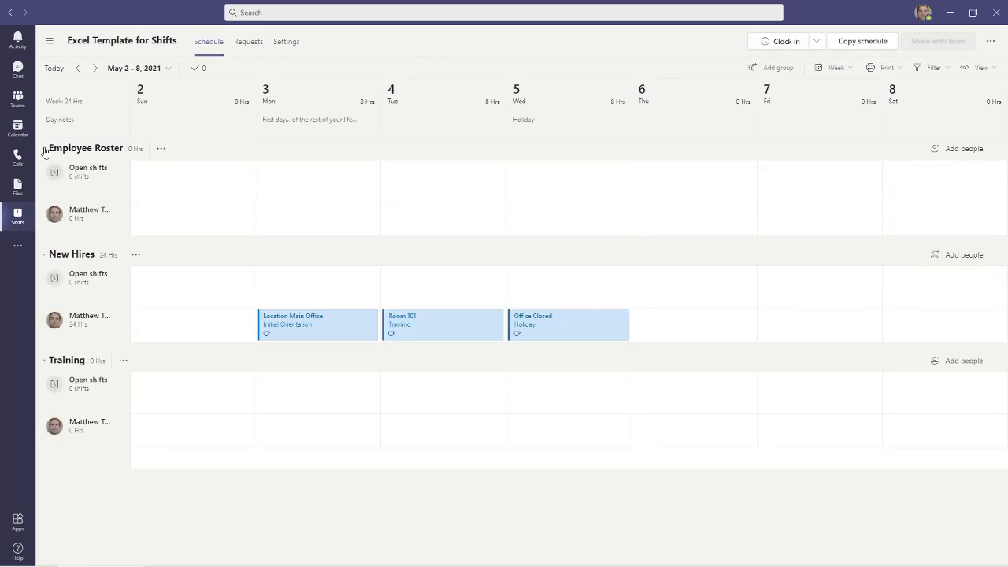
click(44, 148)
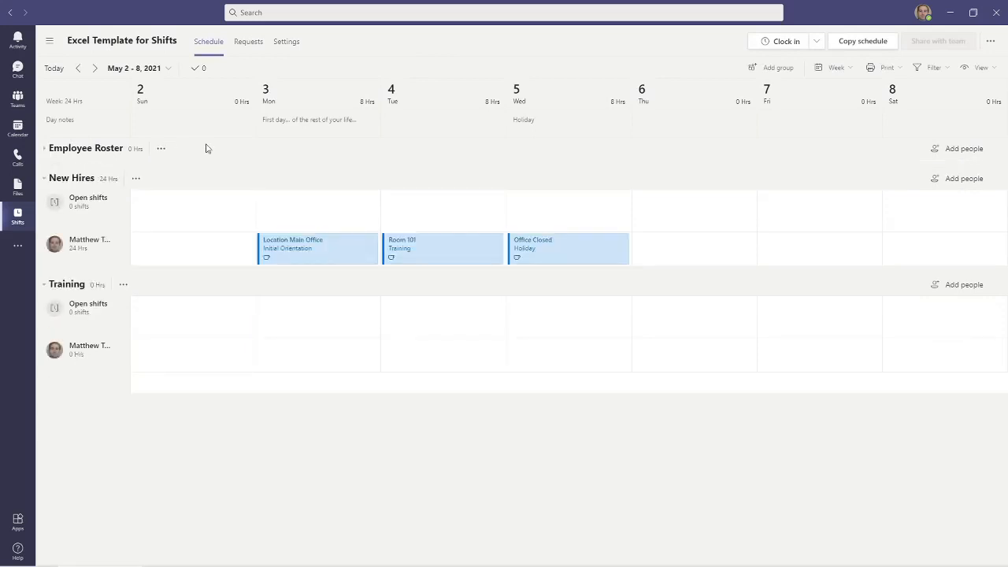
mouse_move(176, 199)
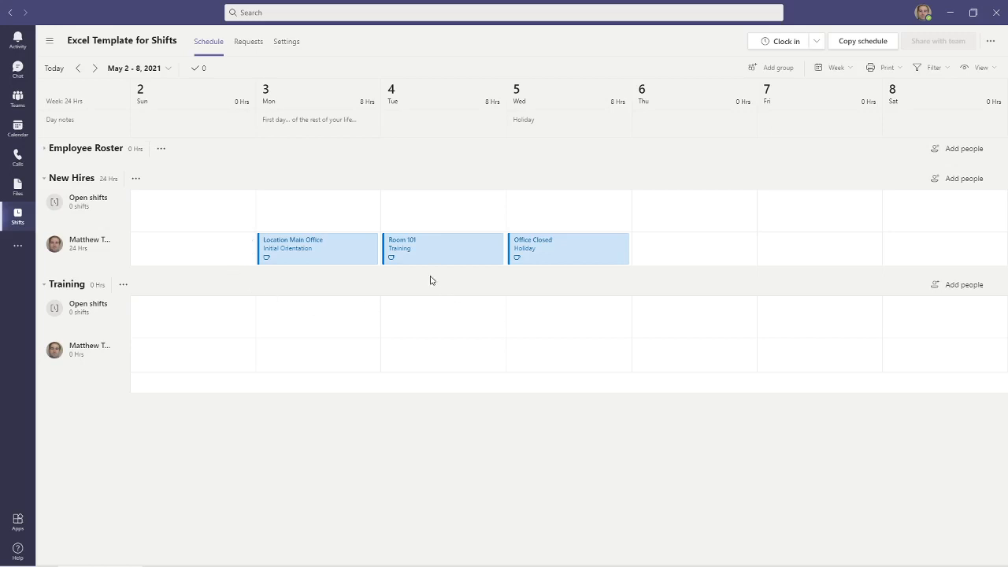
mouse_move(439, 254)
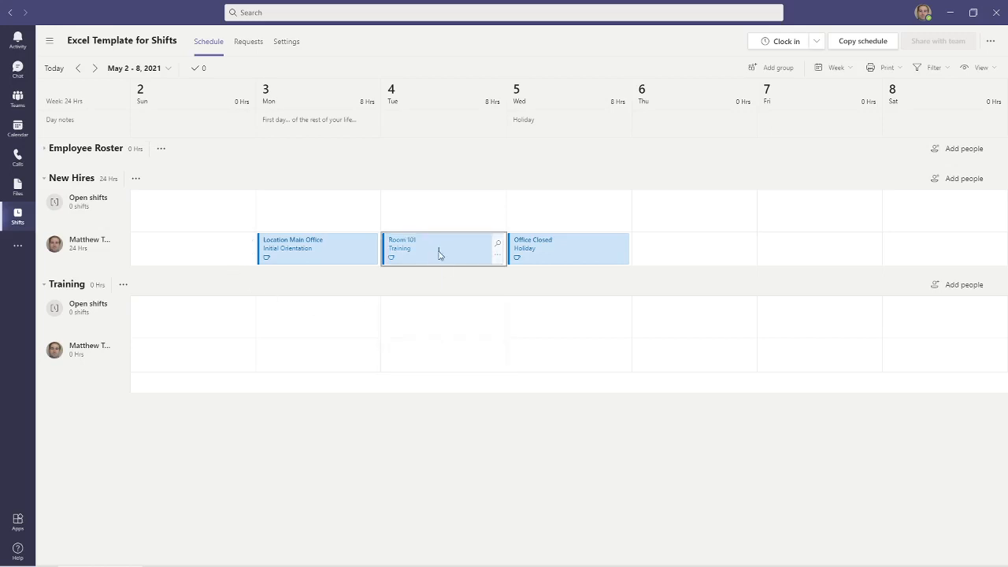
mouse_move(463, 369)
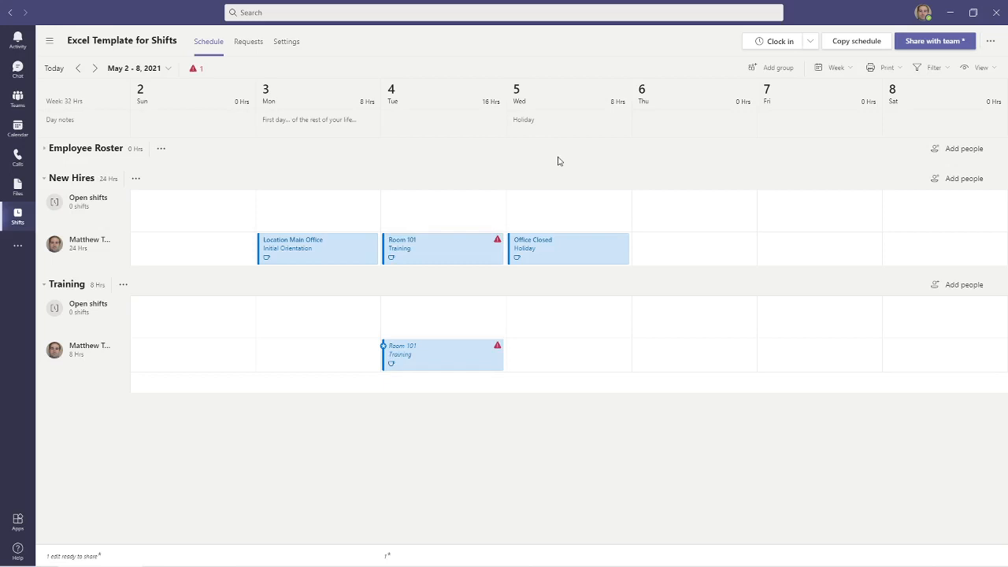
mouse_move(534, 283)
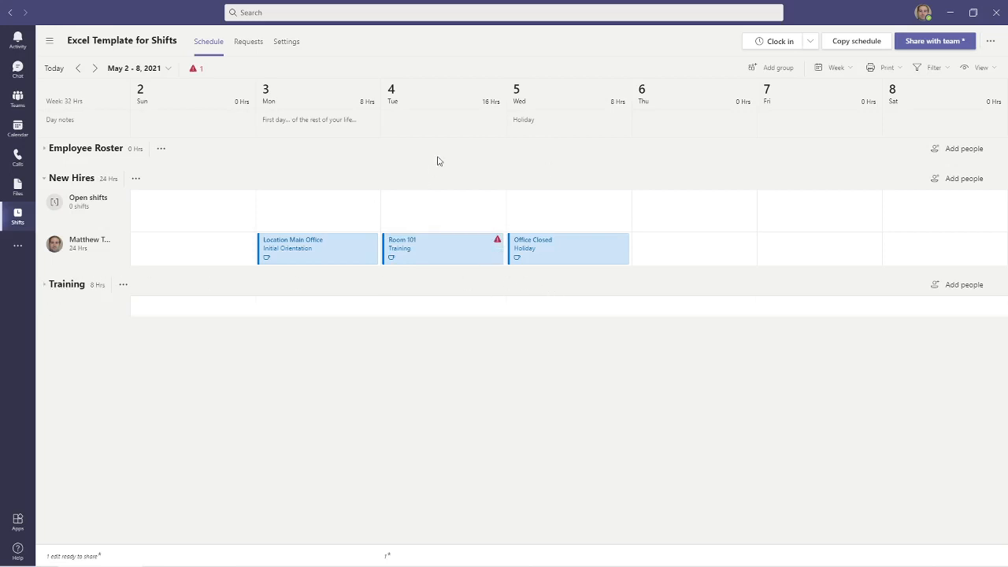
click(44, 178)
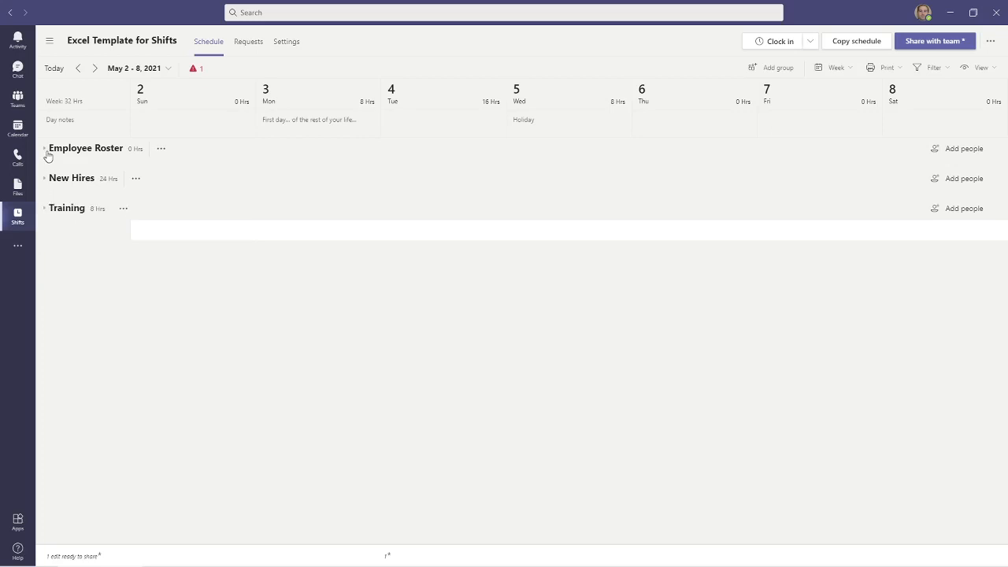
click(44, 149)
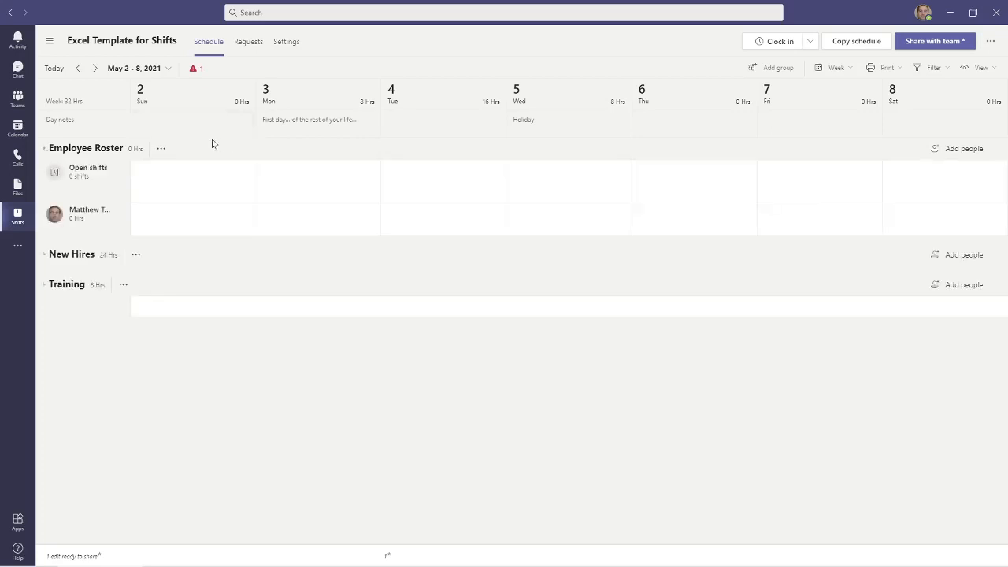
mouse_move(274, 168)
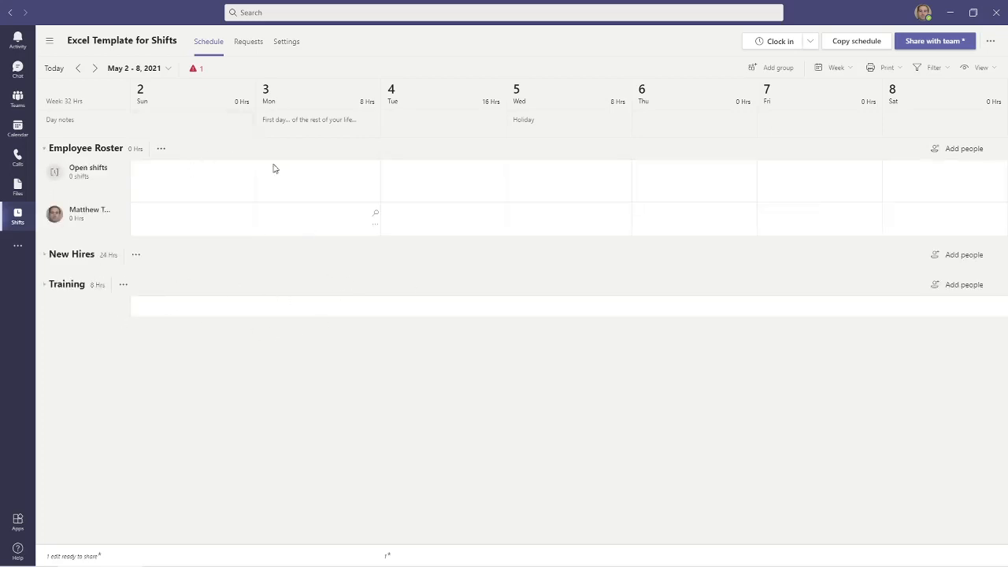
mouse_move(192, 69)
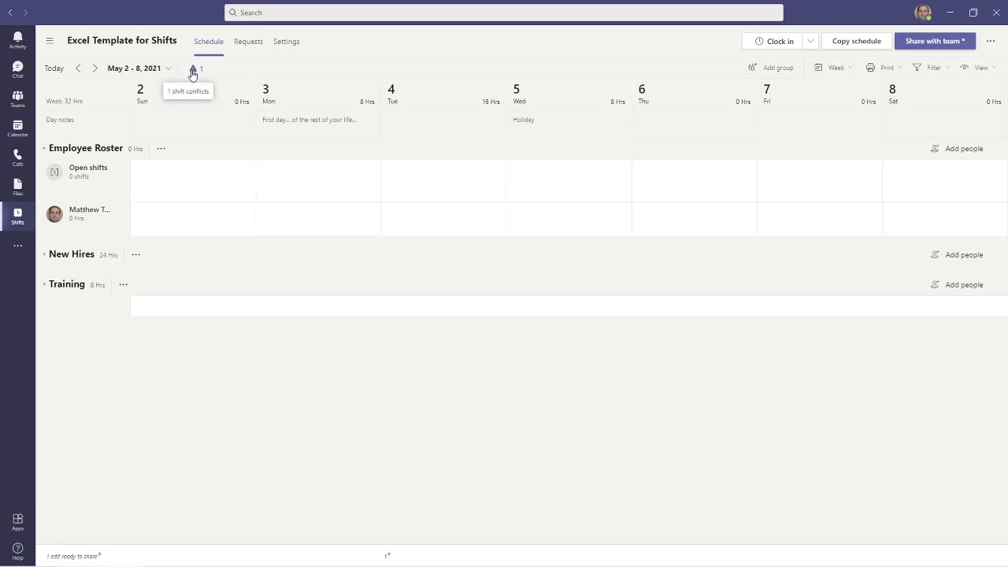
click(44, 283)
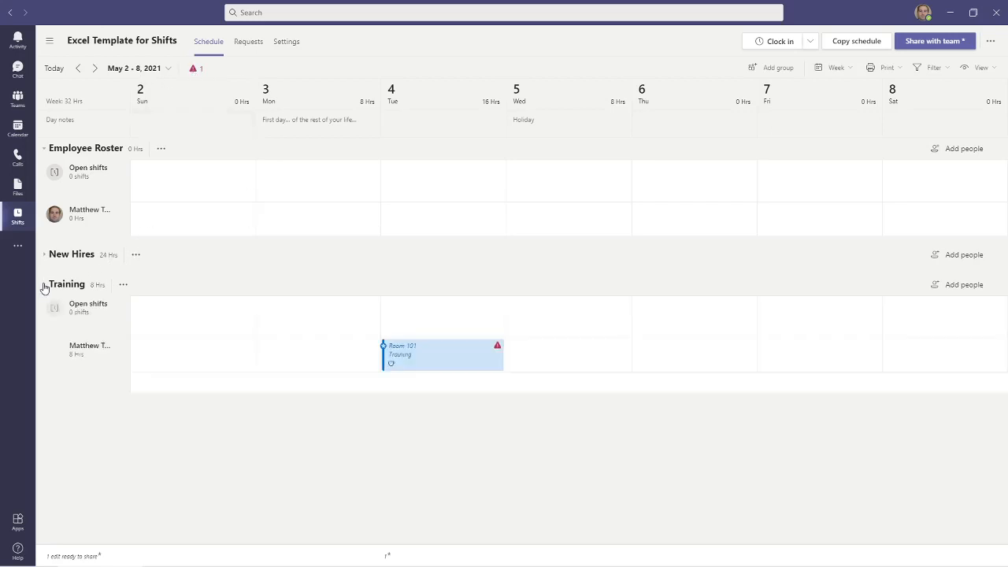
click(44, 254)
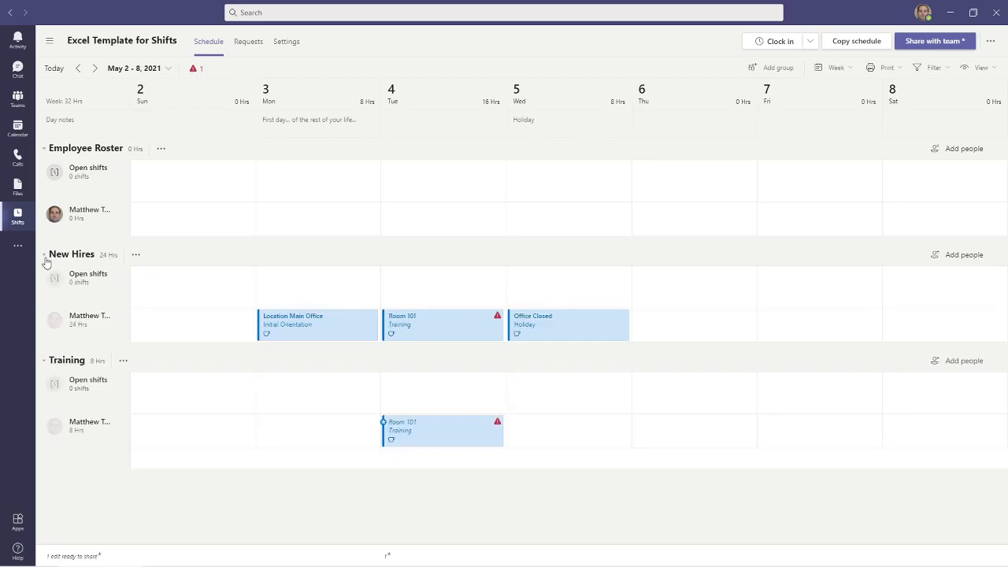
Step: Delete the duplicate Tuesday Room 101 training shift from the New Hires row
click(443, 325)
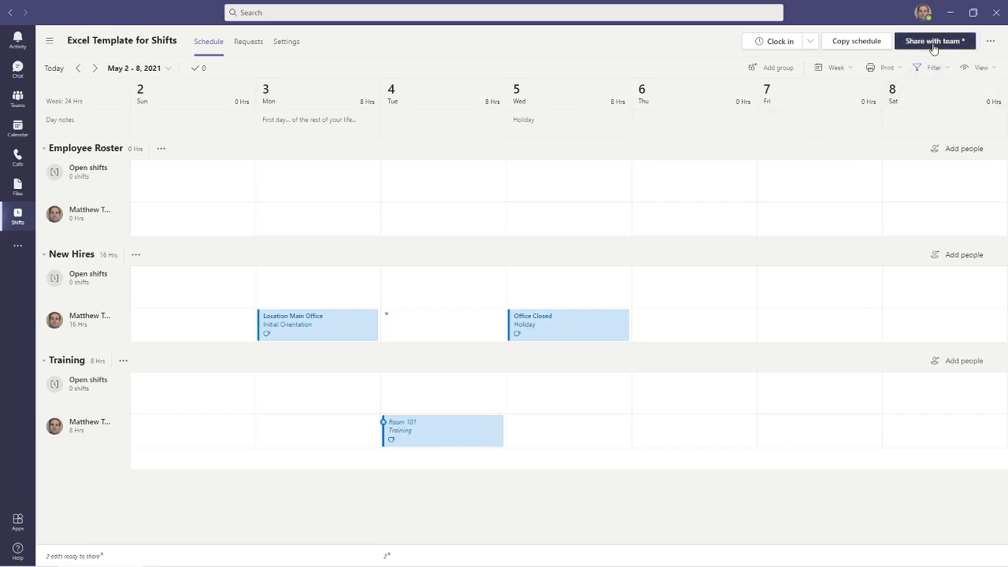
Step: Share the May 2–8 schedule with the team, notifying affected team members only
click(934, 41)
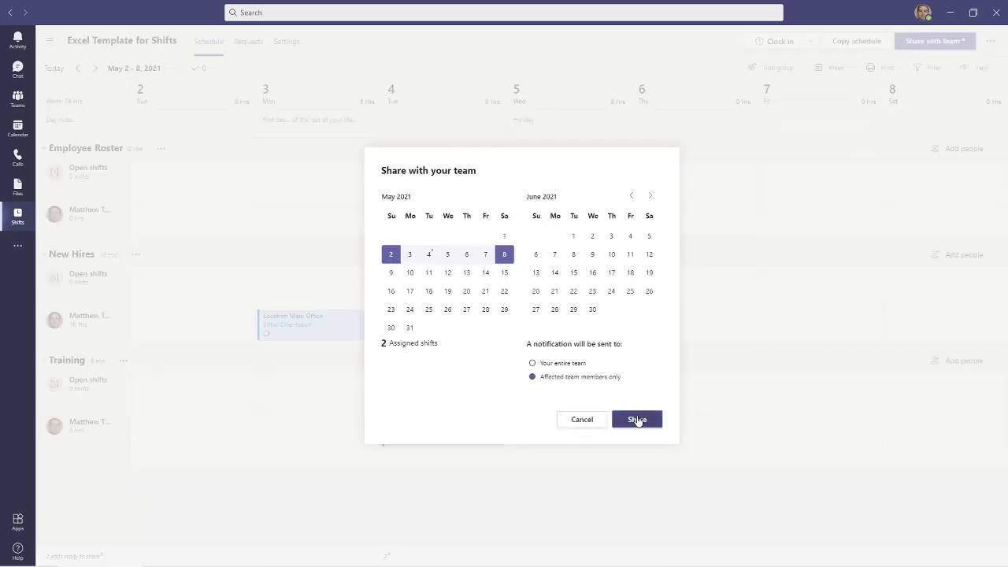
click(636, 419)
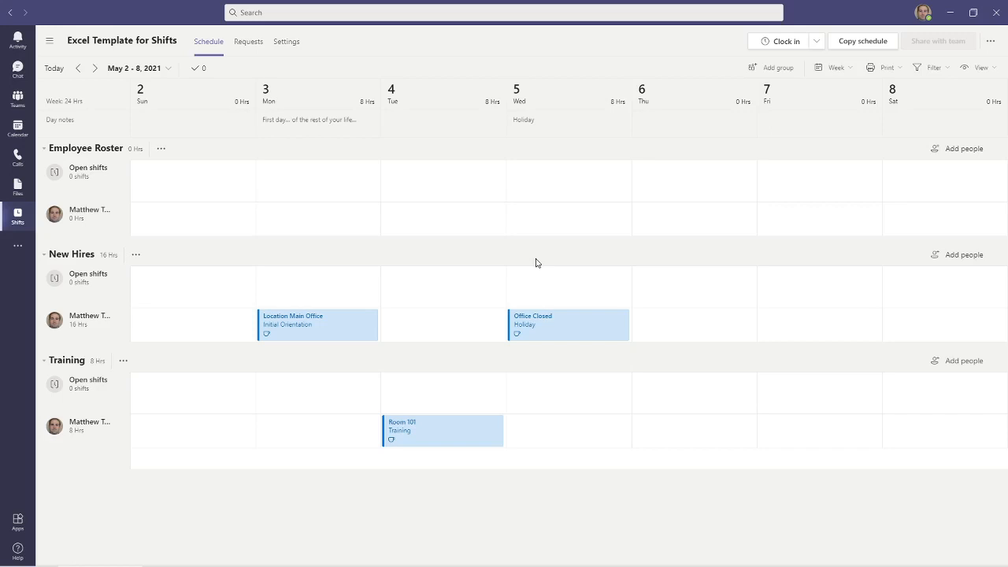
mouse_move(573, 258)
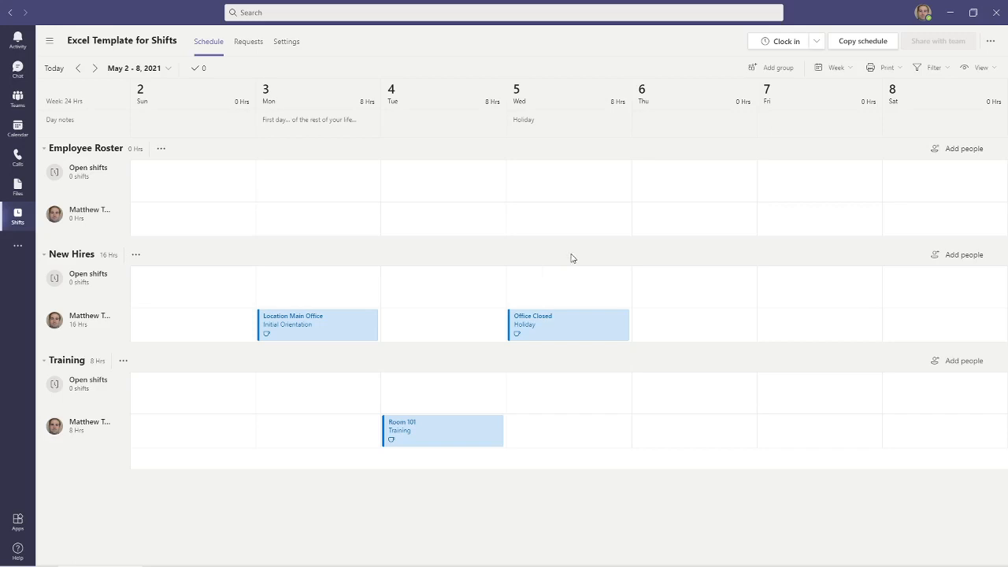
mouse_move(592, 252)
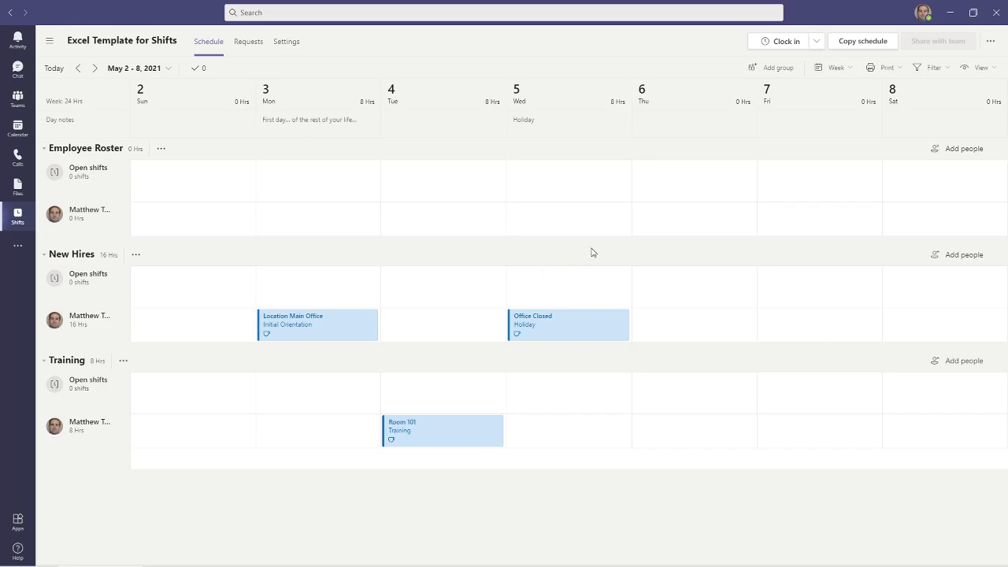